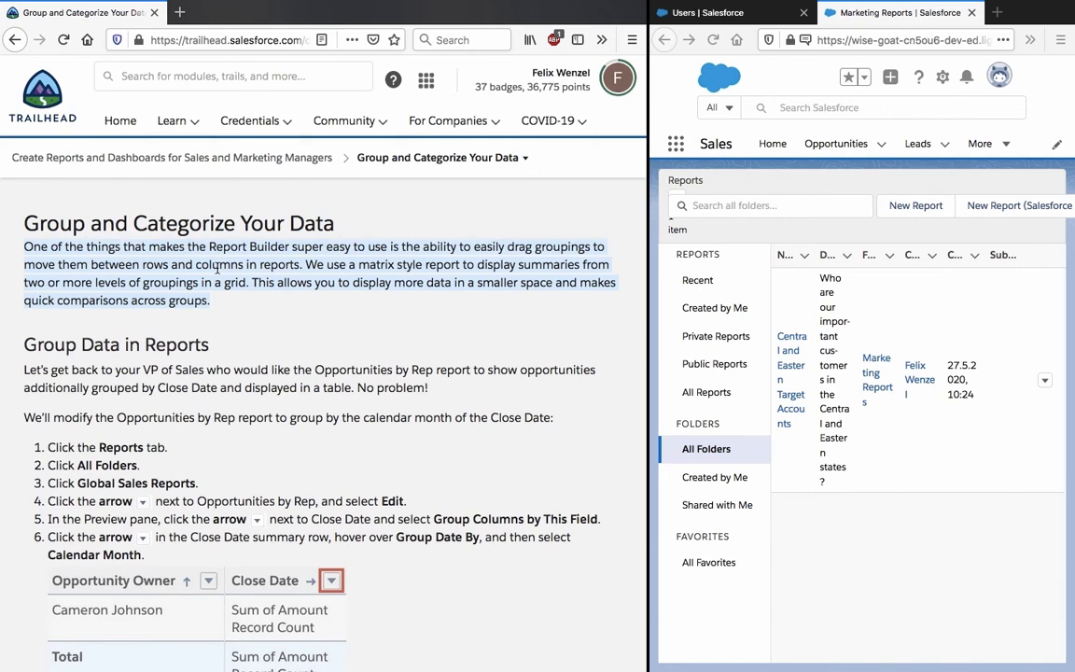
Go to the Reports area from the More menu of app sections
scroll("down", 3)
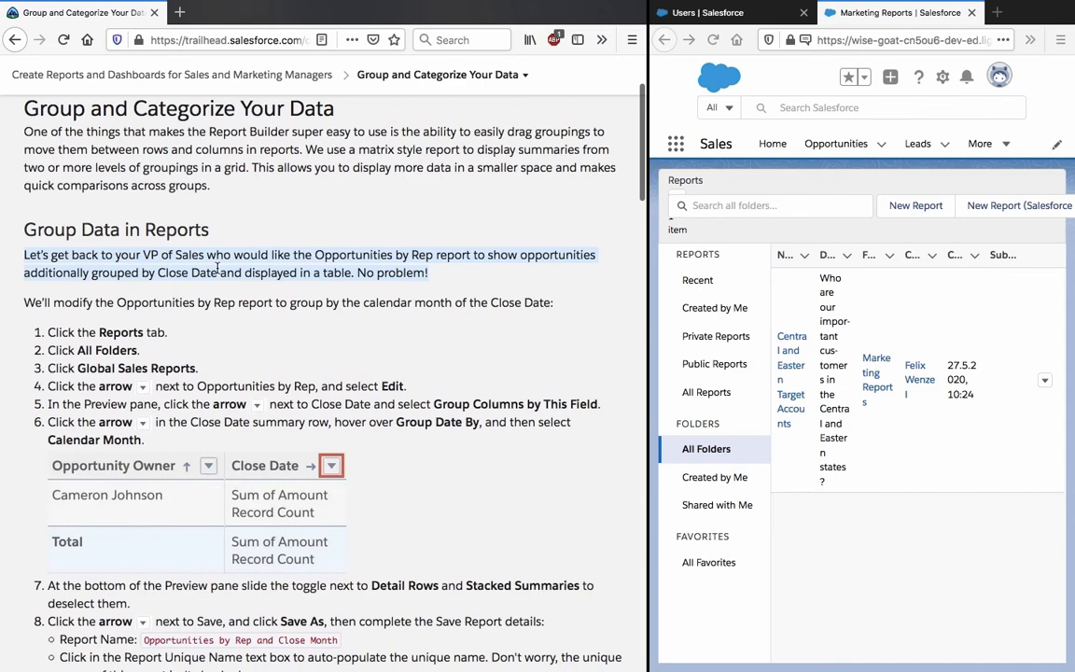
mouse_move(918, 159)
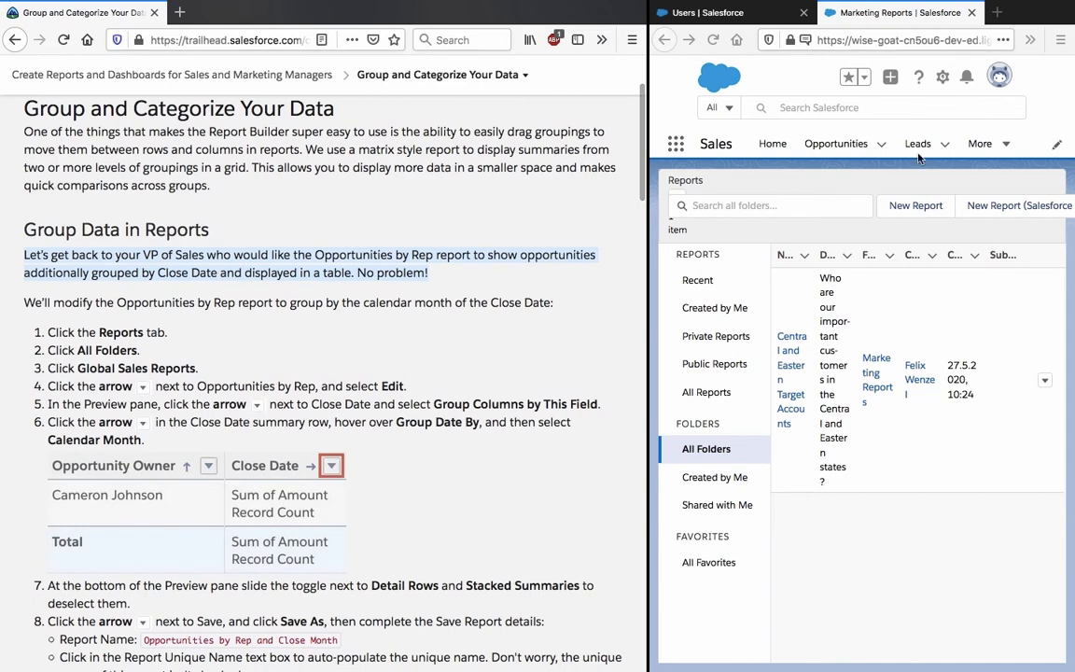
left_click(979, 142)
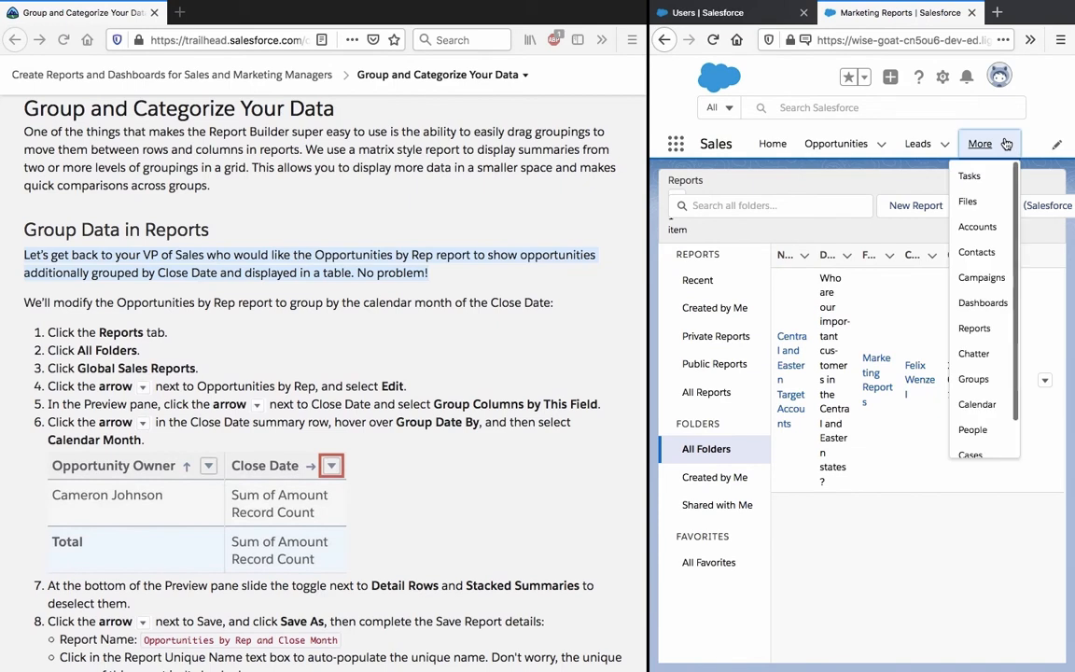
scroll("down", 3)
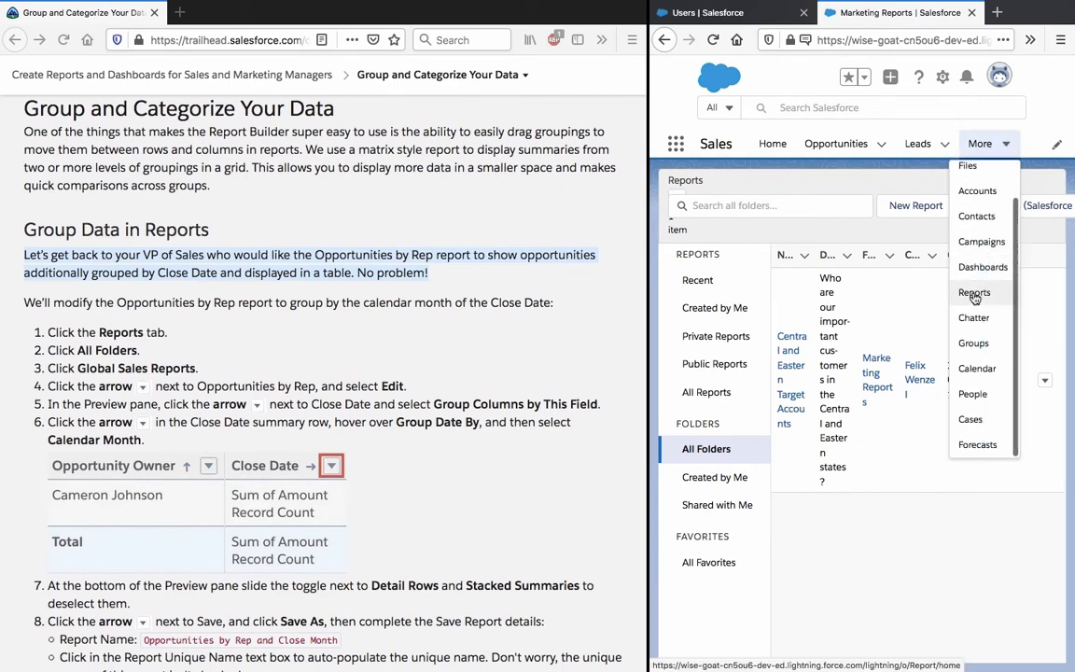
left_click(974, 291)
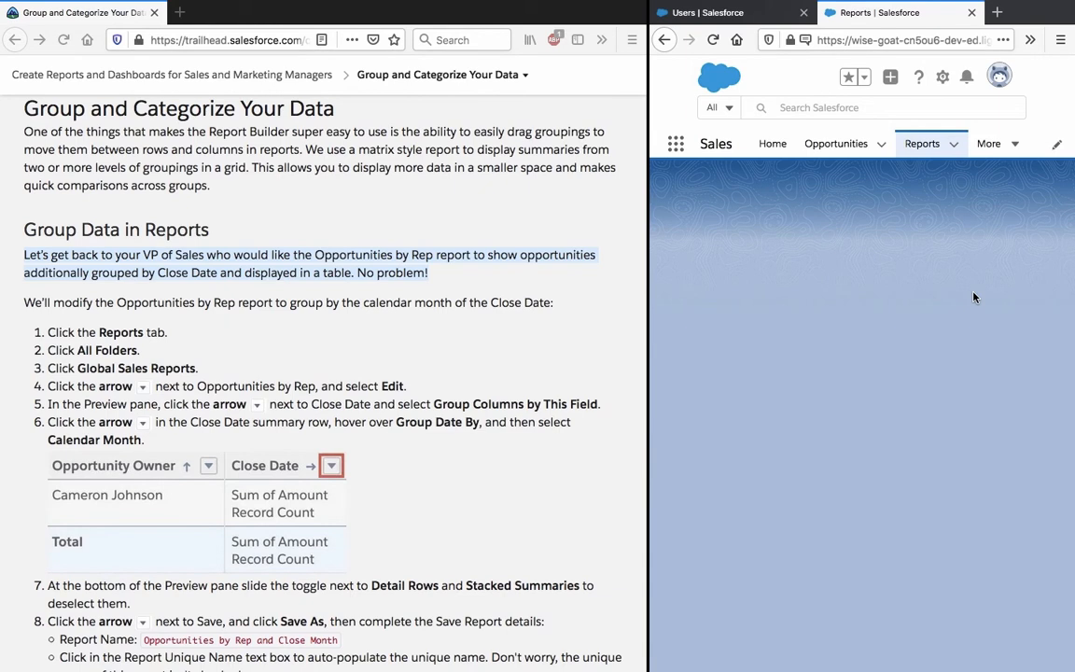
Show All Folders, enter Global Sales Reports, and bring up actions for Opportunities by Rep
left_click(921, 141)
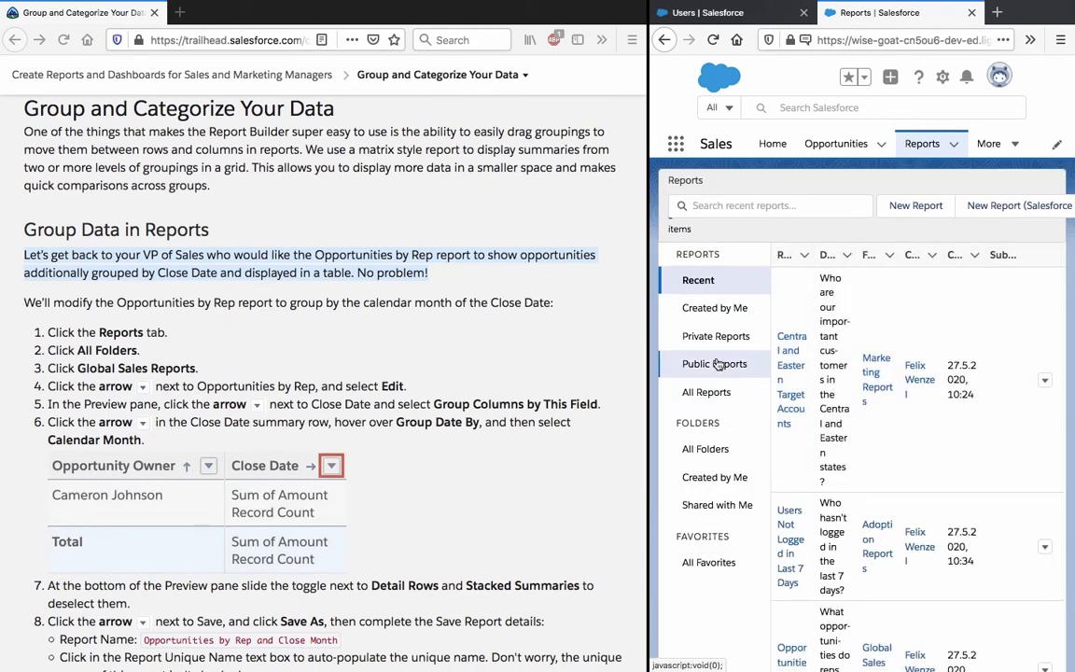
left_click(705, 448)
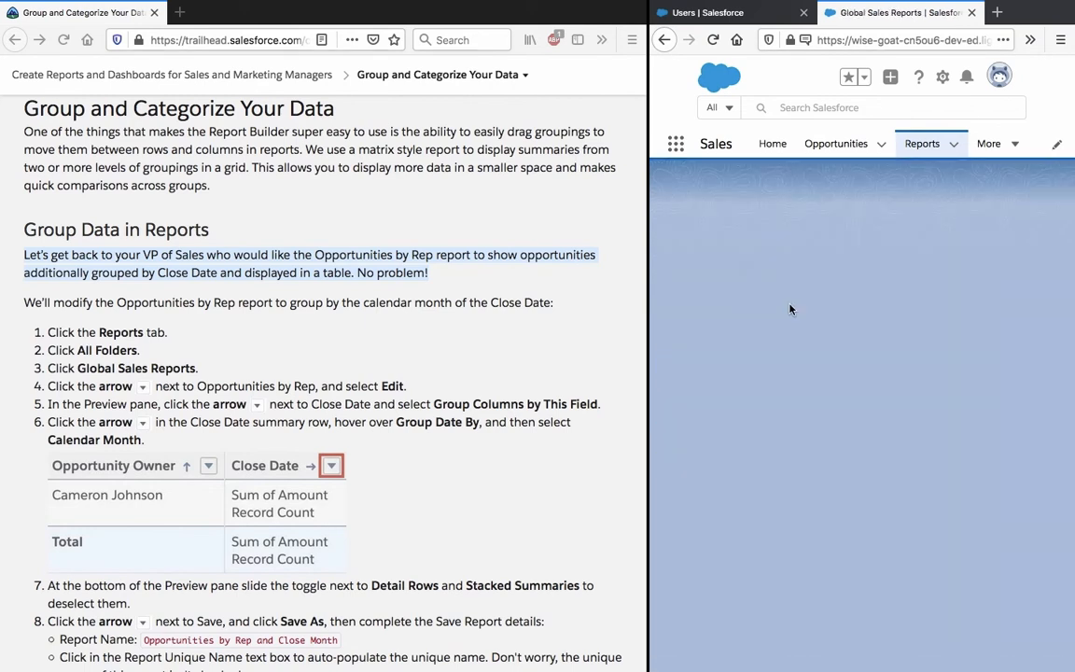
left_click(922, 142)
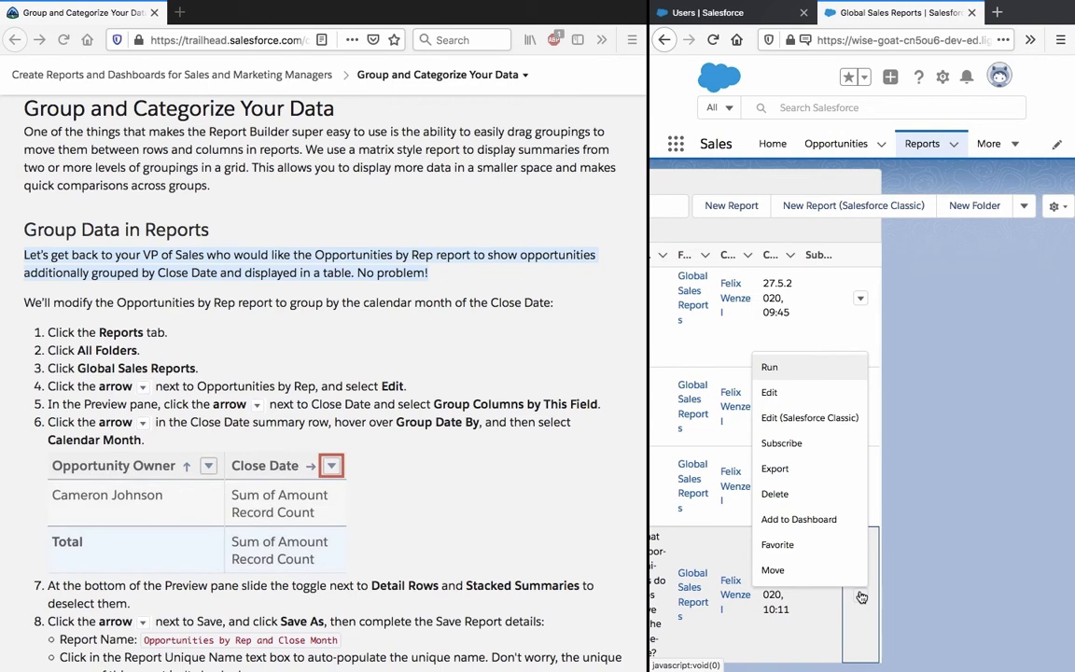
mouse_move(789, 399)
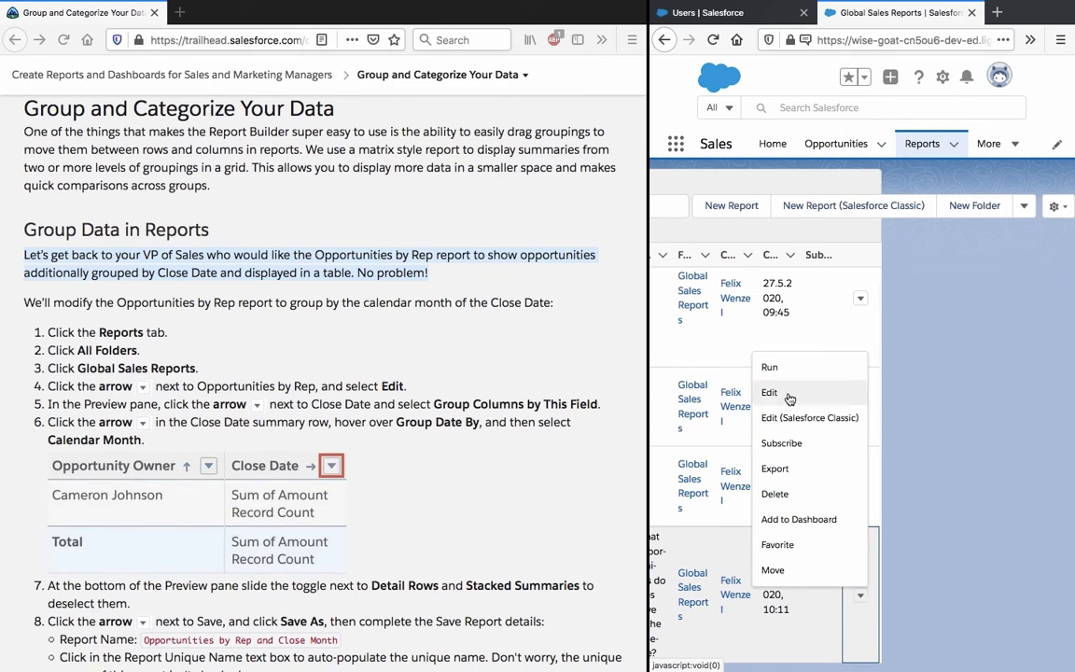
Edit the Opportunities by Rep report in the report builder
left_click(769, 392)
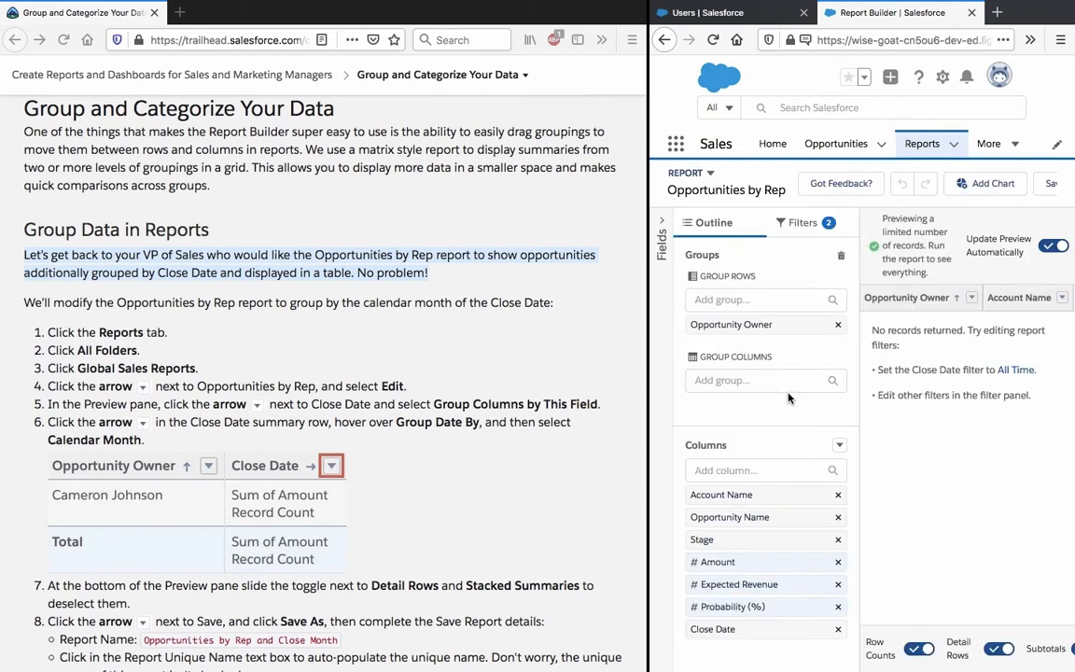
mouse_move(804, 372)
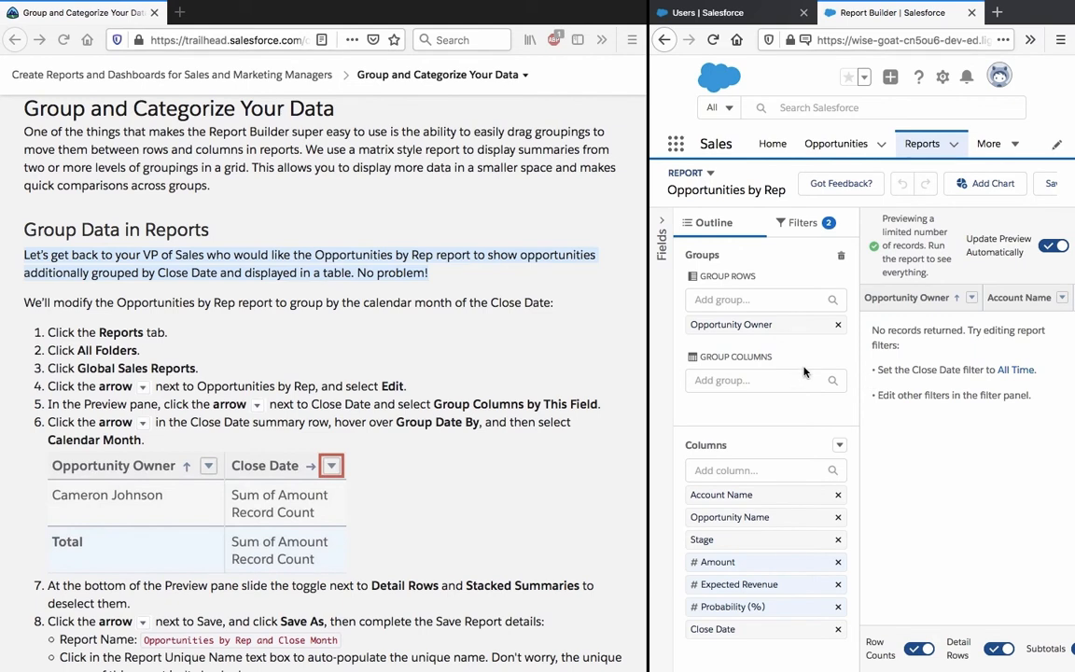
mouse_move(987, 318)
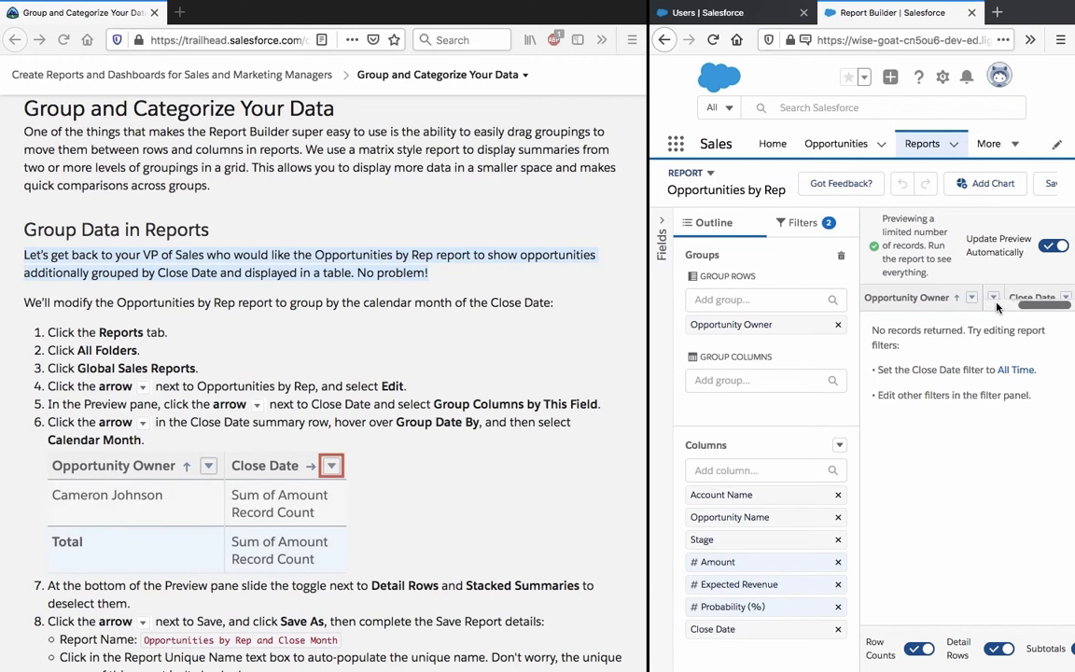
Show the Close Date column's options in the report preview
left_click(1065, 296)
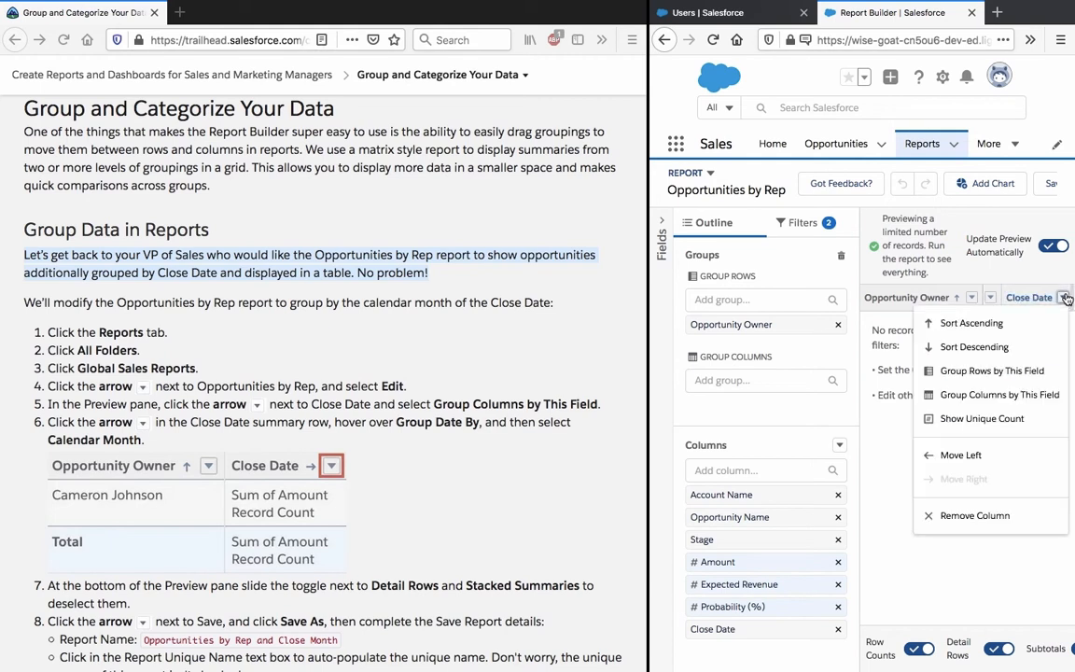
mouse_move(993, 369)
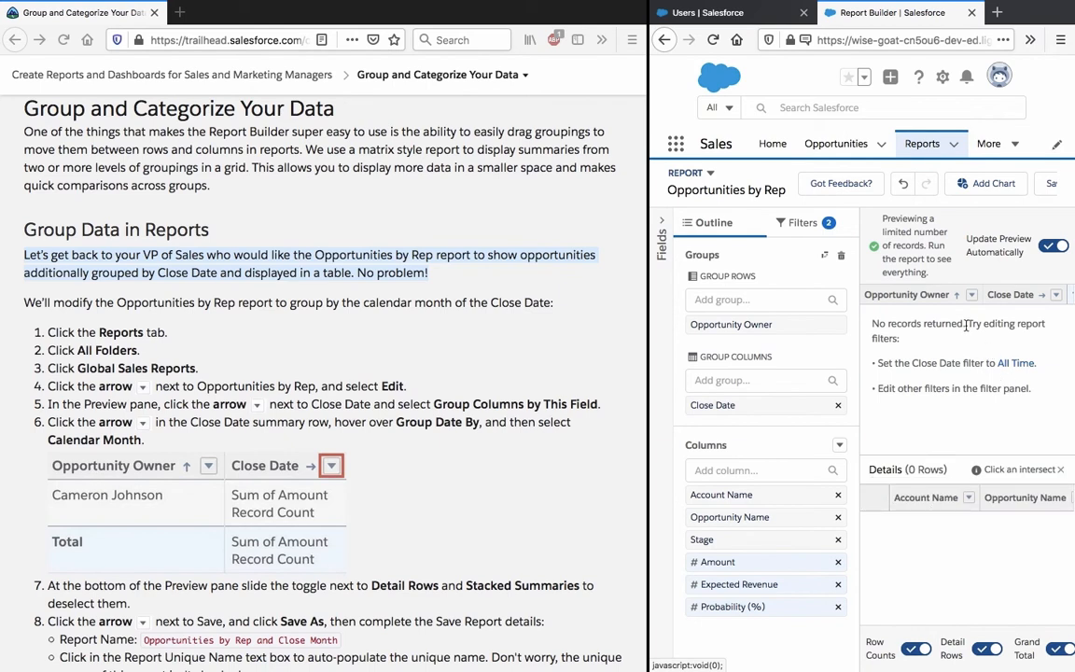
mouse_move(1011, 295)
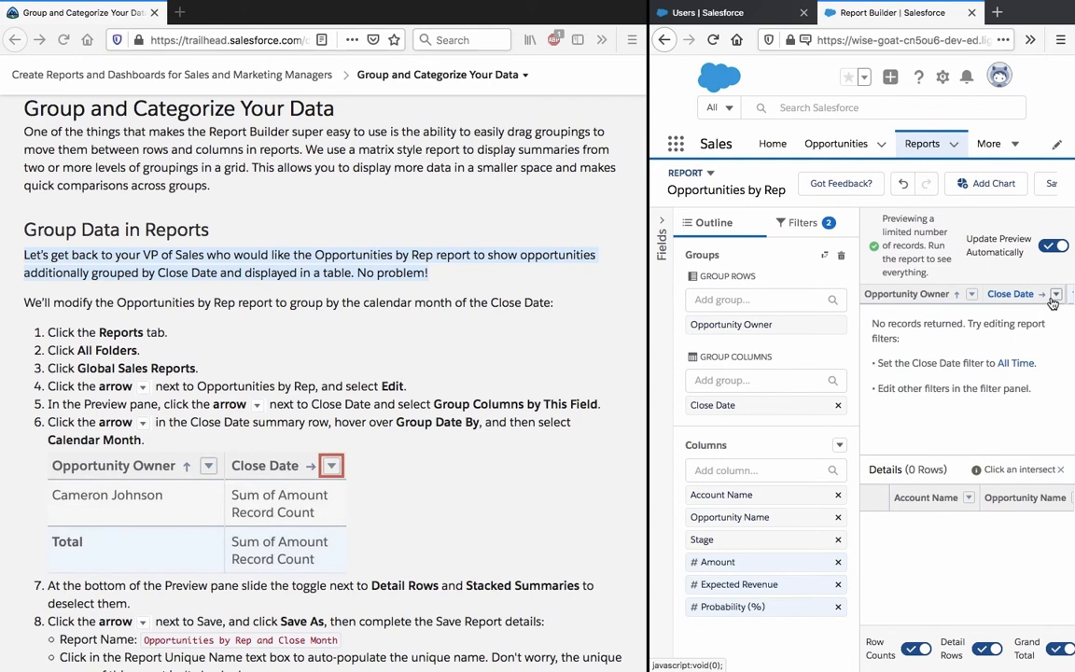
mouse_move(1041, 295)
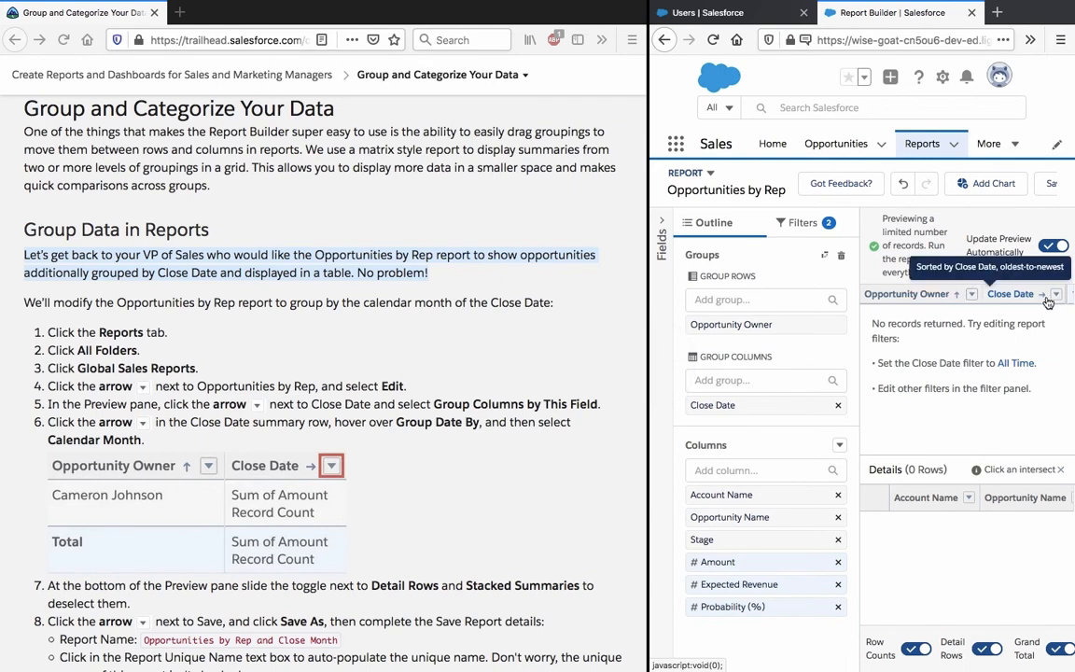
mouse_move(615, 291)
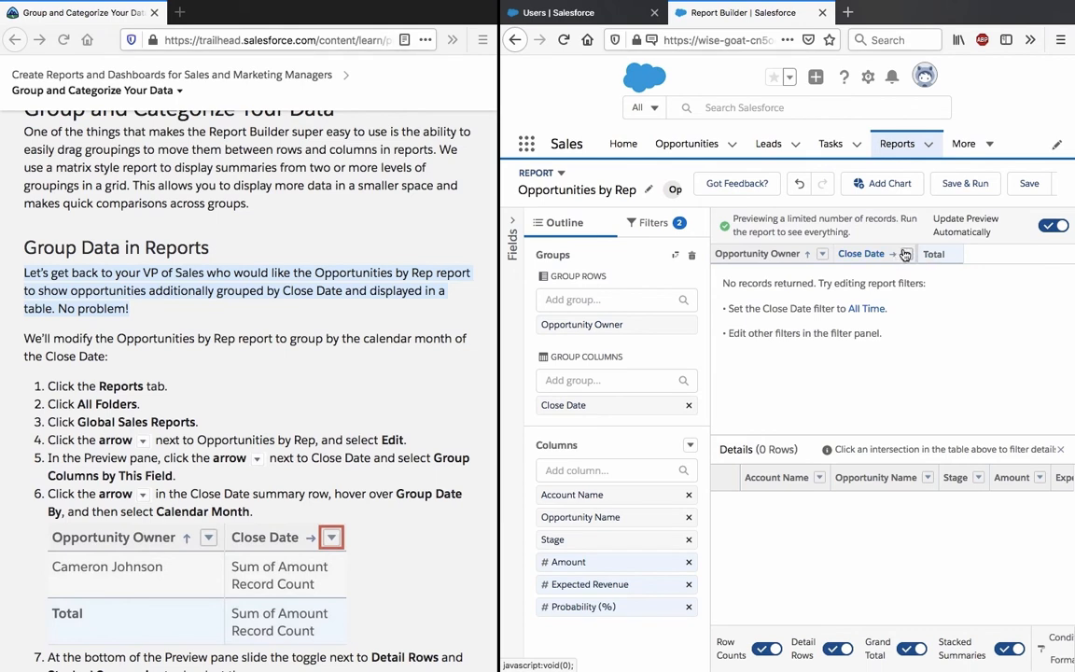
Browse the Group Date By periods for the Close Date column grouping
left_click(905, 254)
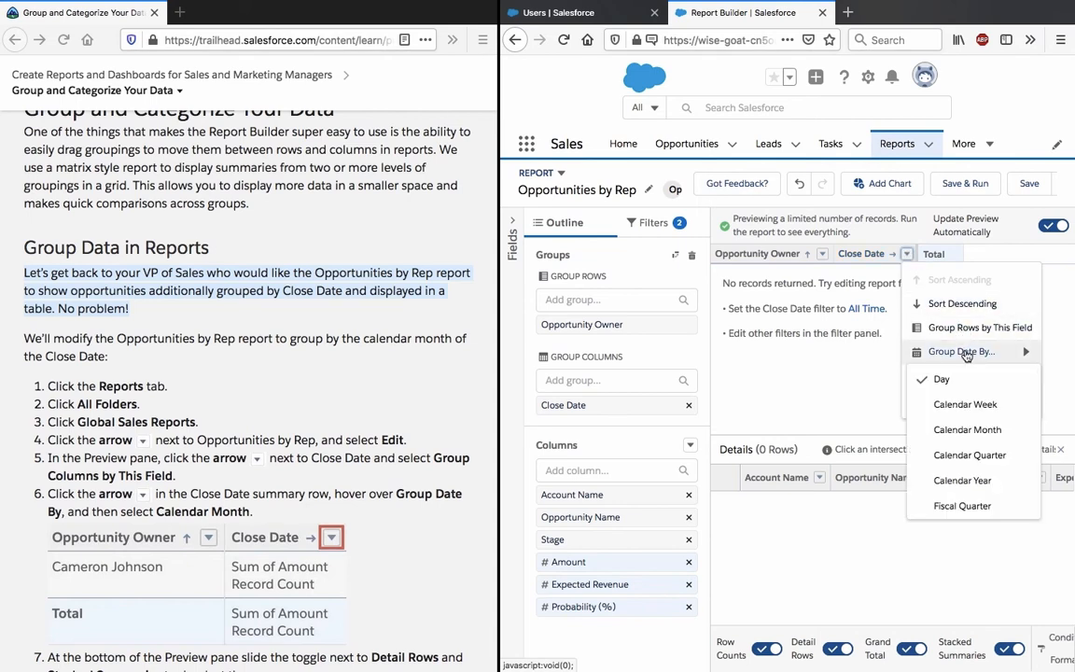
left_click(966, 430)
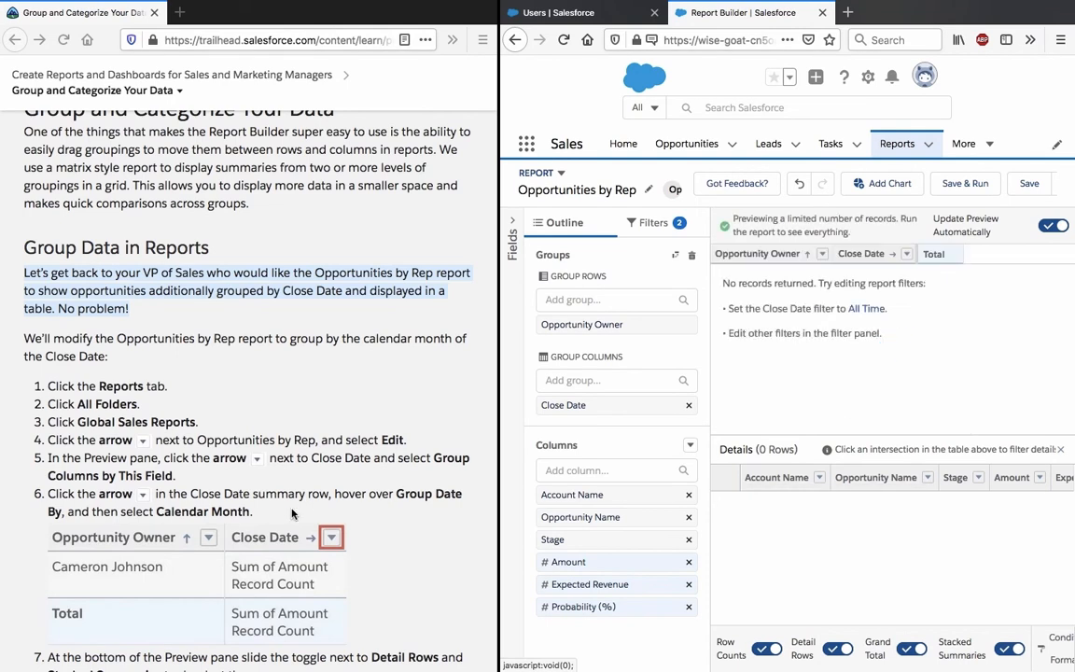
scroll("down", 3)
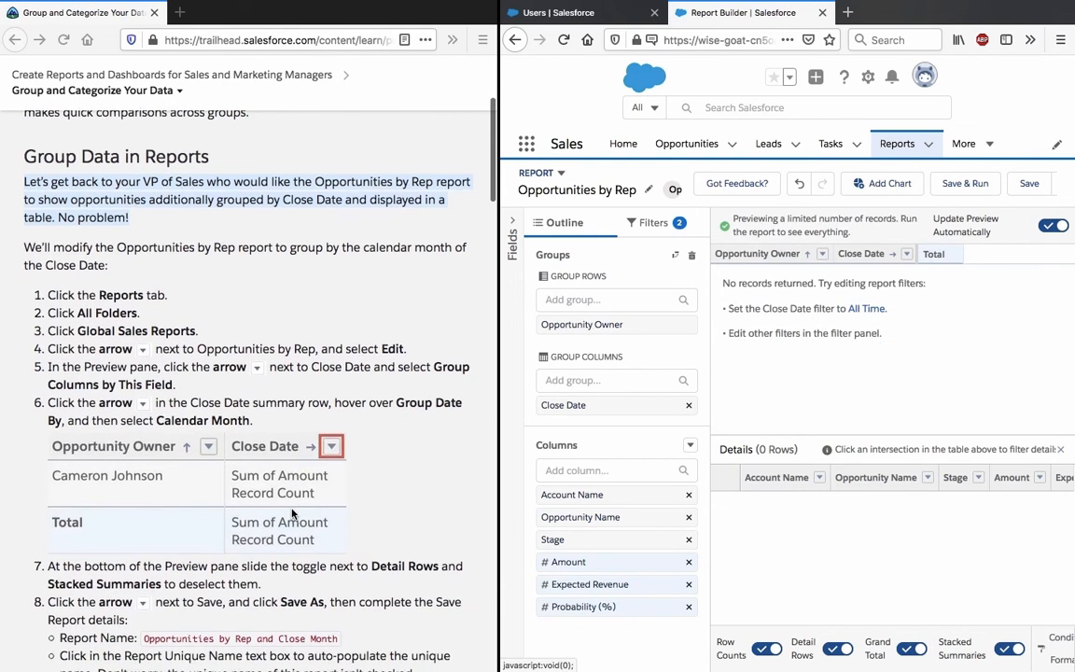
scroll("down", 3)
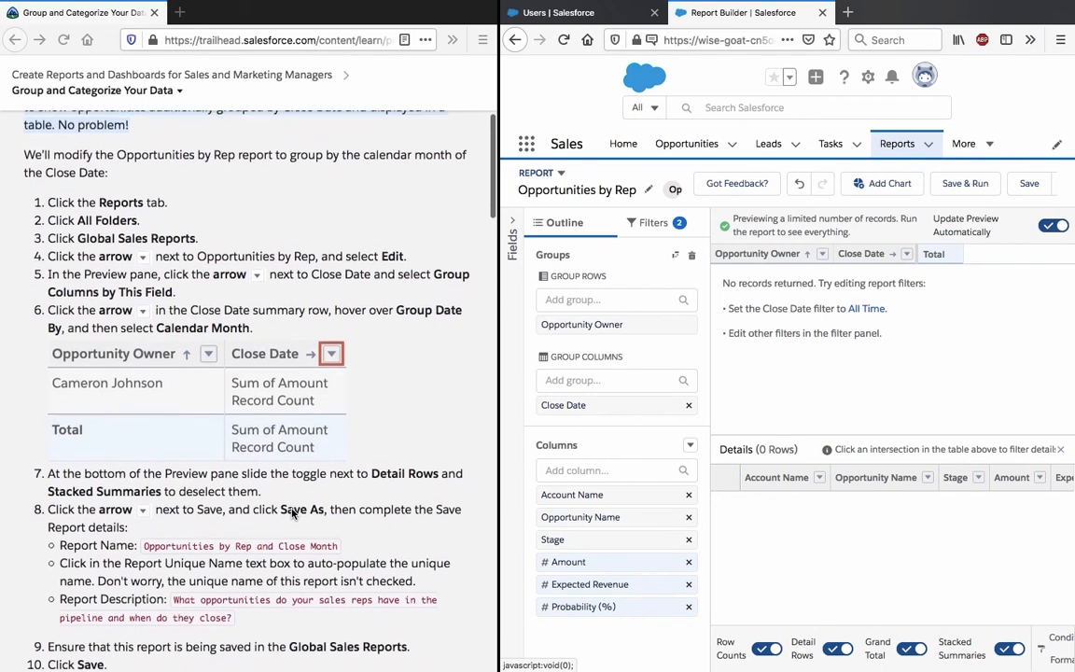
scroll("down", 3)
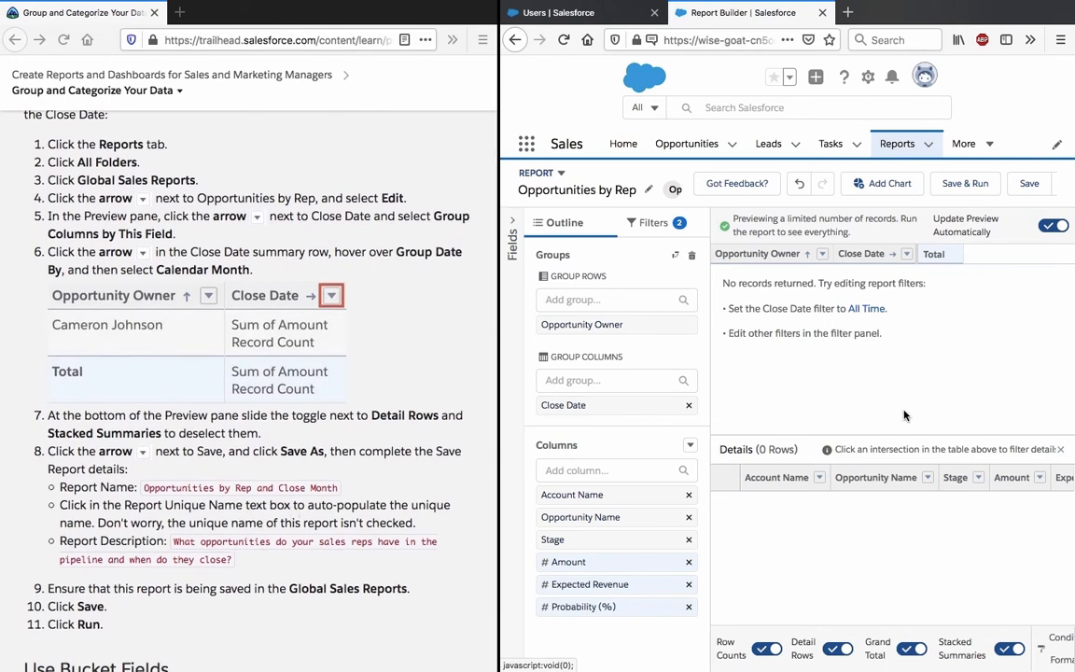
mouse_move(886, 373)
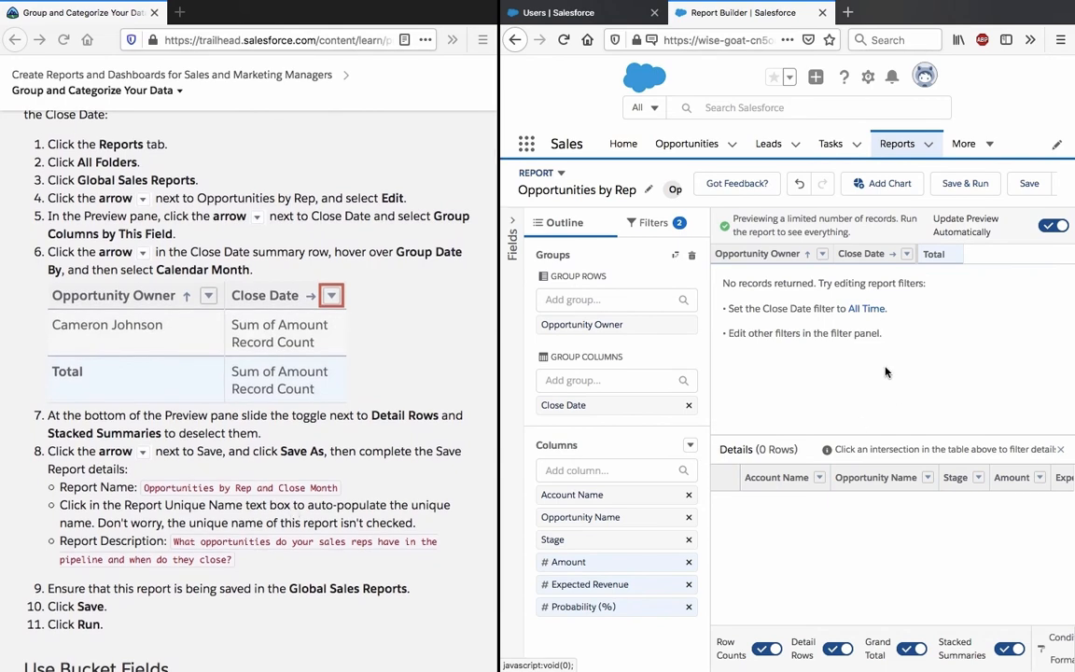
mouse_move(855, 424)
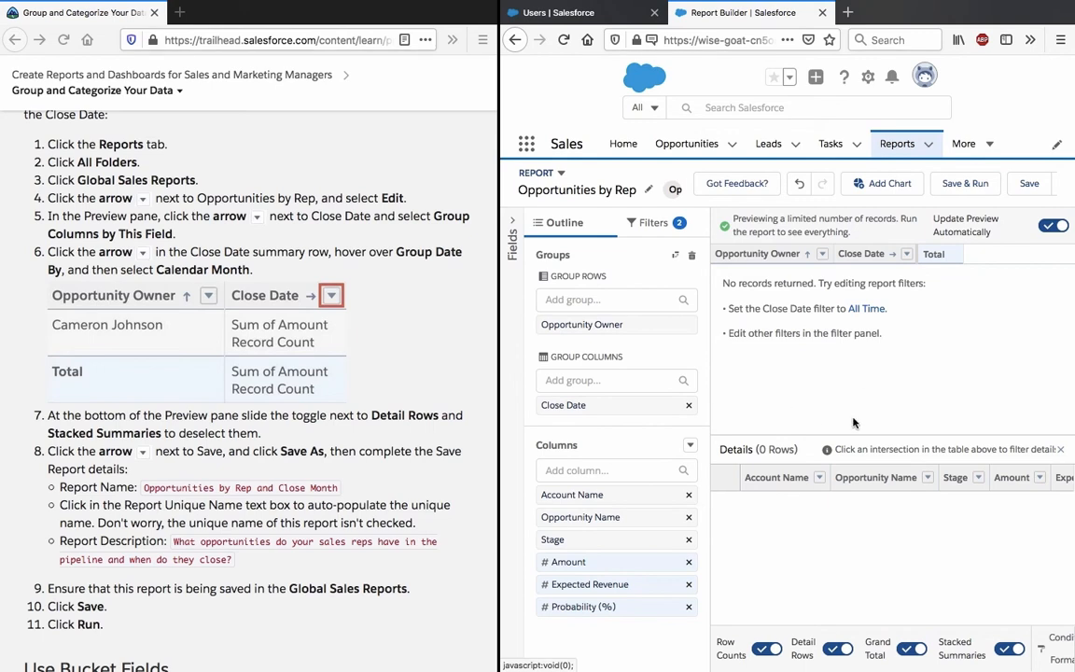
mouse_move(862, 324)
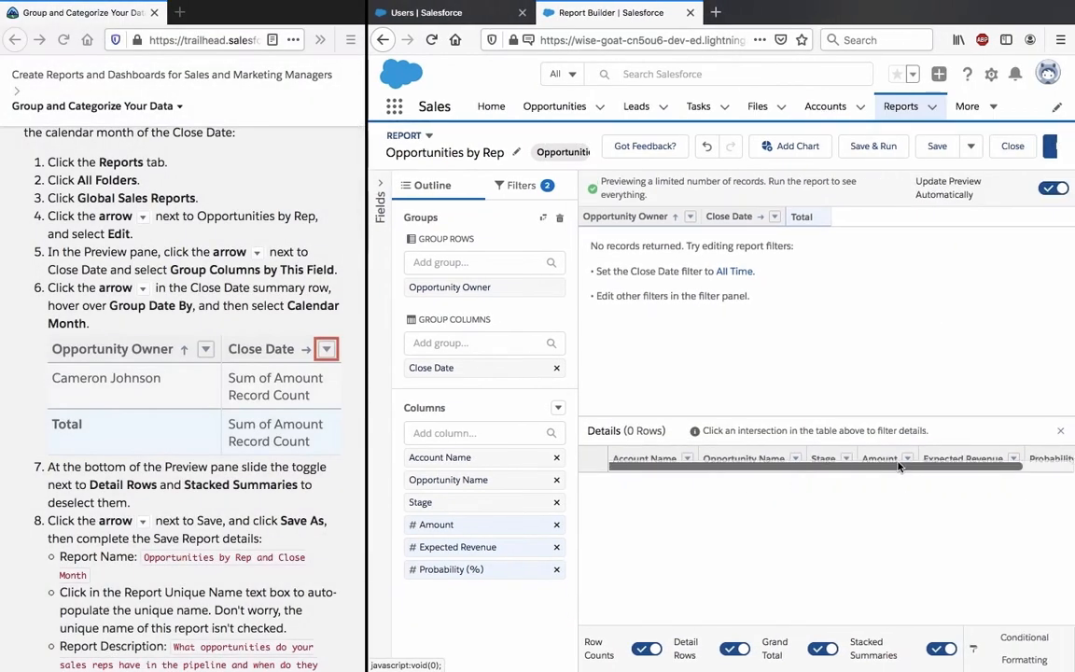
Move through the report builder until a 'Sorry to interrupt' error appears
scroll("right", 3)
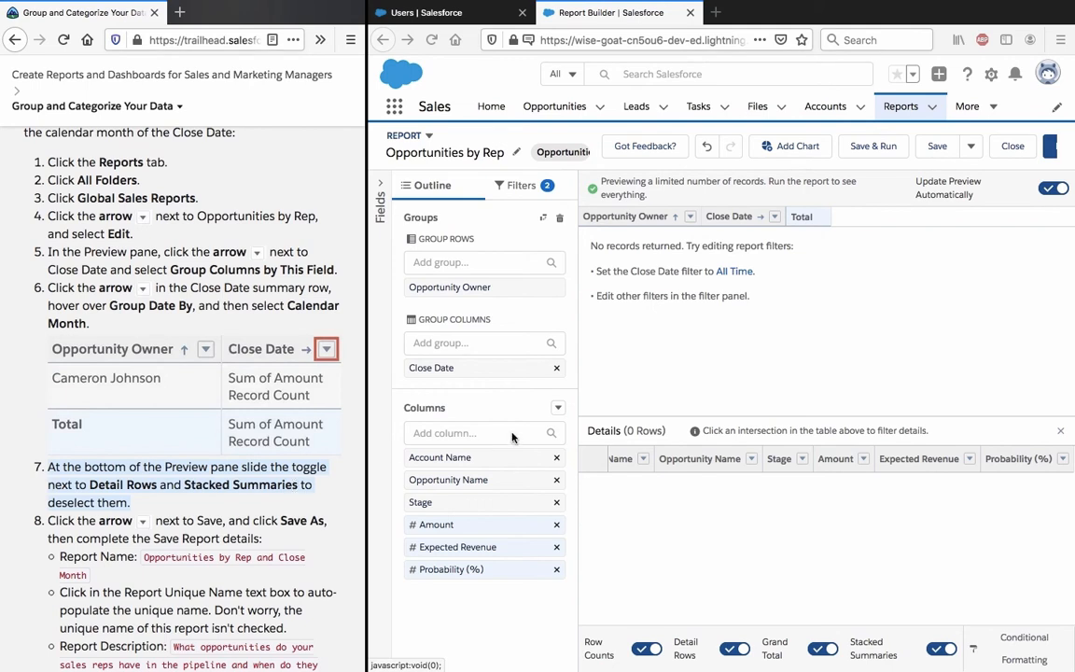
mouse_move(838, 302)
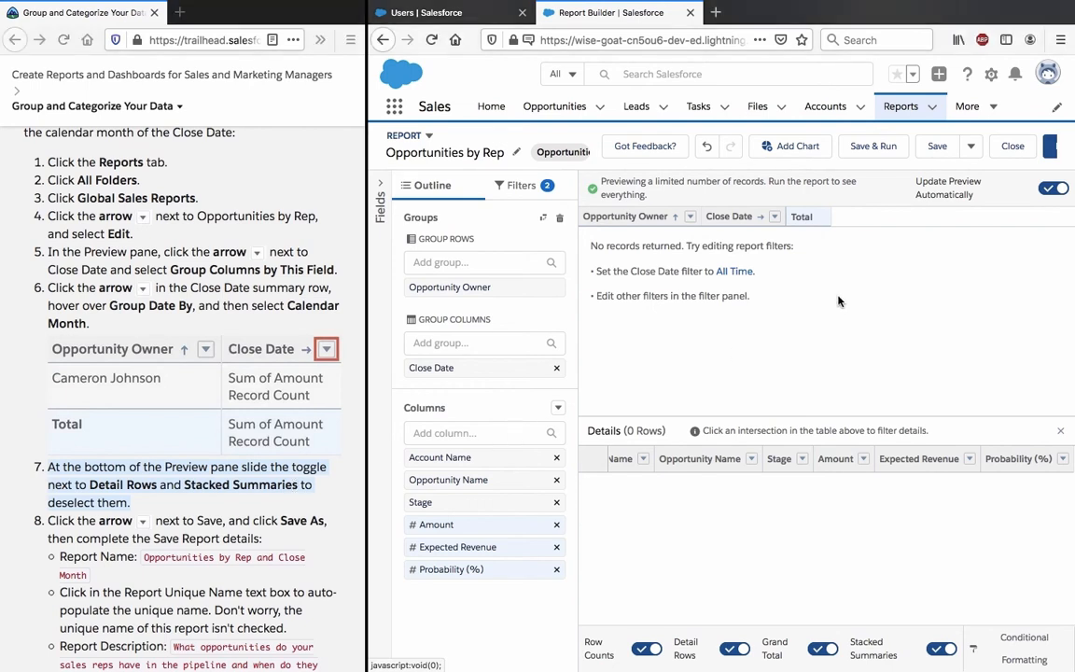
mouse_move(334, 300)
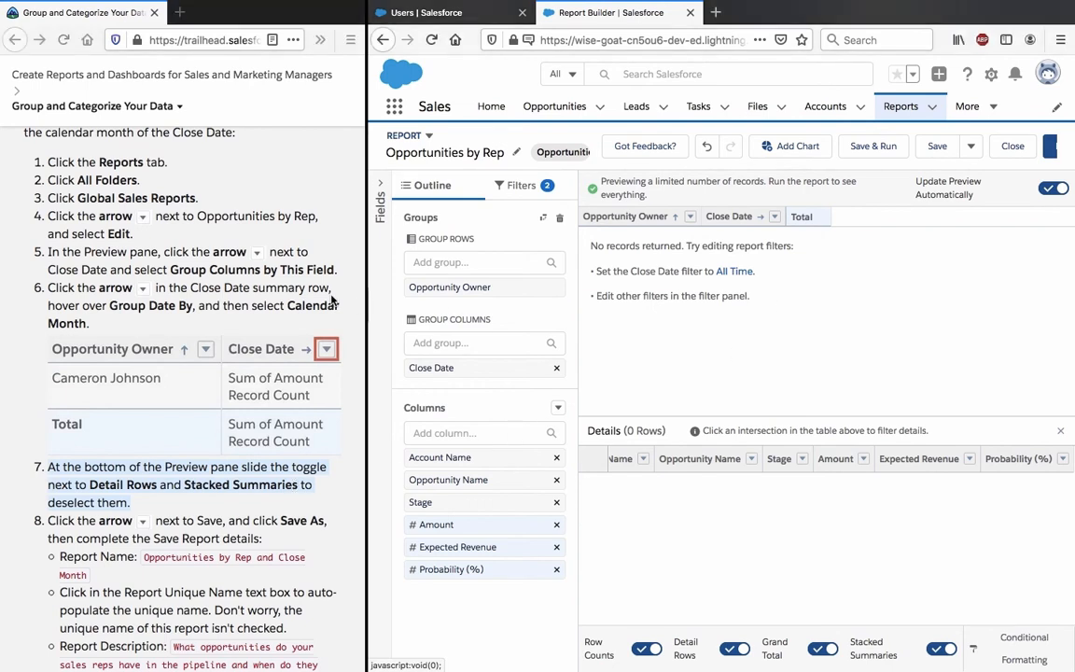
mouse_move(364, 296)
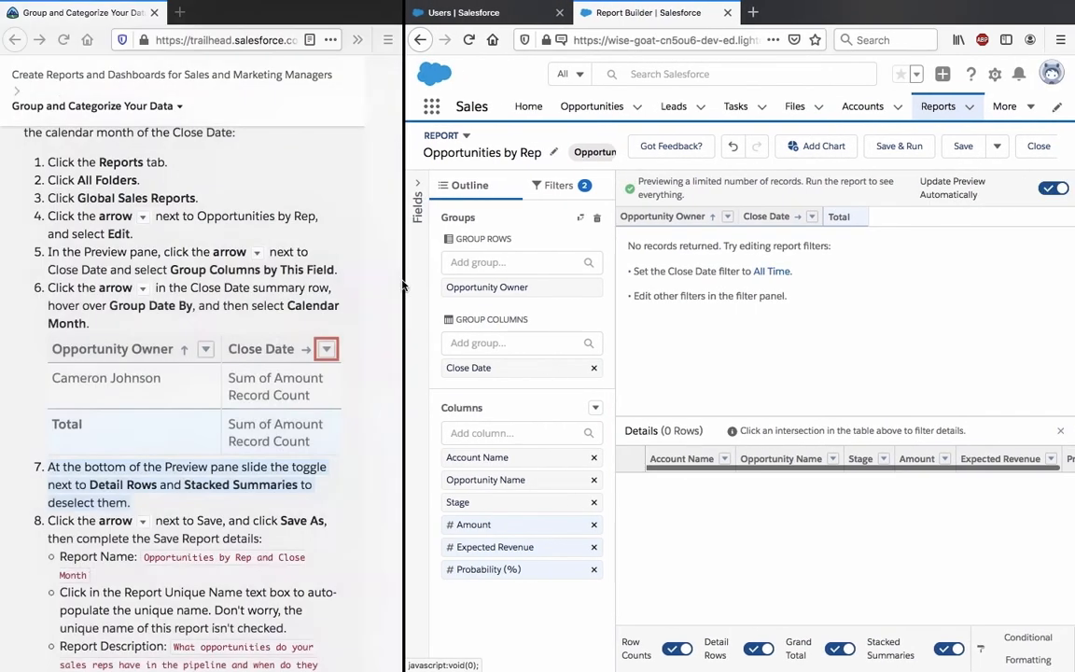
scroll("down", 3)
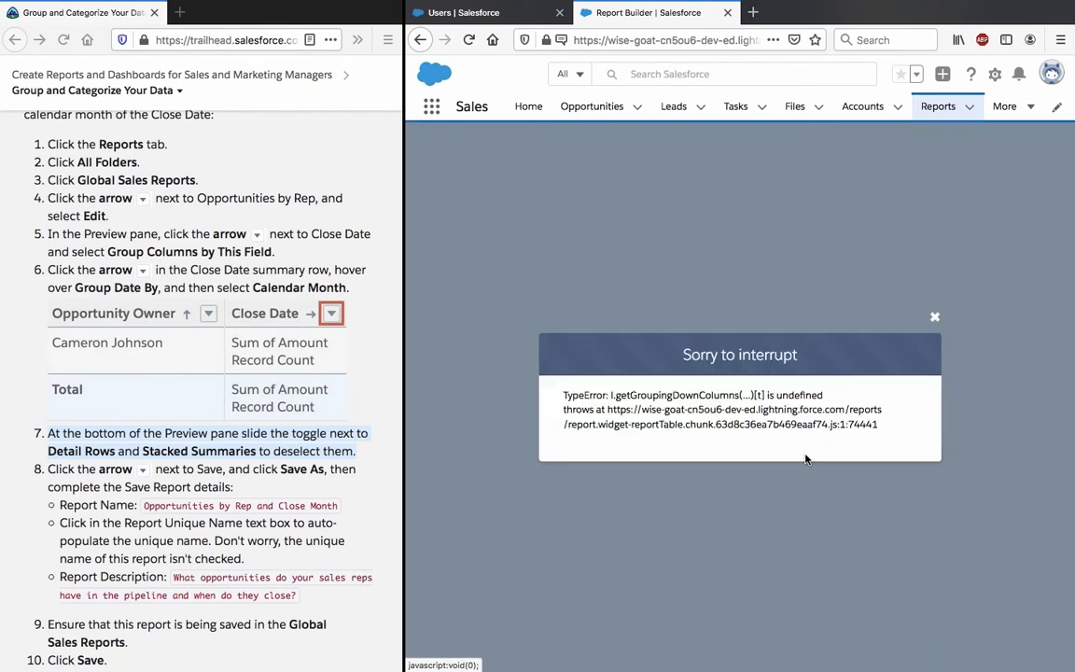
Dismiss the error and confirm Leave Page to discard unsaved report edits
left_click(933, 318)
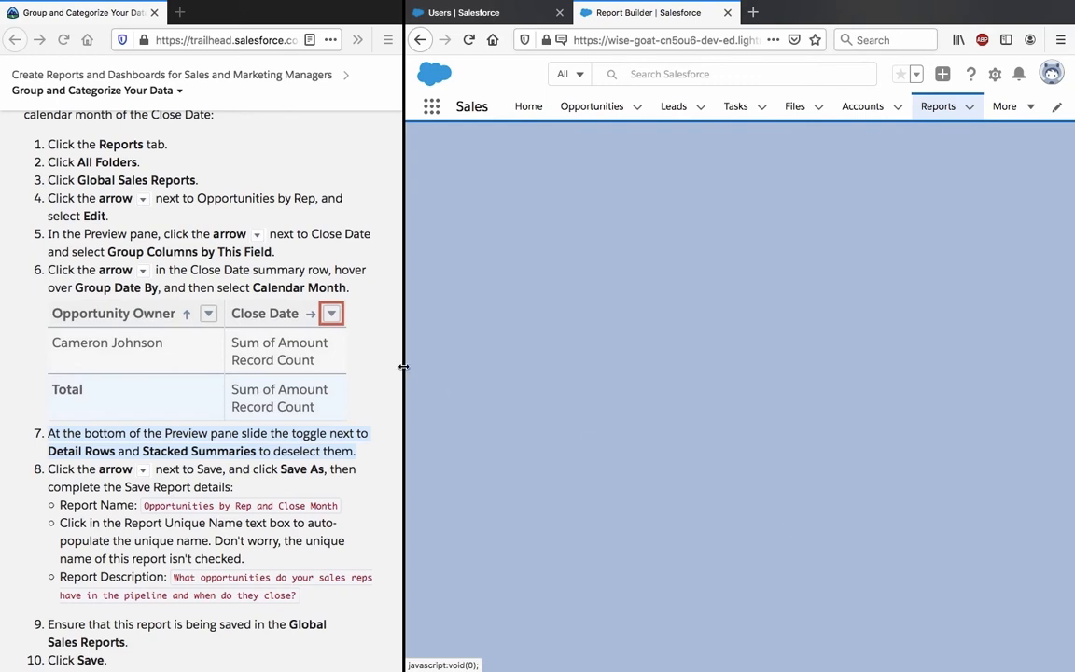
left_click_drag(403, 373, 436, 373)
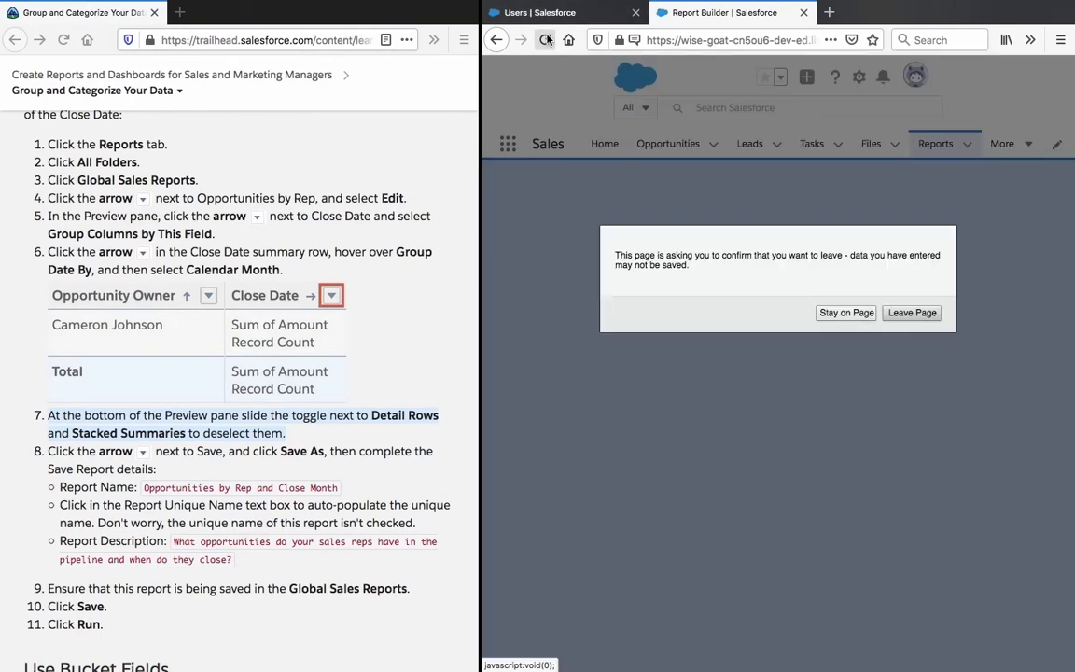
left_click(911, 313)
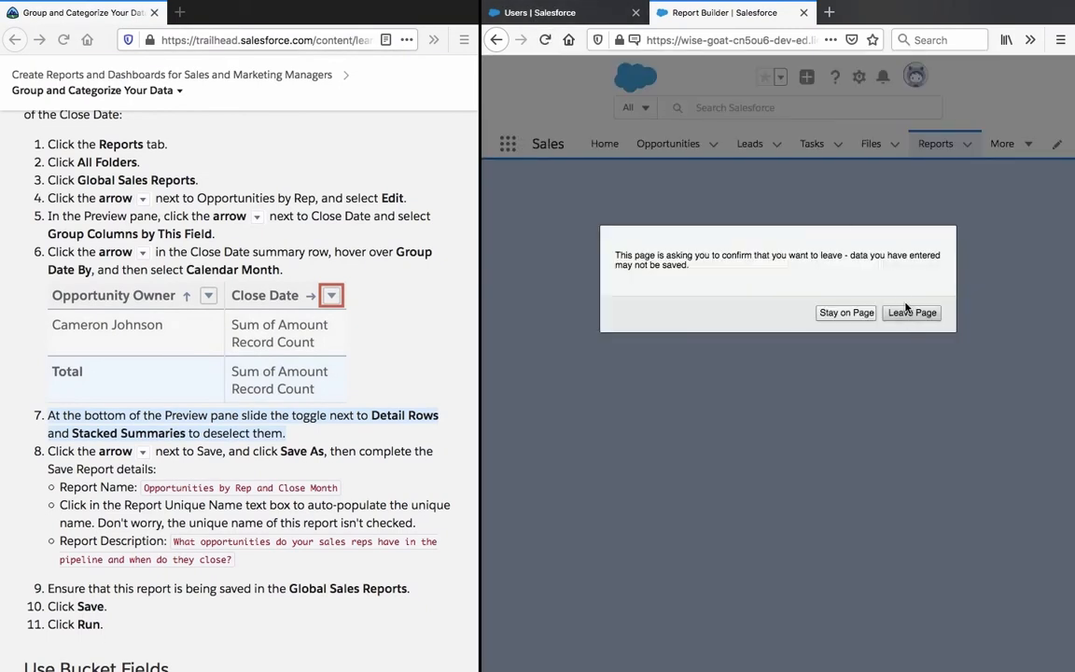
left_click(910, 312)
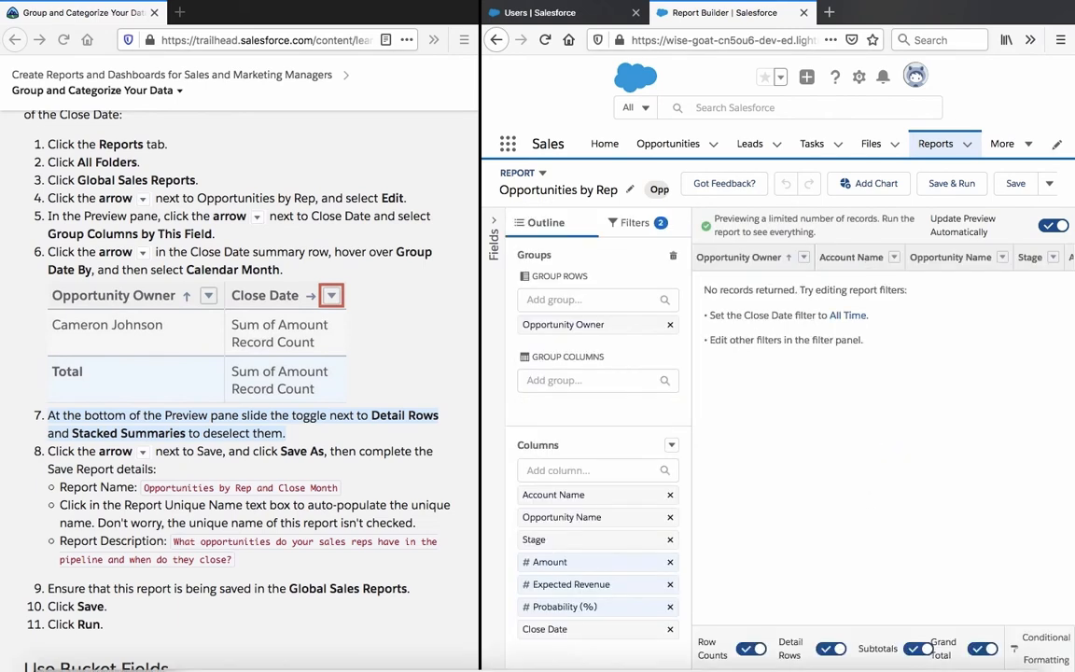
Group columns by Close Date and switch off Update Preview Automatically
left_click(981, 647)
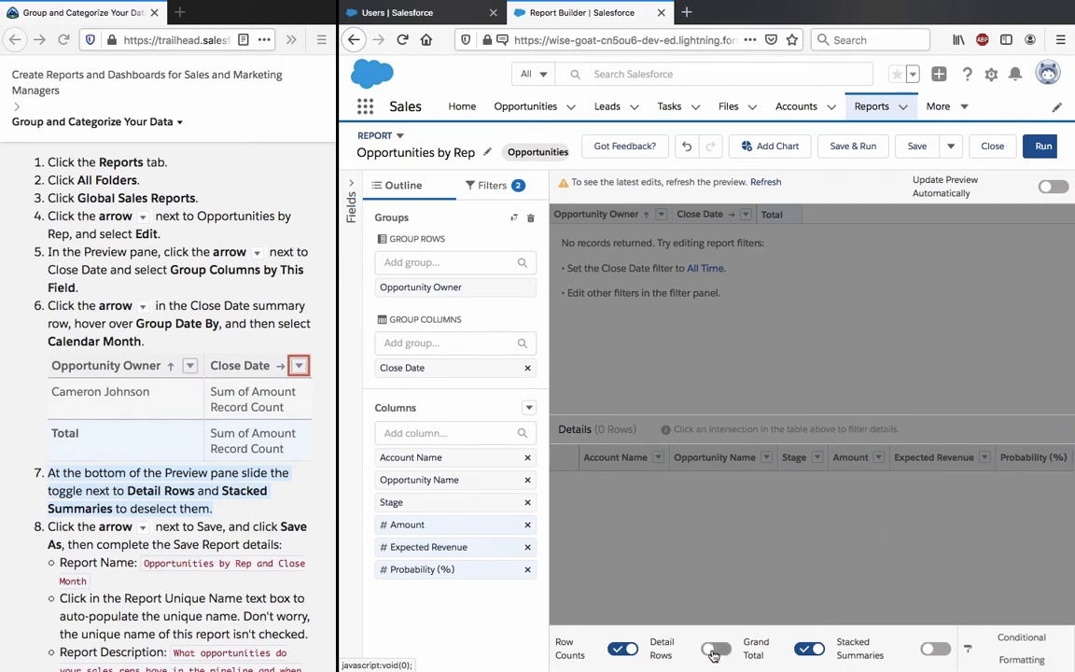
left_click(715, 650)
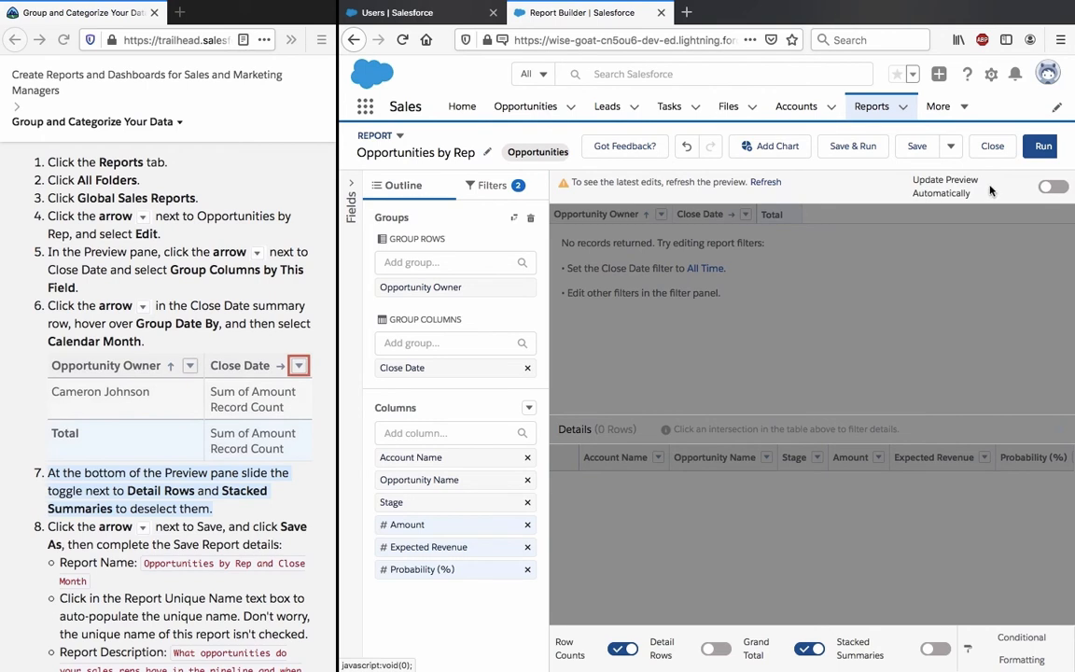
mouse_move(991, 191)
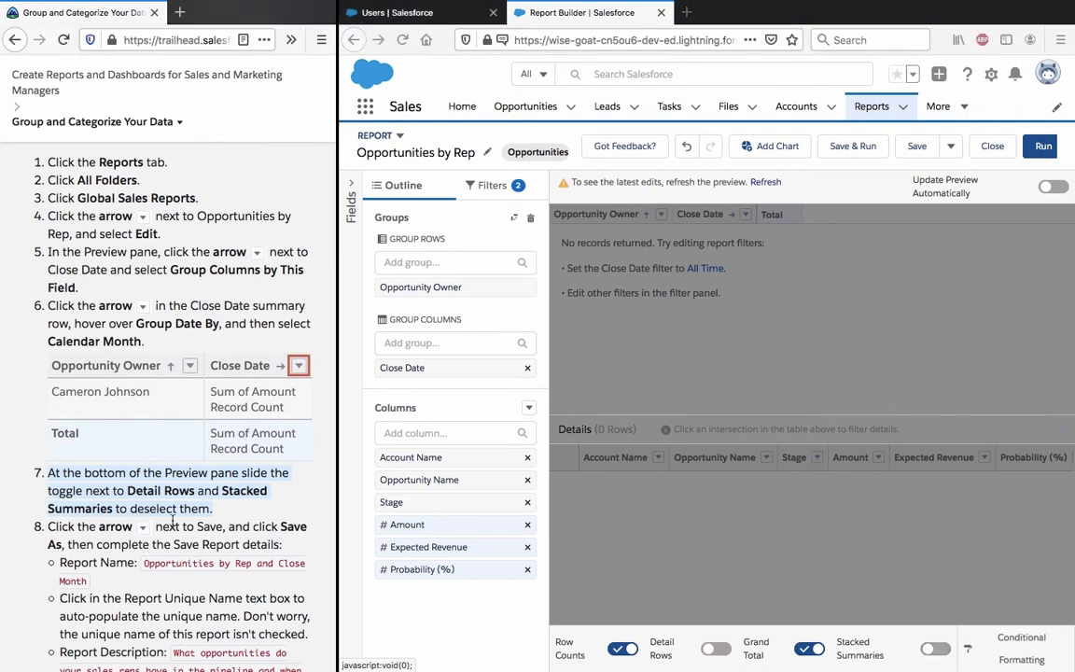
scroll("down", 3)
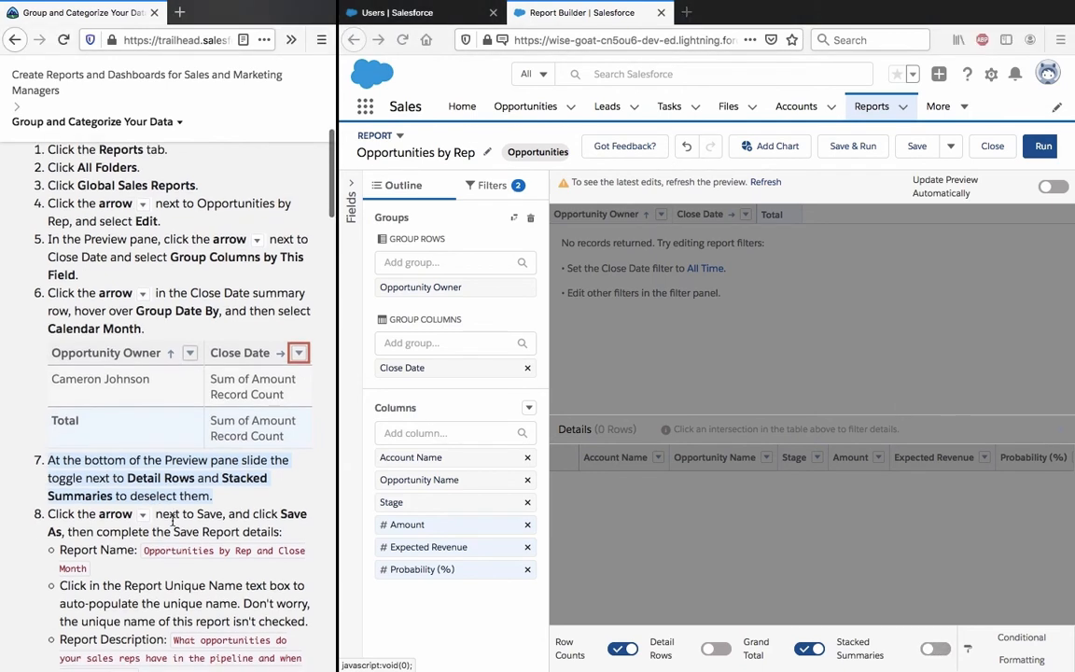
scroll("down", 3)
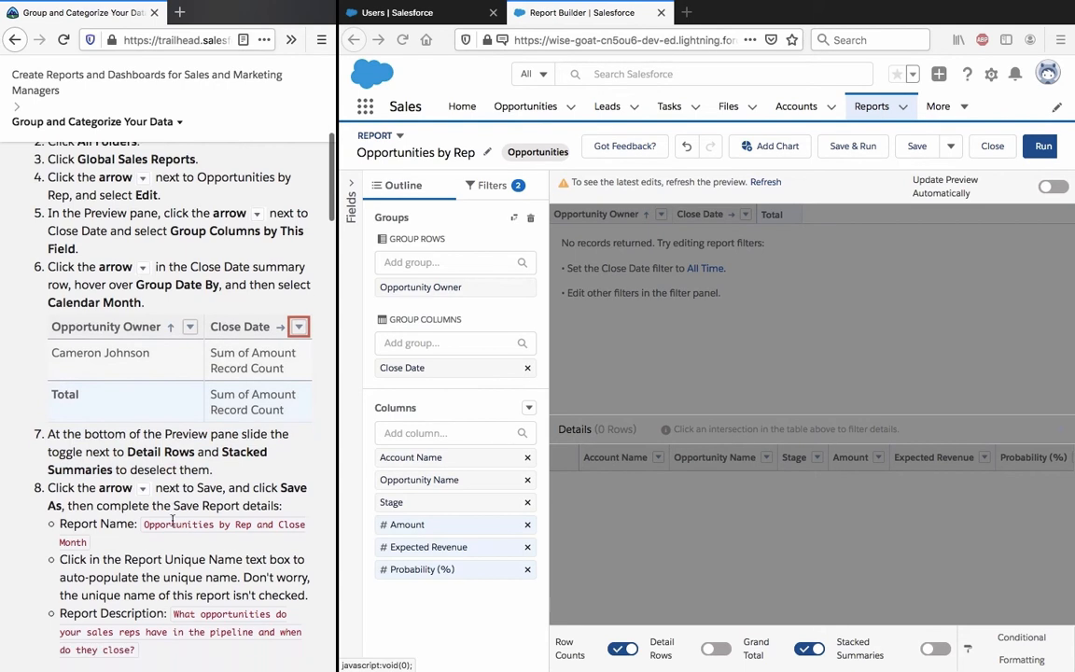
scroll("down", 3)
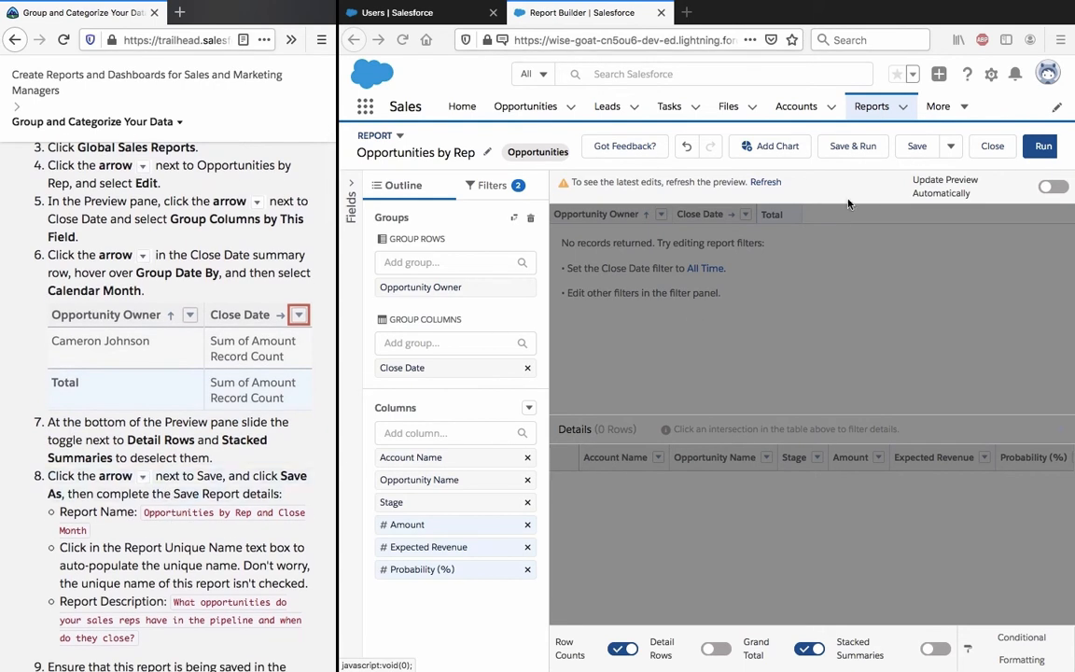
mouse_move(885, 142)
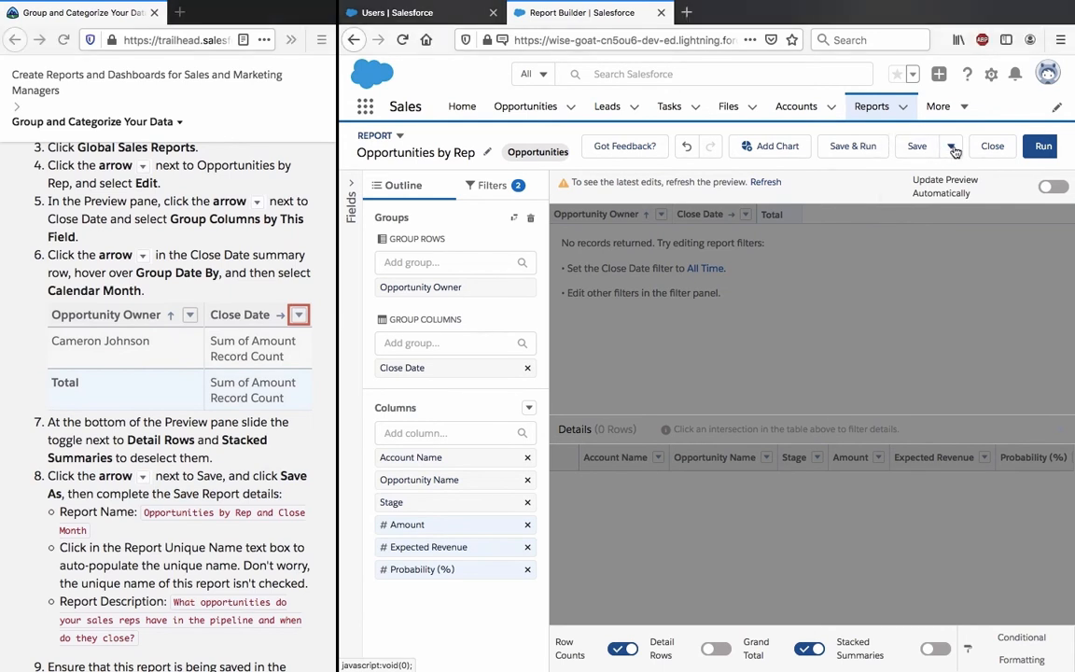
Save As a new report 'Opportunities by Rep and Close Month' in Global Sales Reports
left_click(952, 146)
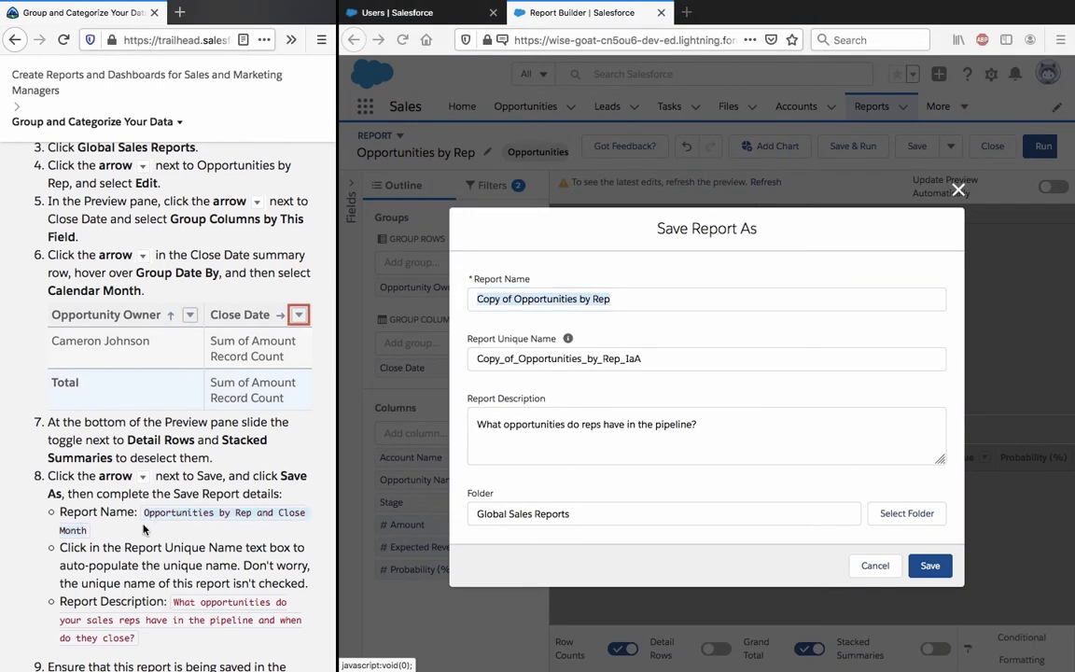
left_click(705, 299)
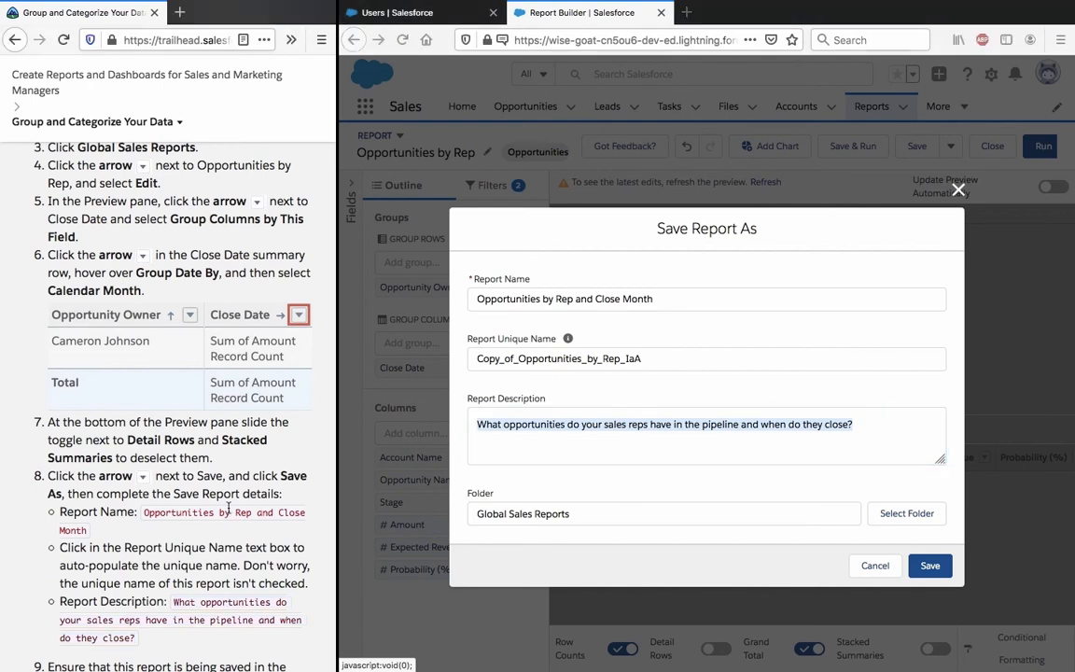
scroll("down", 3)
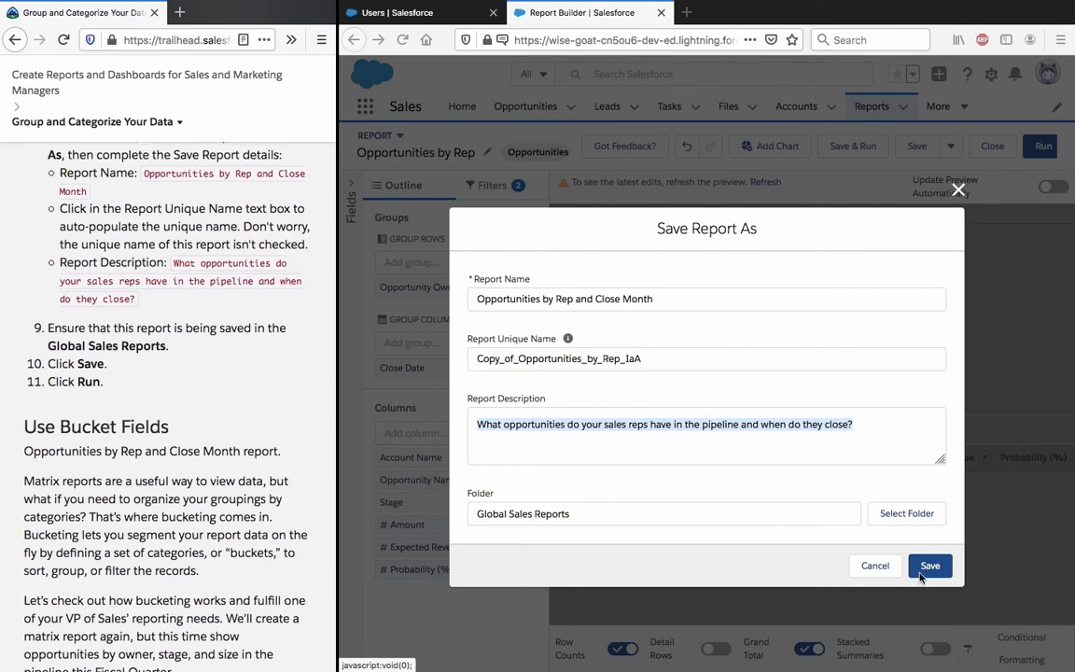
left_click(930, 566)
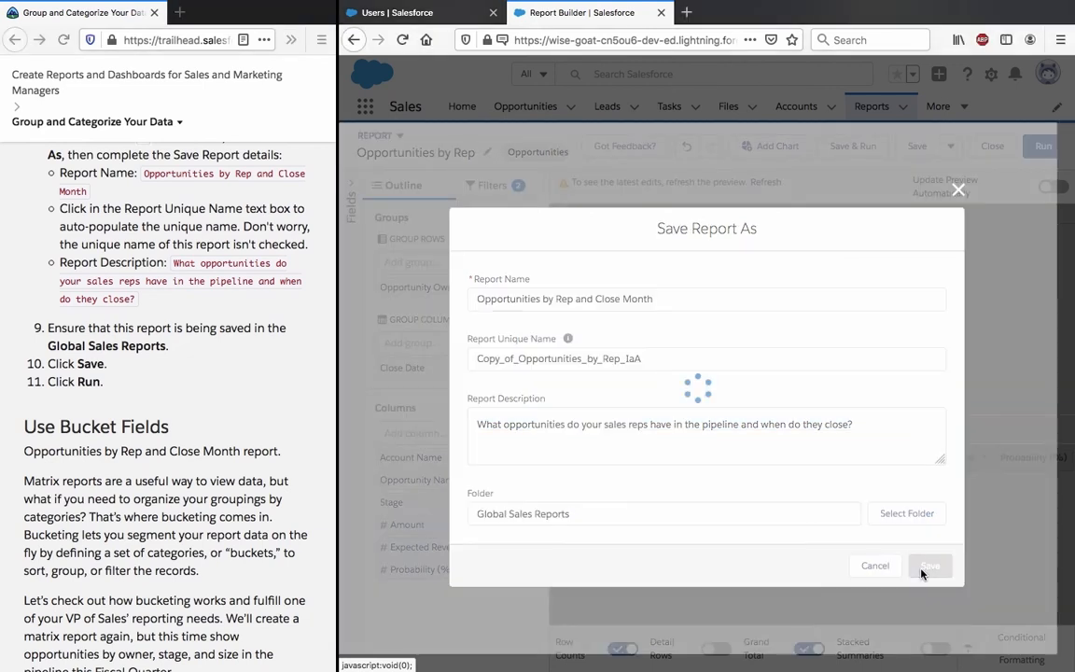
left_click(929, 565)
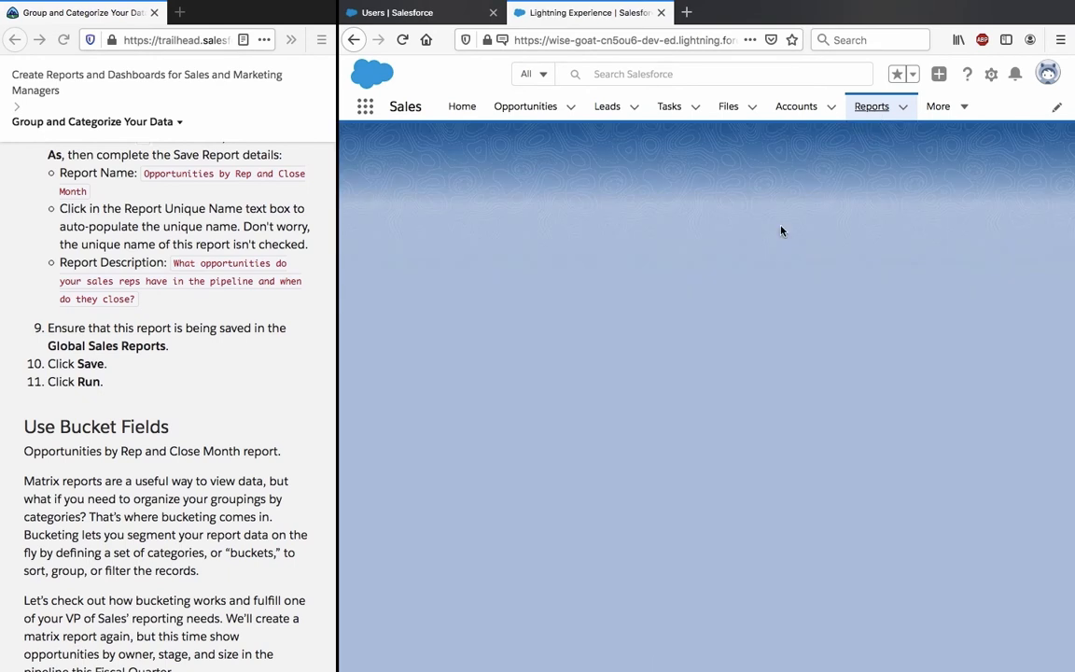
Reopen the Opportunities by Rep and Close Month report from Recent reports
left_click(869, 105)
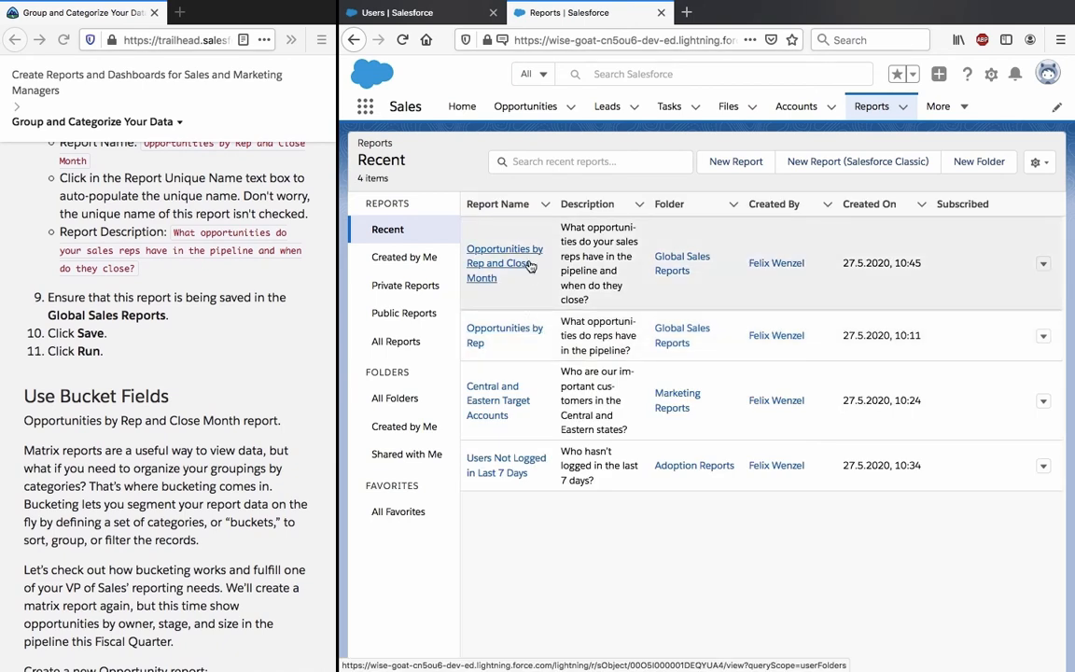
left_click(503, 263)
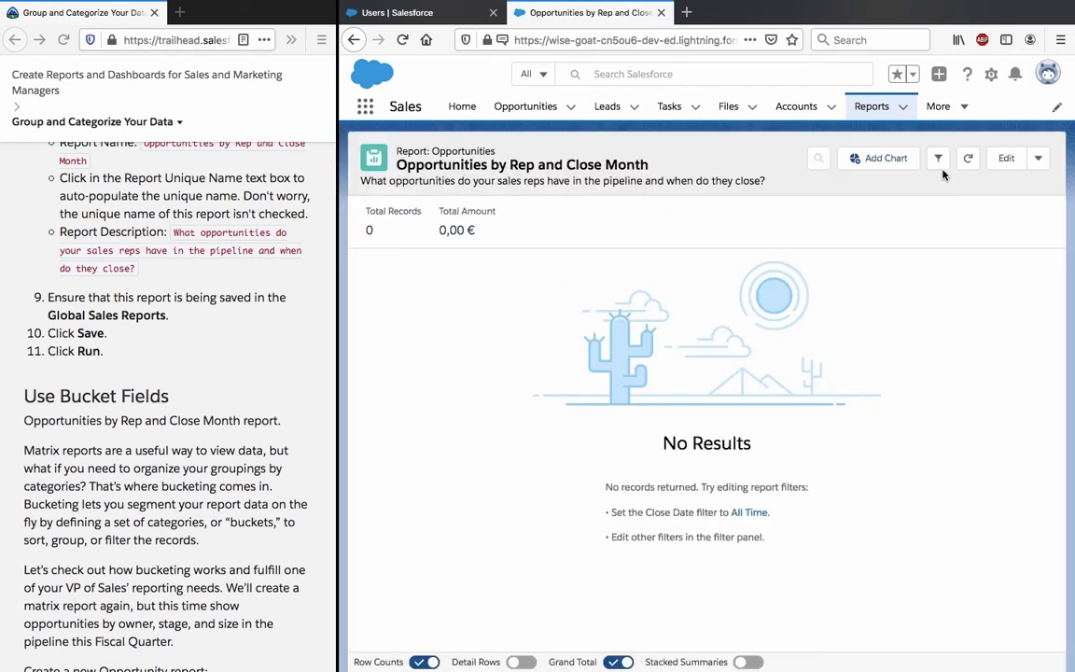
Set the report's Close Date filter range to All Time and apply it
left_click(936, 157)
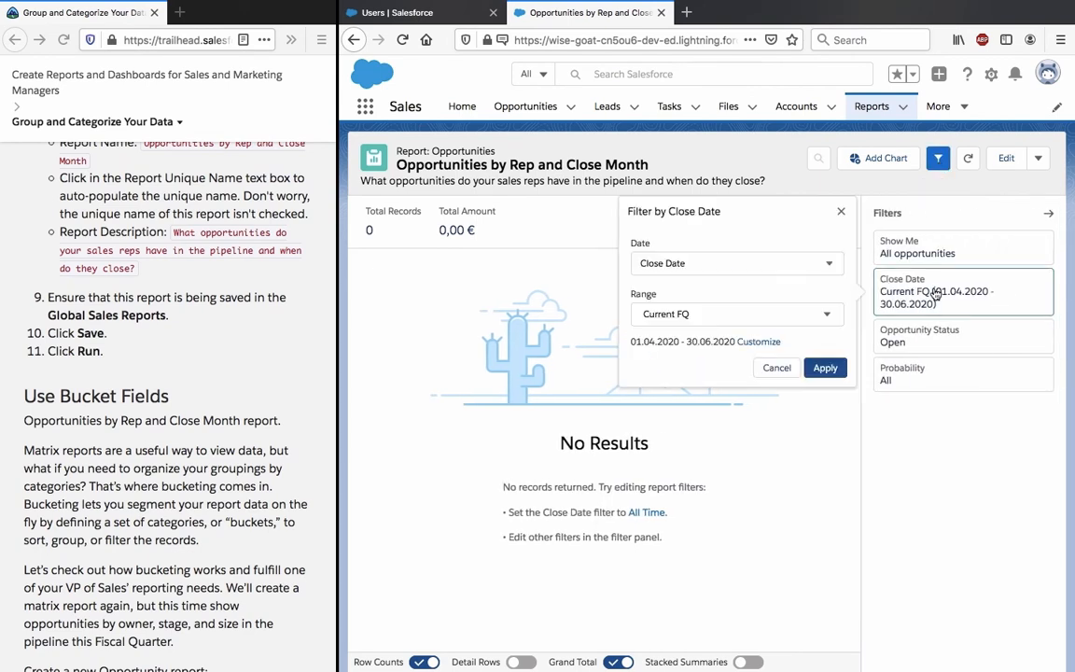
left_click(735, 261)
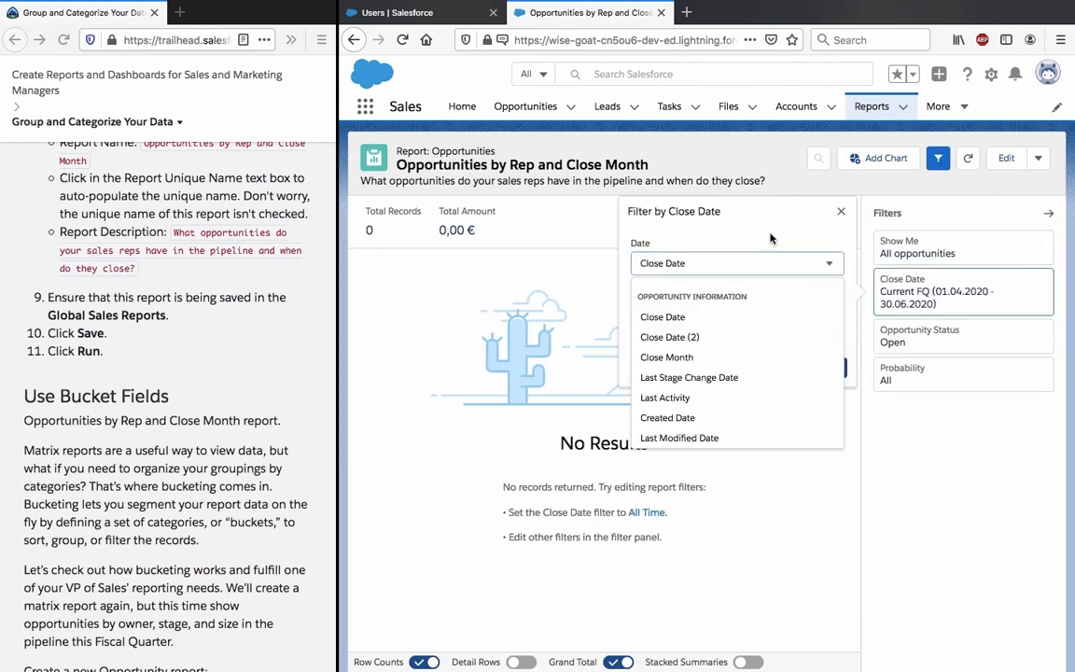
left_click(663, 317)
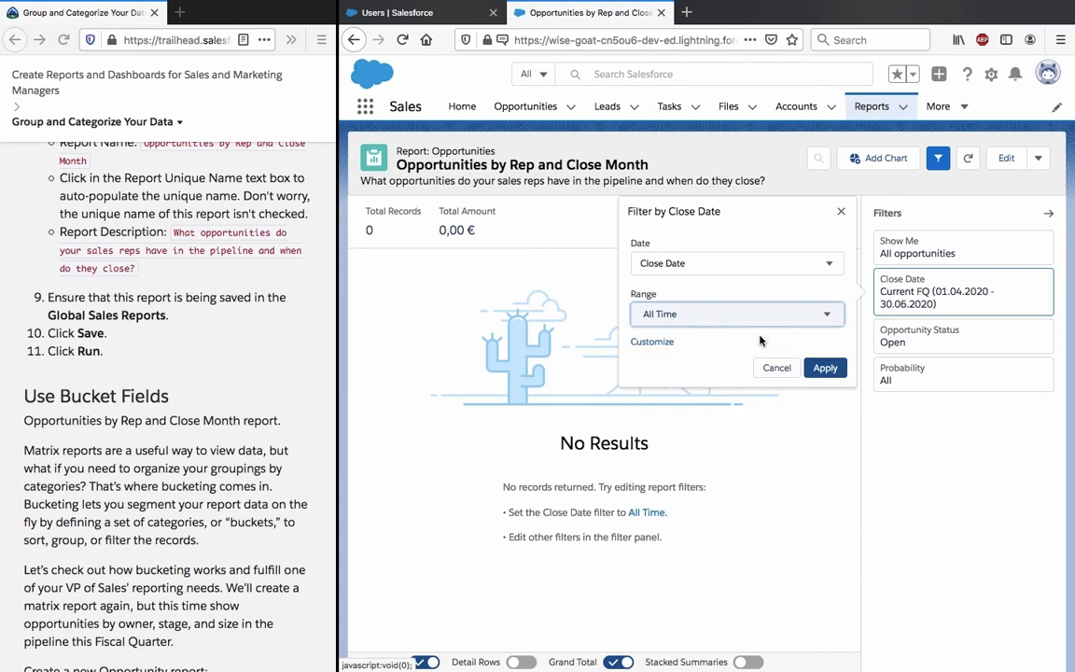
left_click(825, 366)
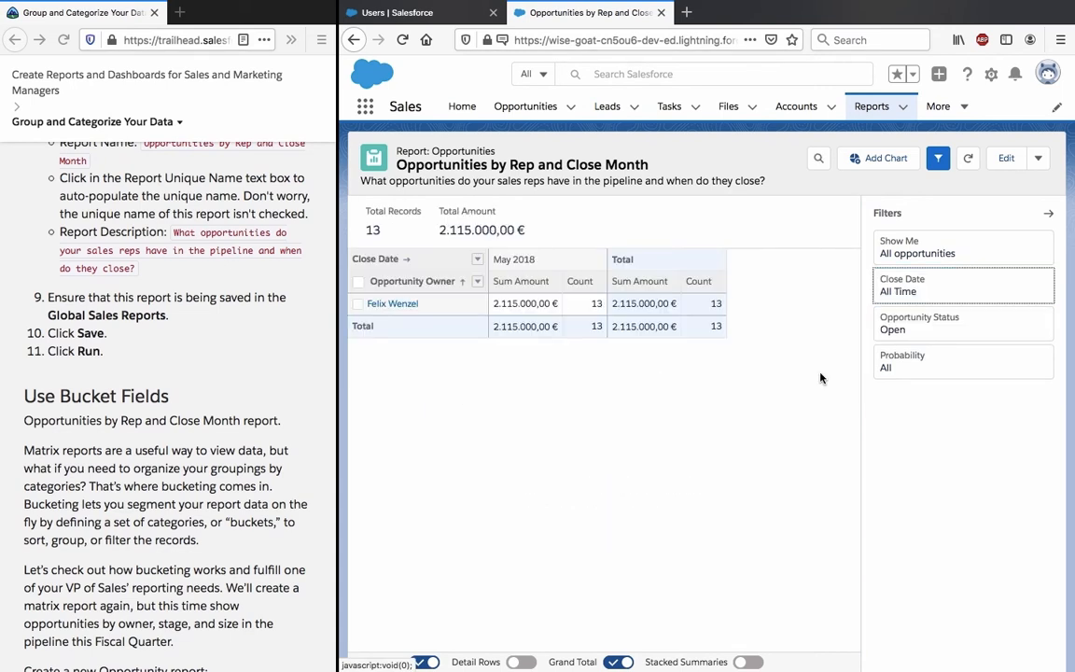
Scroll the Trailhead unit to the Use Bucket Fields numbered steps
scroll("down", 3)
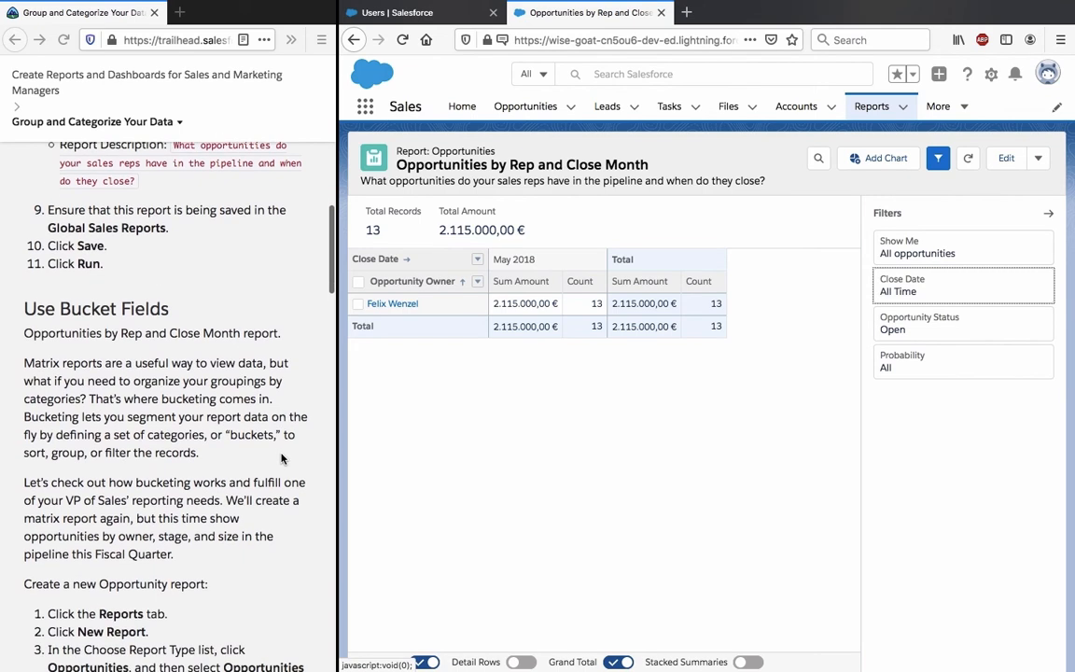
scroll("down", 3)
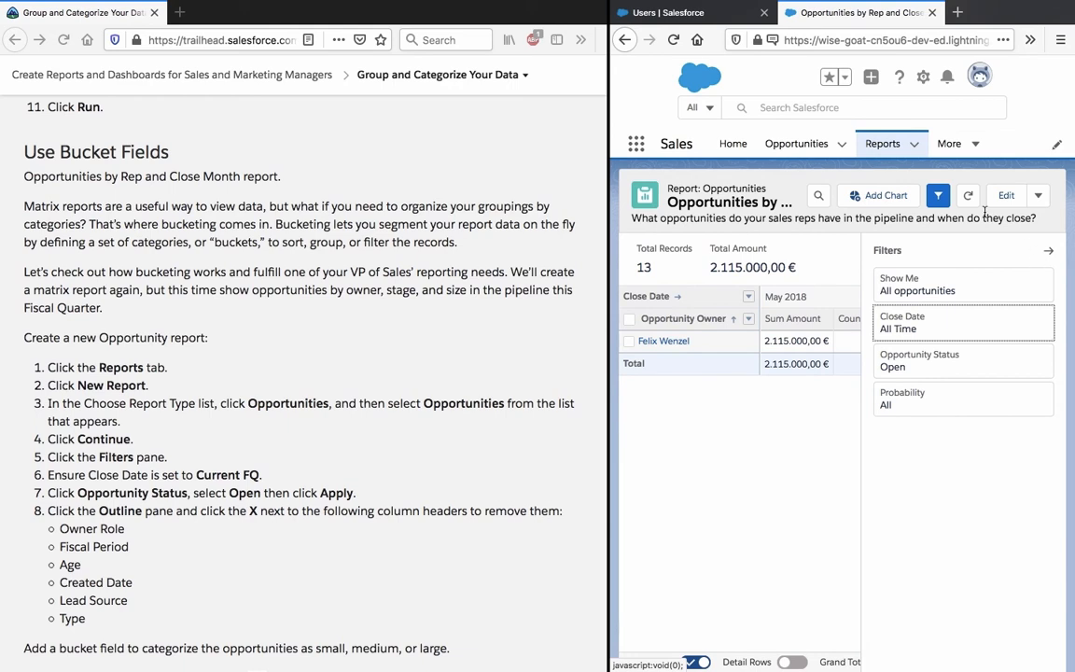
Start a new report from the Reports tab
left_click(938, 196)
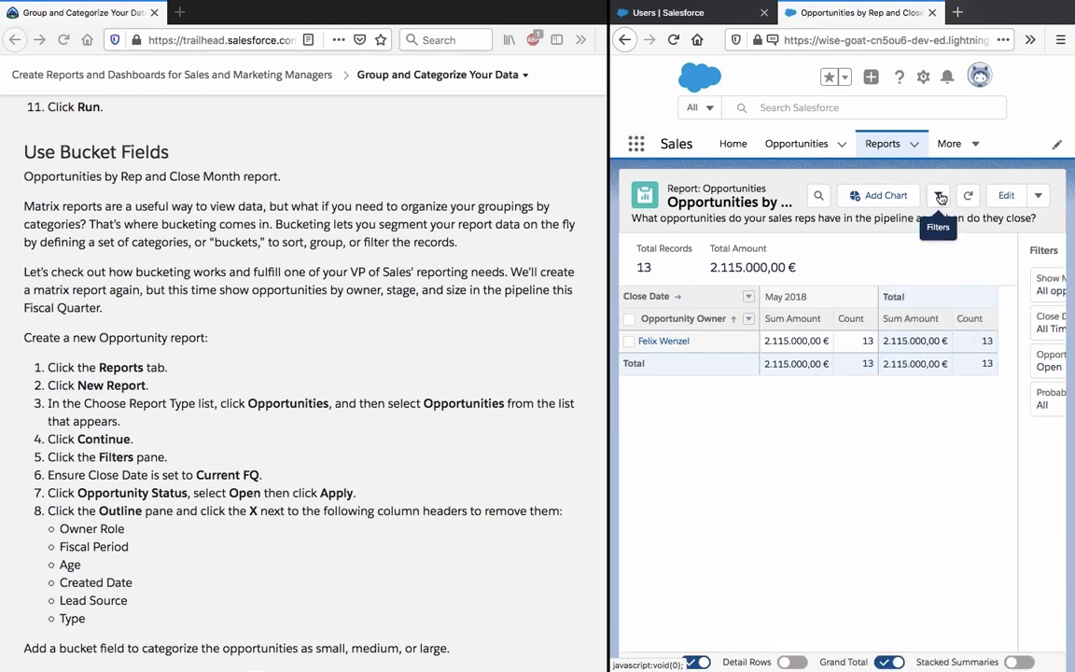
left_click(881, 141)
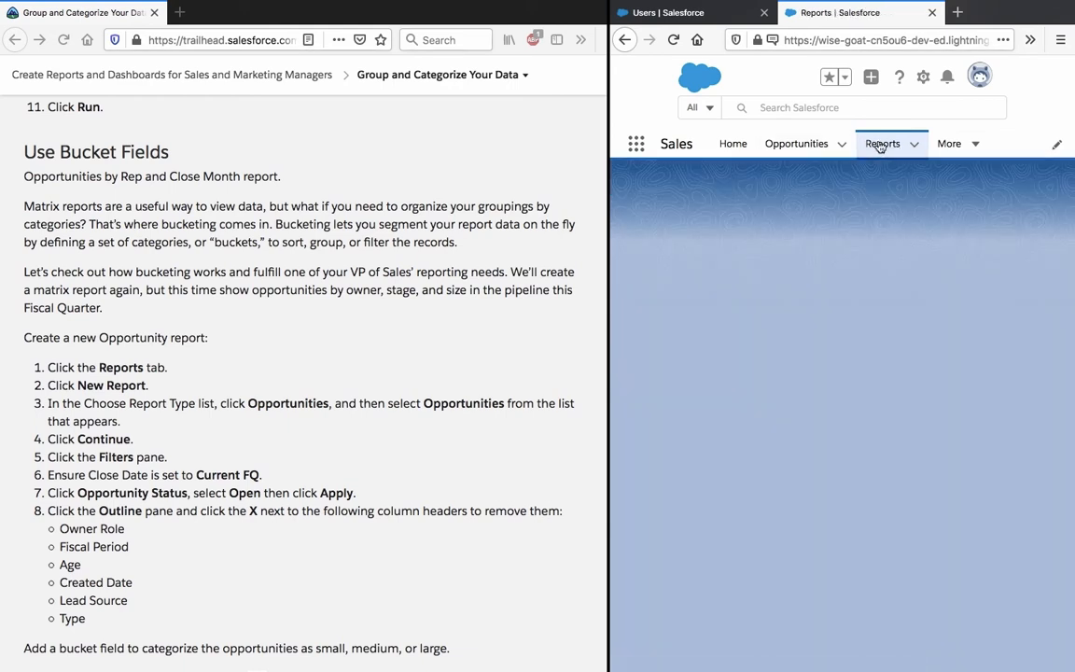
left_click(881, 141)
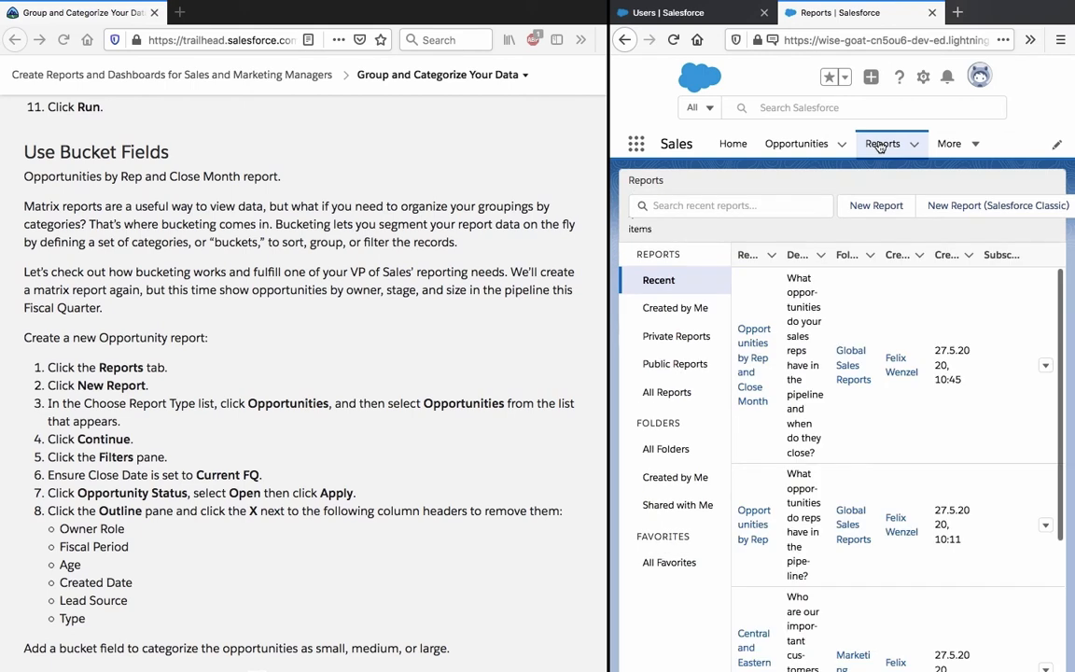
mouse_move(875, 205)
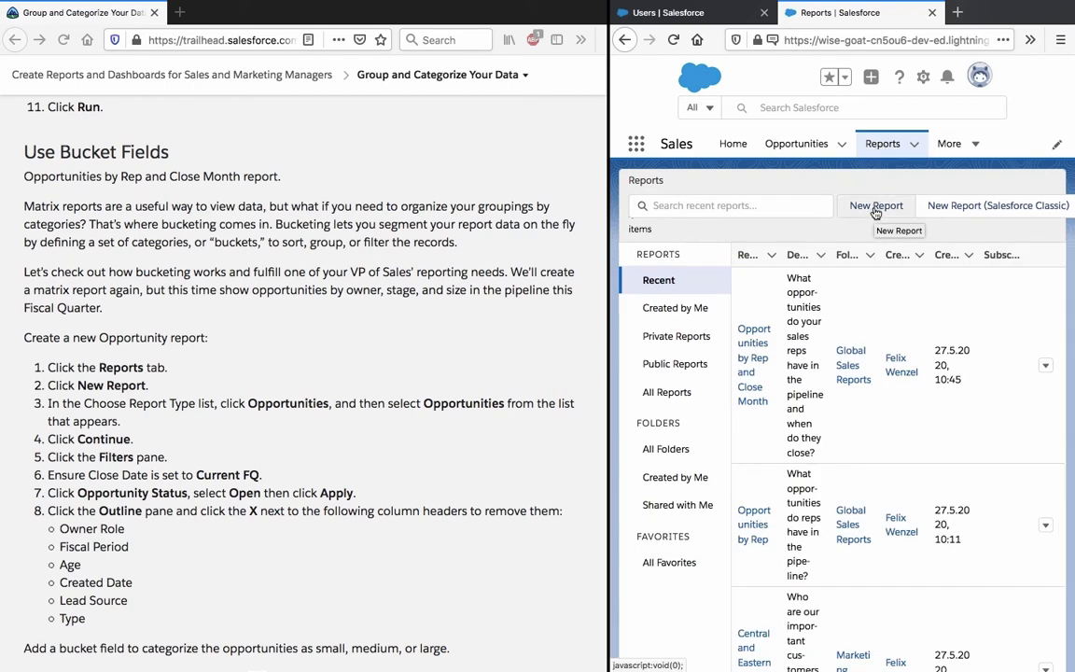
left_click(875, 206)
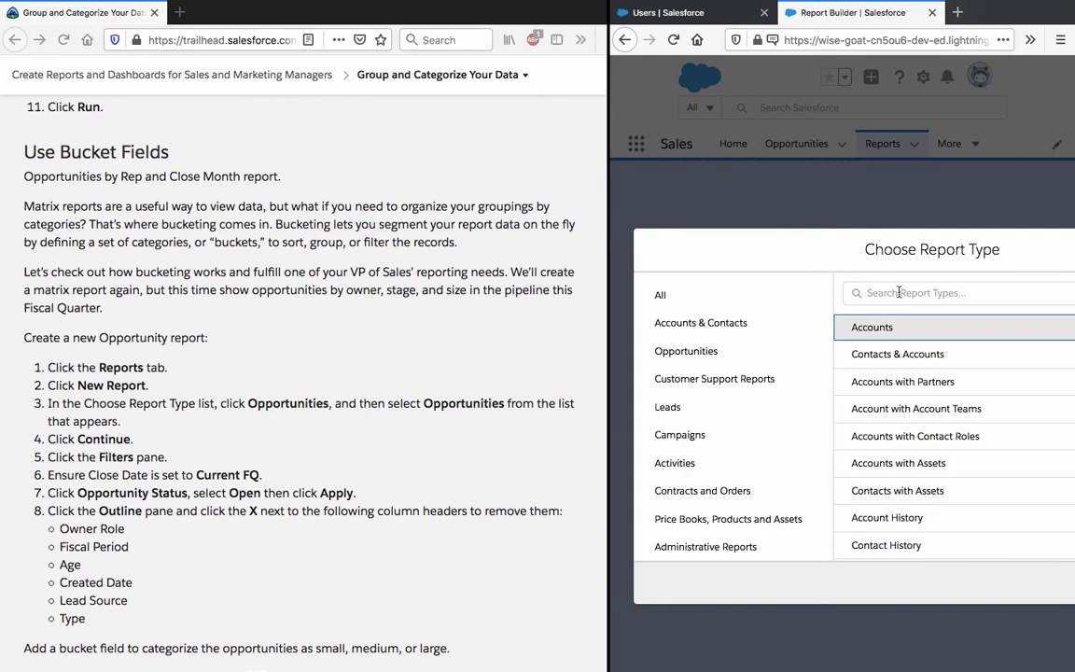
Choose the Opportunities report type and continue into the report builder
left_click(687, 351)
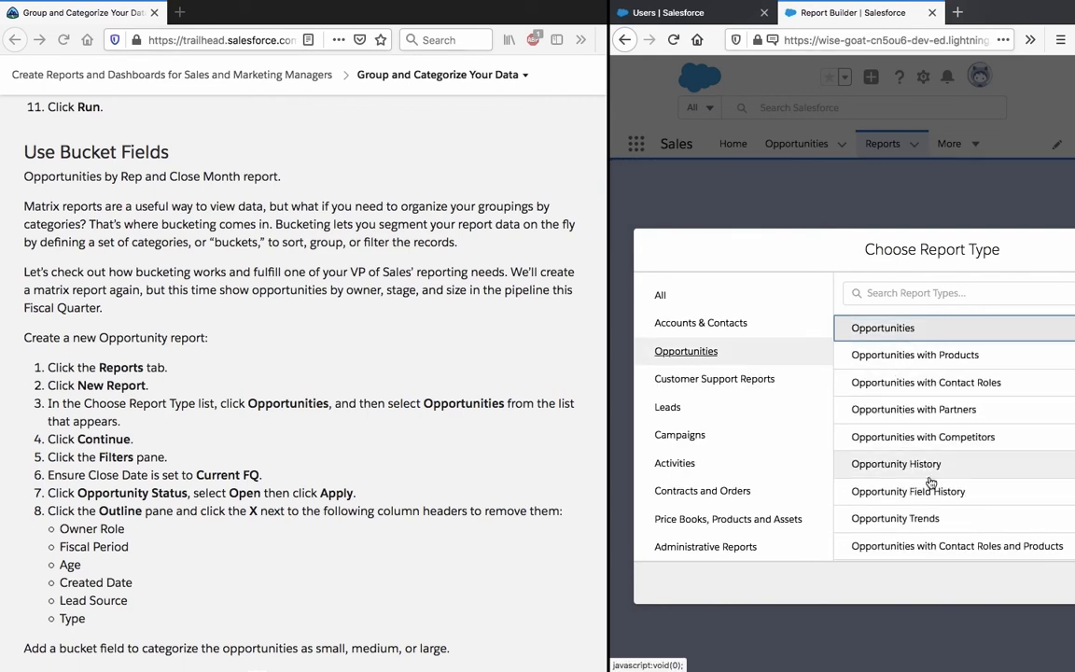
mouse_move(600, 455)
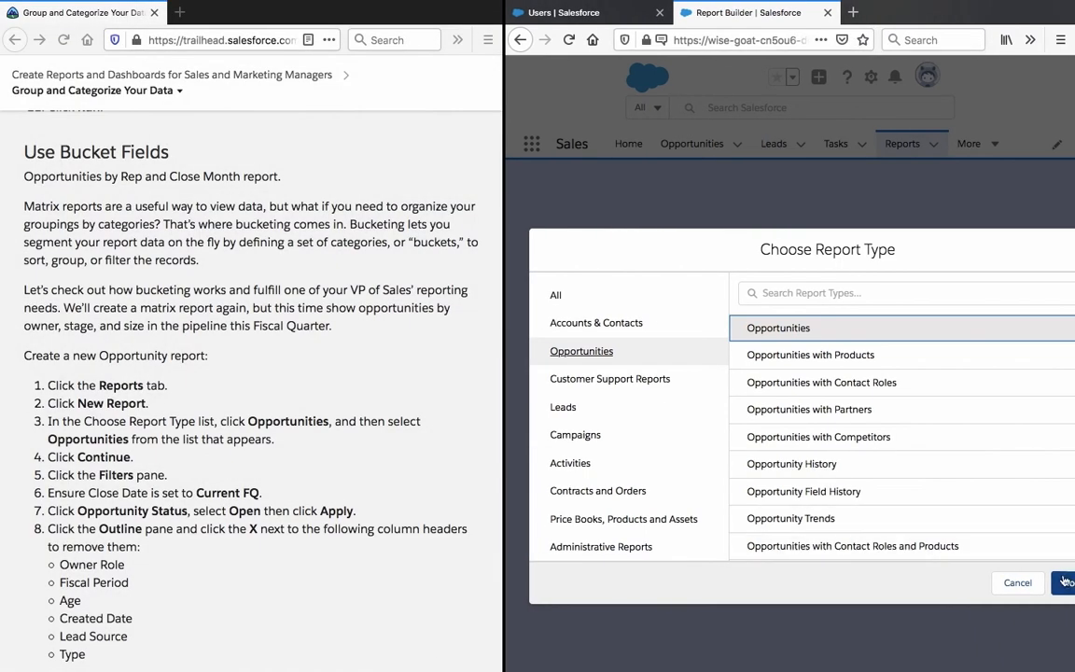
left_click(1063, 583)
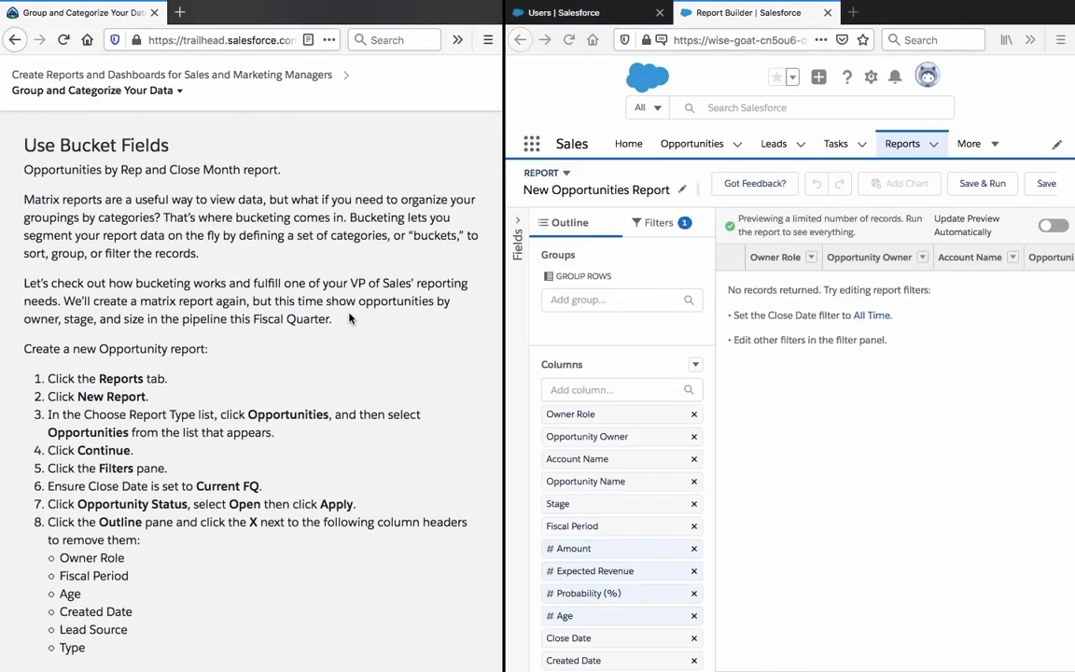
mouse_move(528, 244)
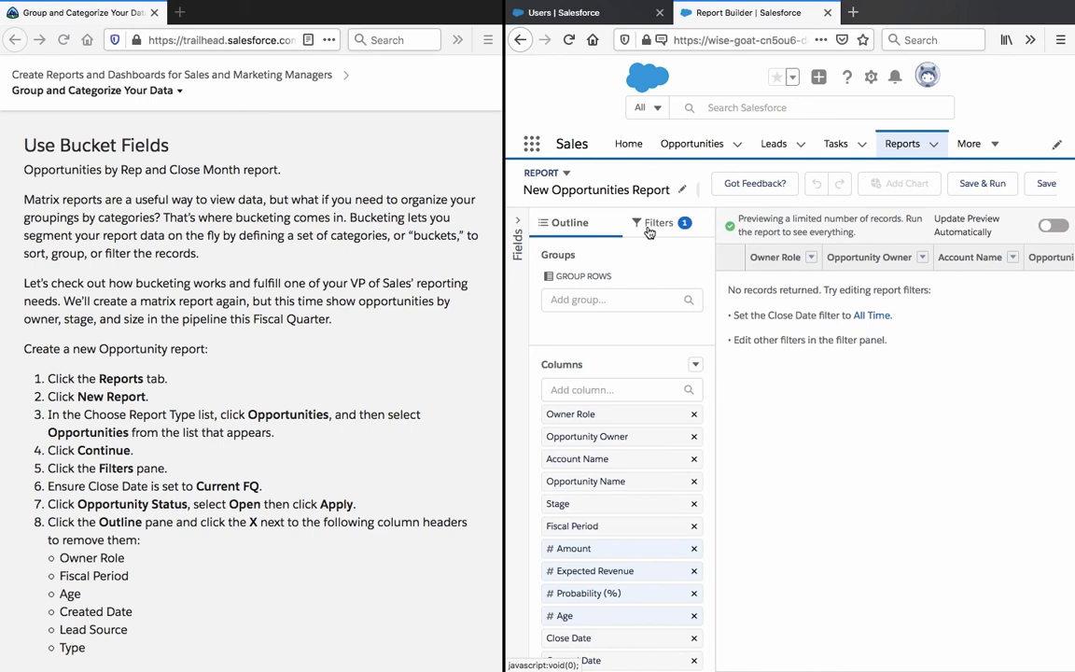
Keep Close Date at Current FQ and filter Opportunity Status to Open
left_click(657, 222)
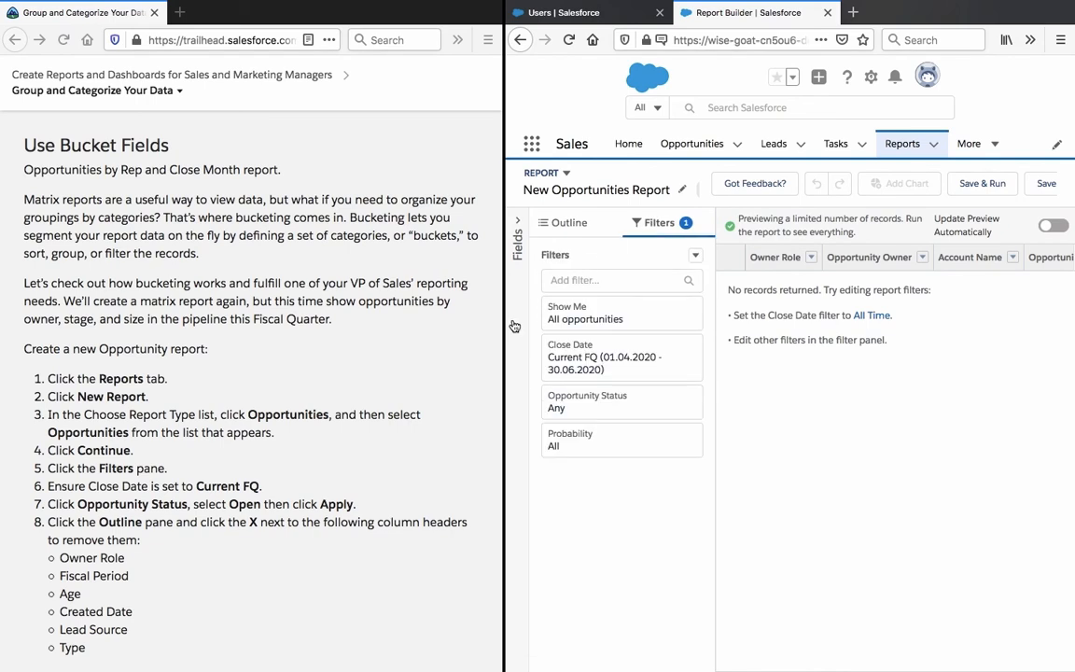
mouse_move(571, 325)
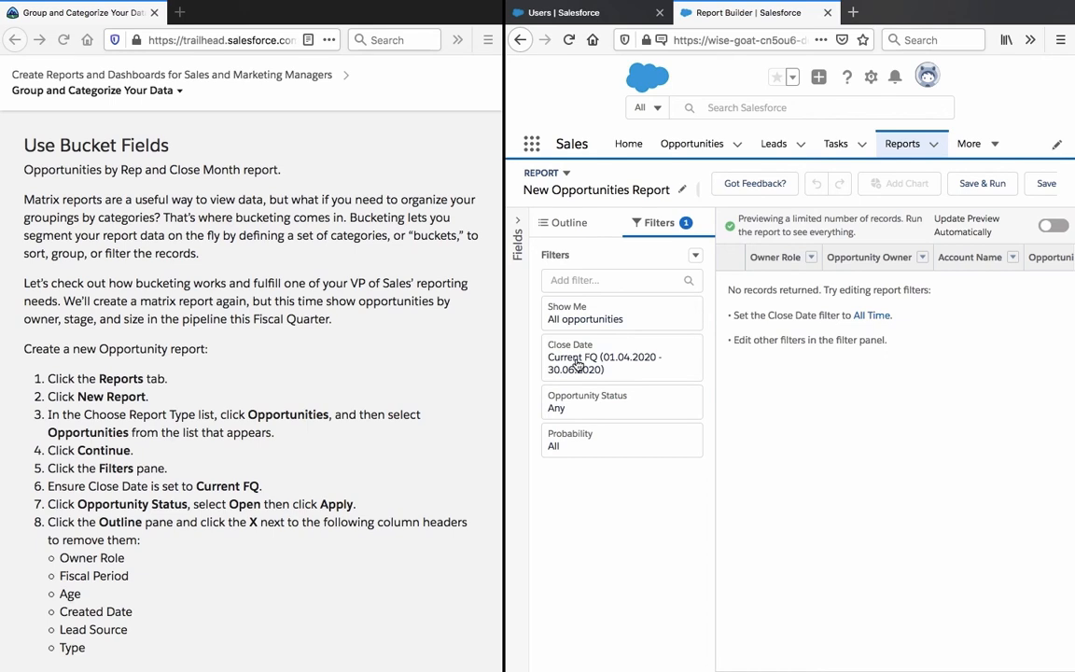
mouse_move(356, 504)
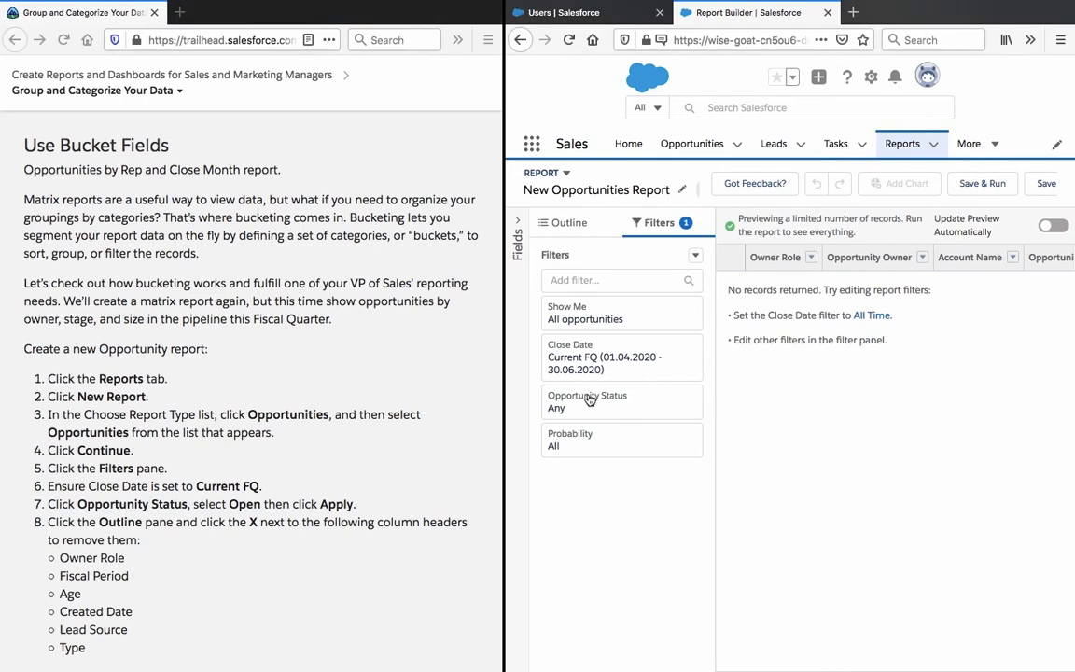
left_click(622, 401)
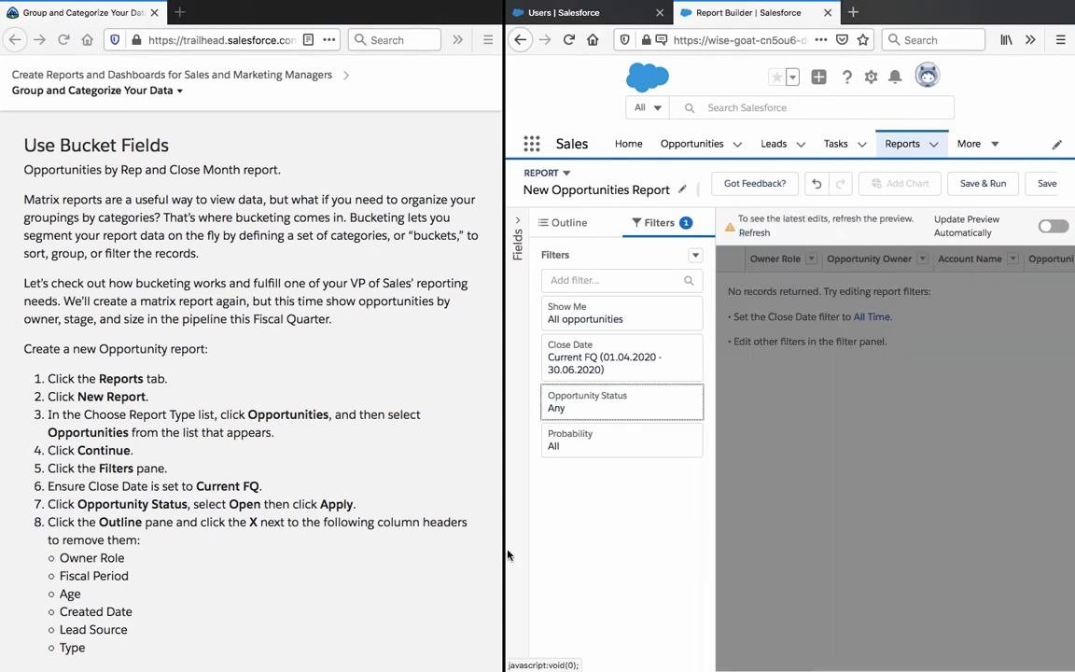
left_click(621, 402)
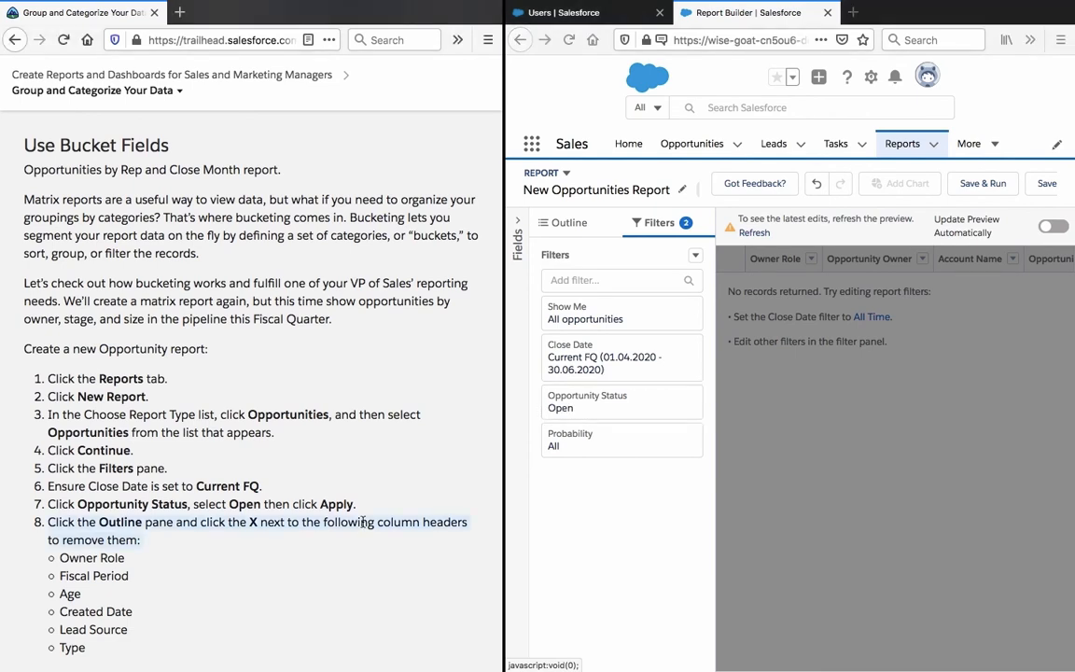
scroll("down", 3)
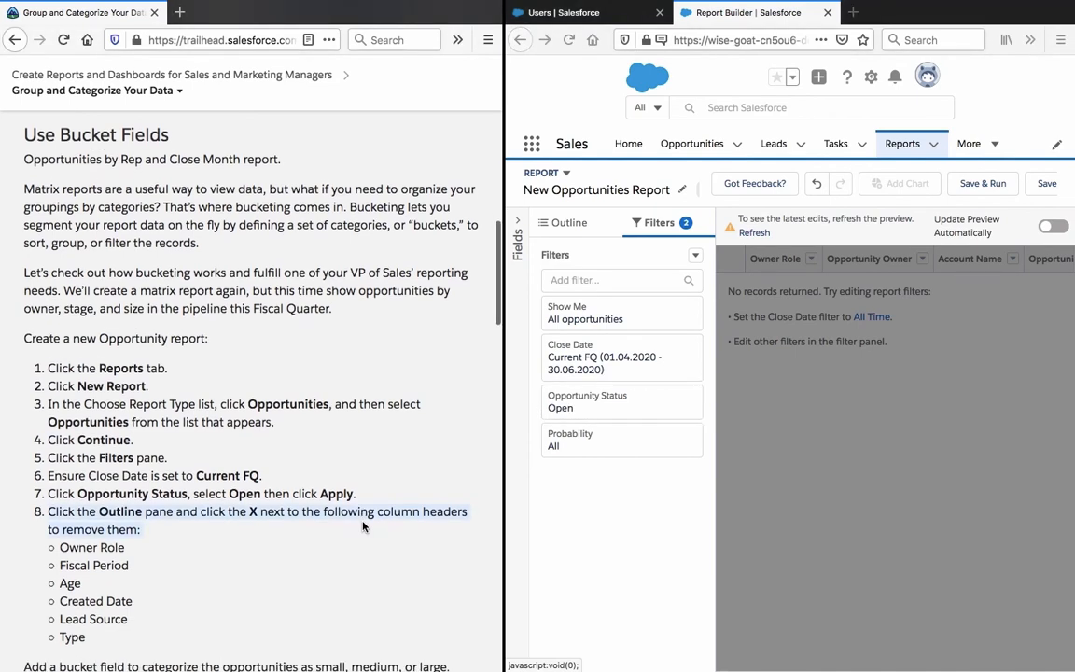
scroll("down", 3)
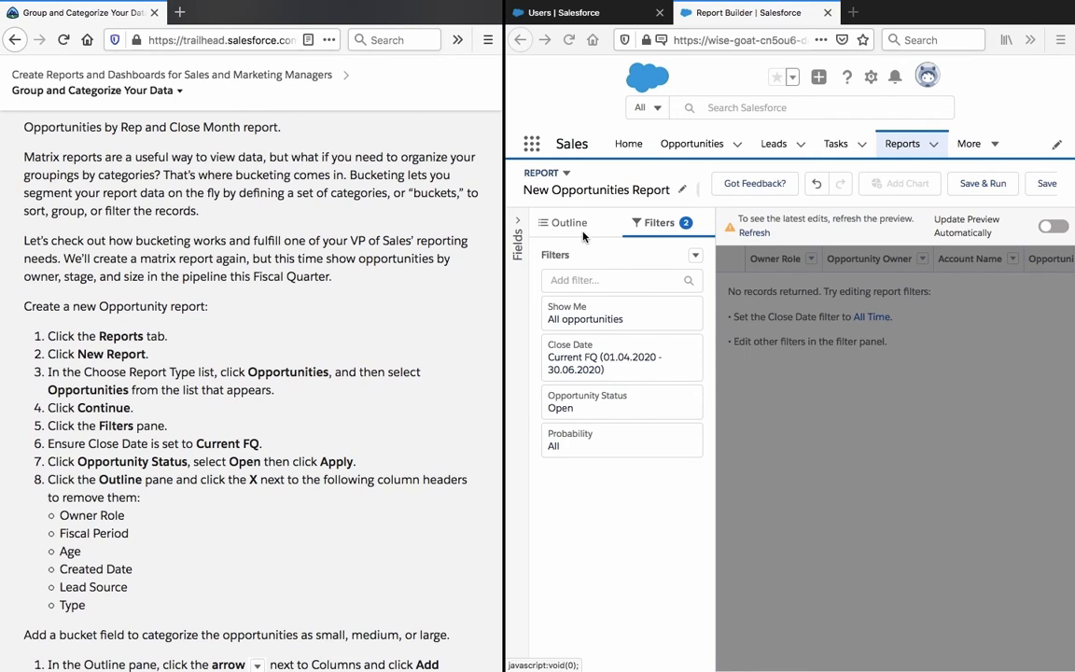
Remove the Type, Lead Source, Age, Fiscal Period and Owner Role columns in the Outline pane
left_click(567, 222)
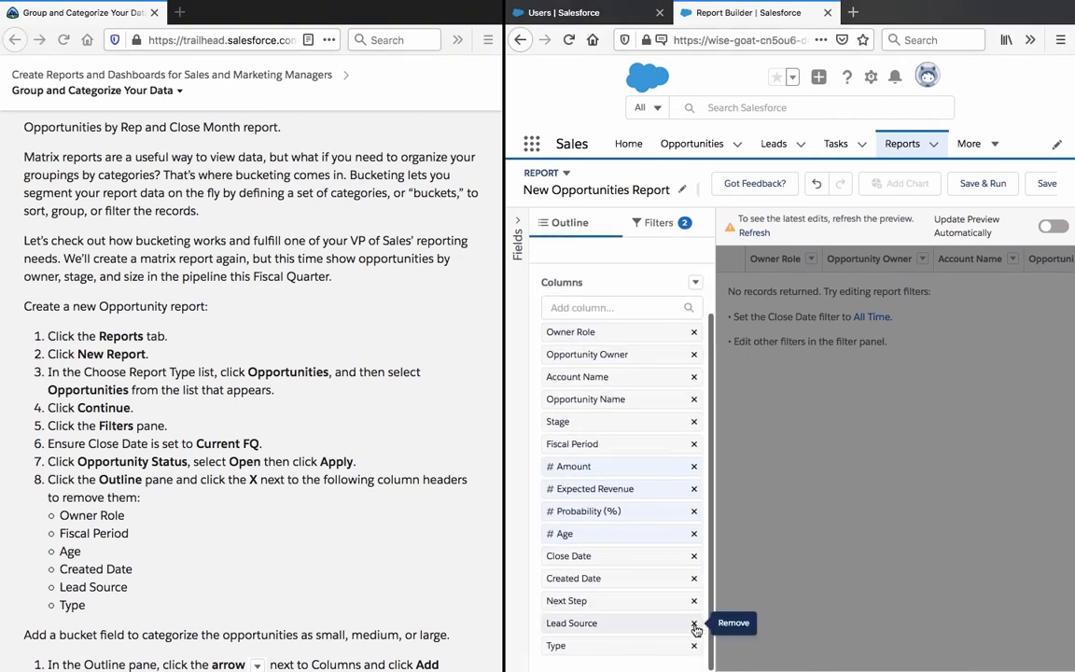
mouse_move(694, 645)
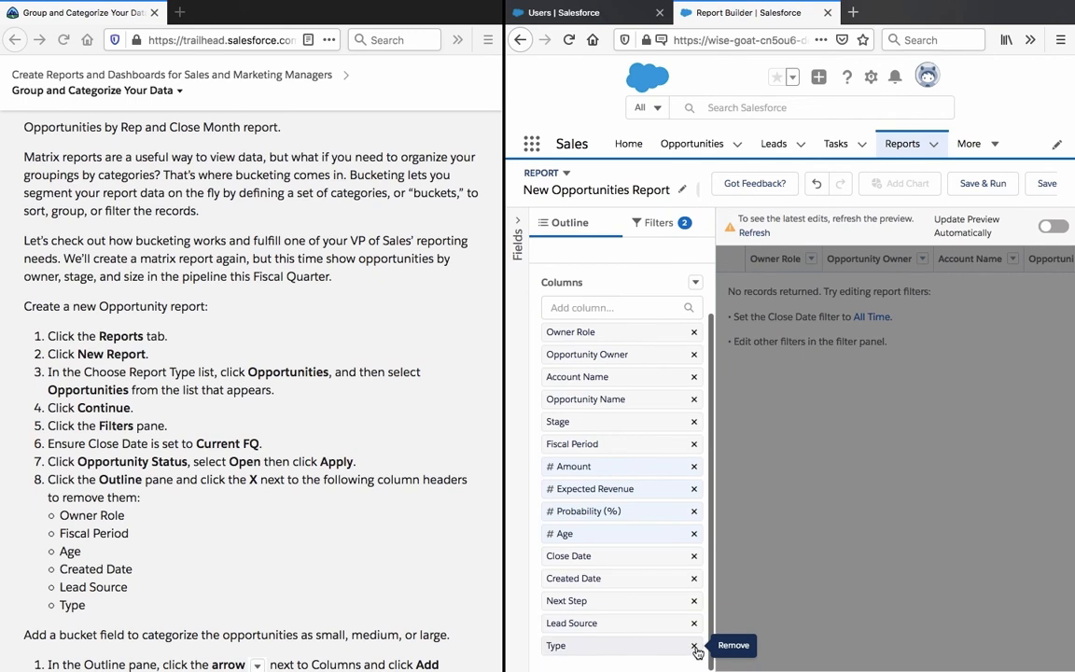
left_click(695, 645)
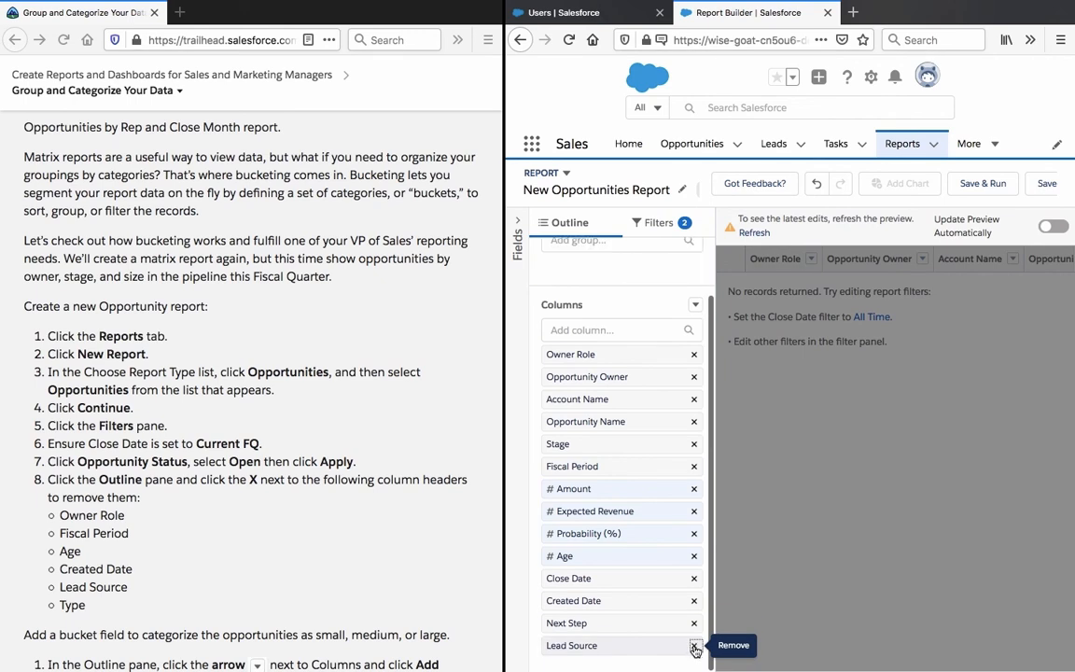
left_click(694, 645)
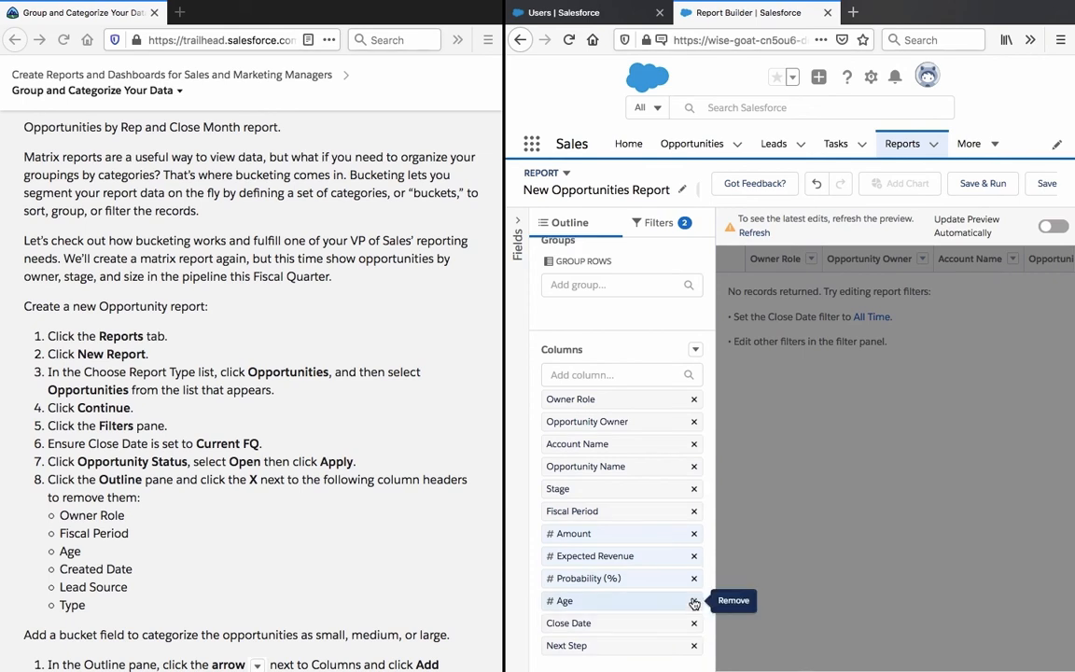
left_click(694, 601)
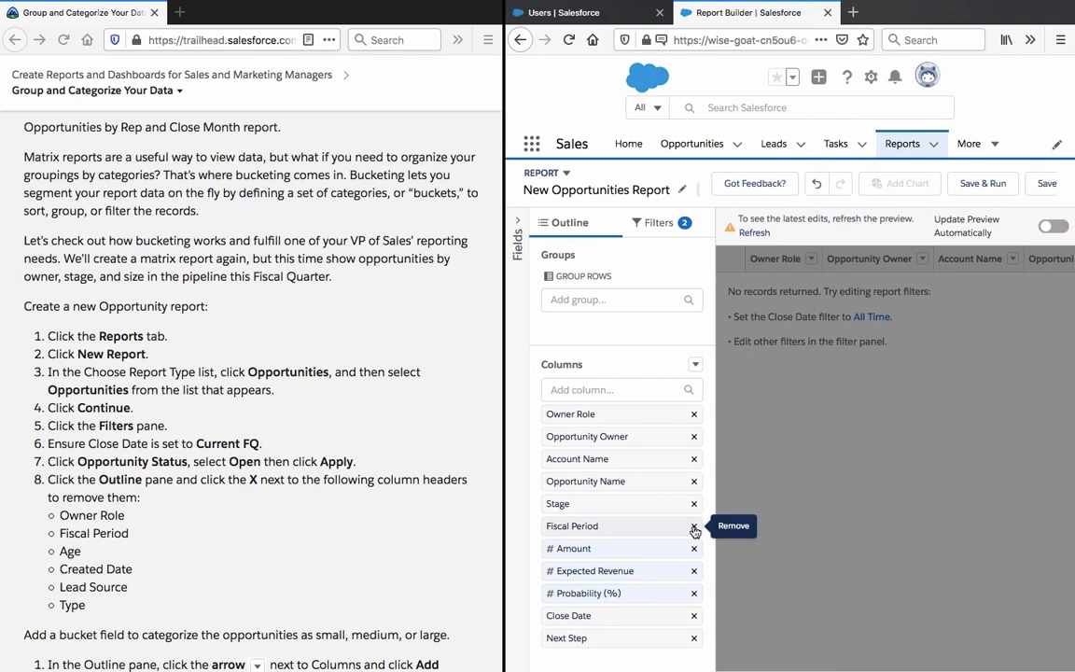
left_click(694, 526)
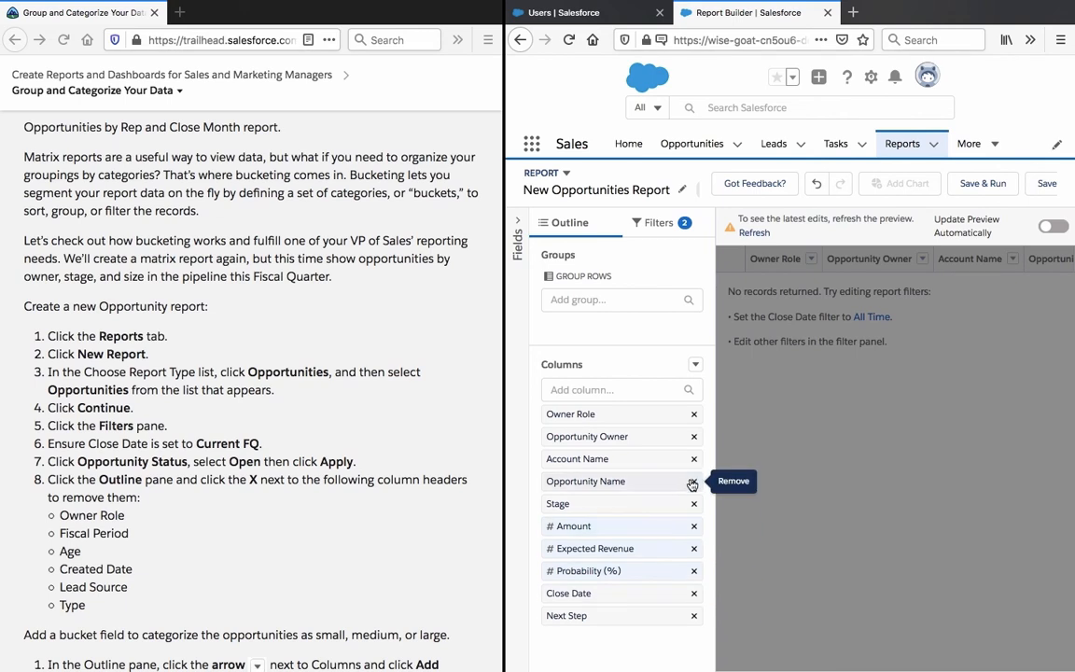
mouse_move(695, 414)
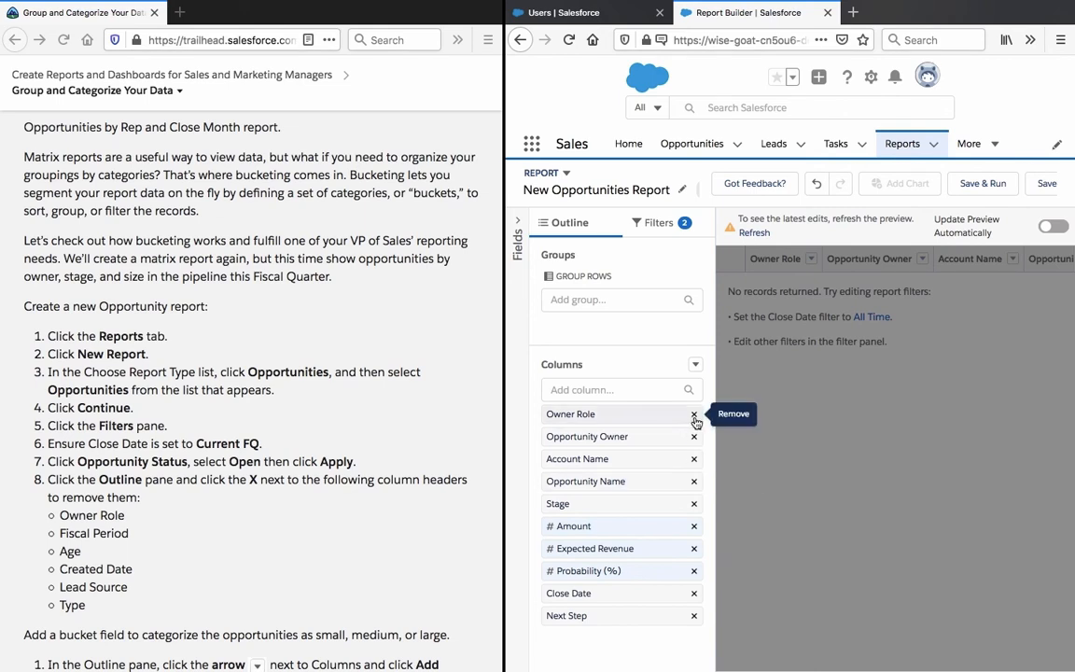
left_click(694, 414)
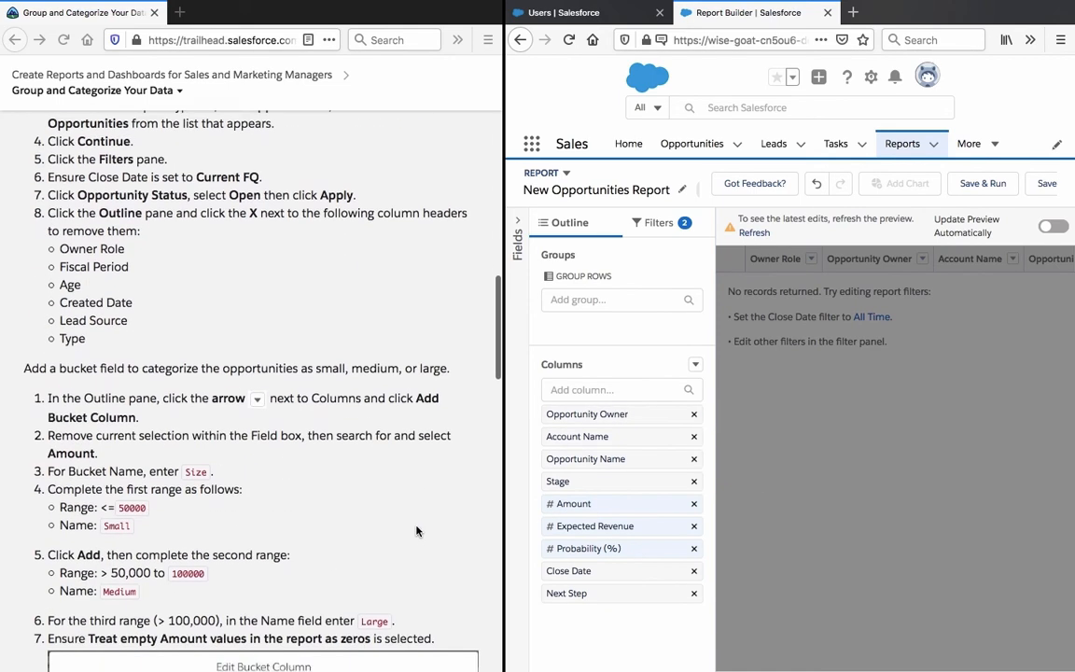
Show the Columns dropdown menu with the option to add a bucket column
scroll("down", 3)
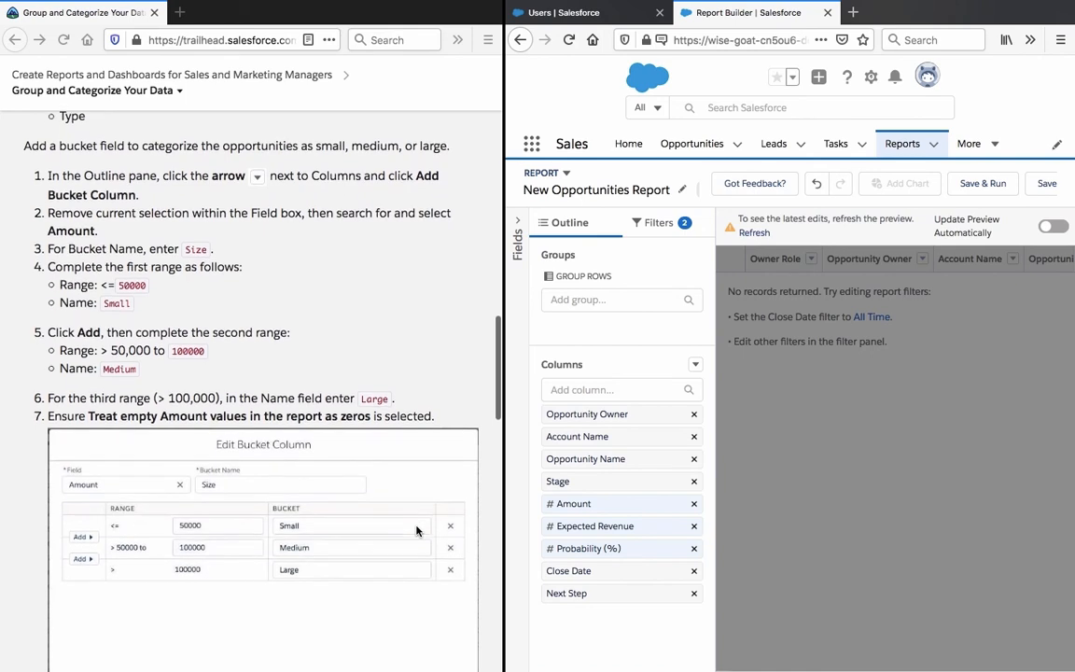
scroll("up", 3)
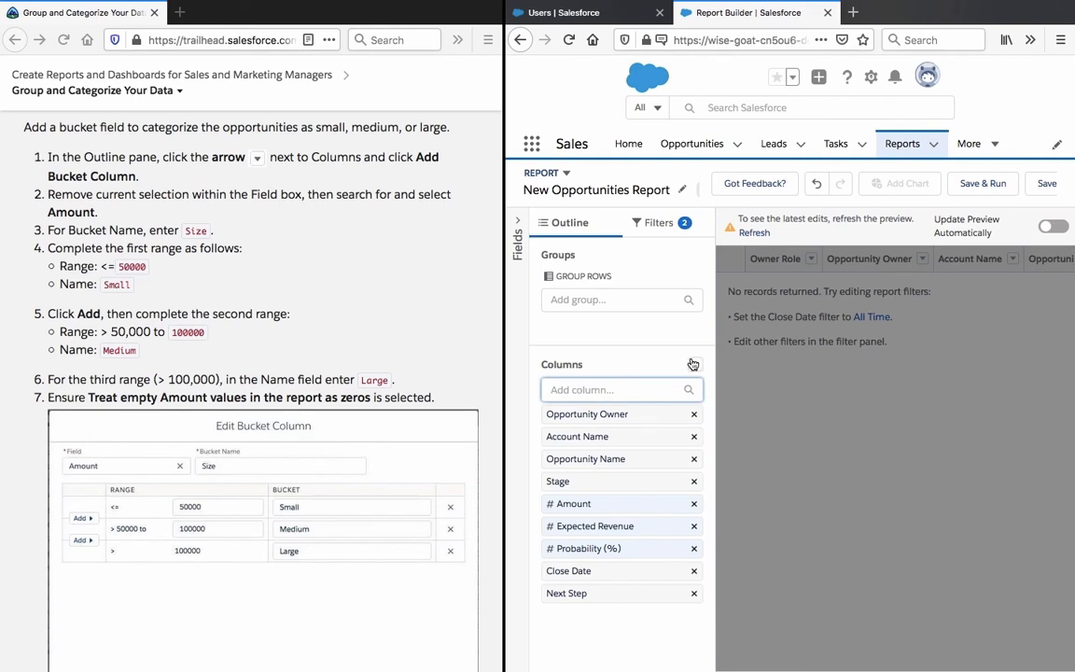
left_click(694, 364)
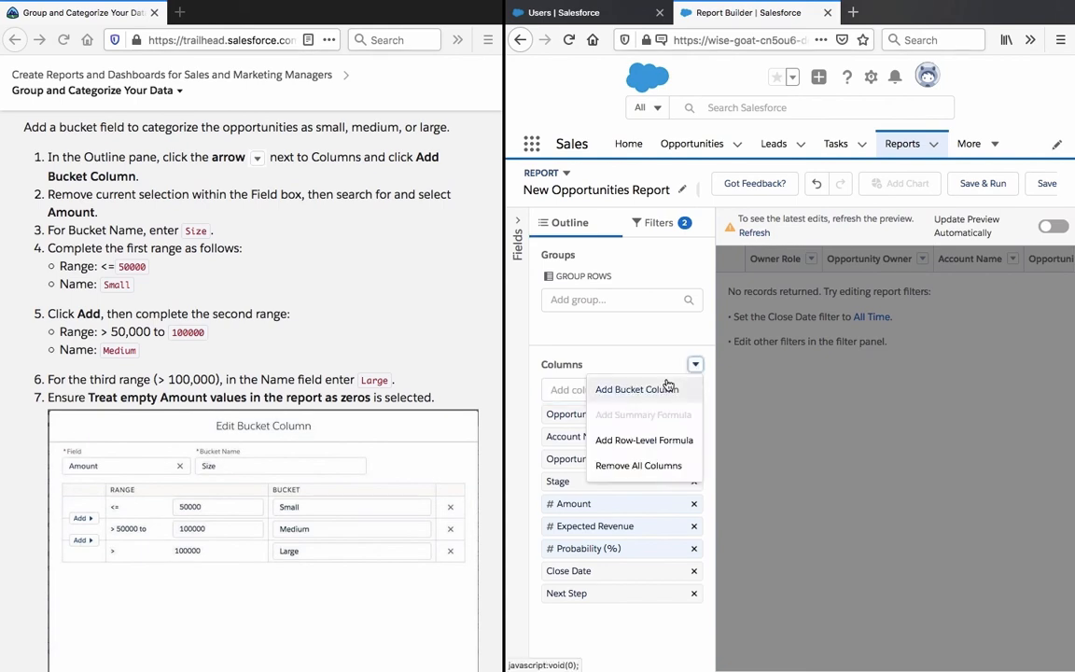
Add a bucket column based on Amount and name it Size
left_click(637, 390)
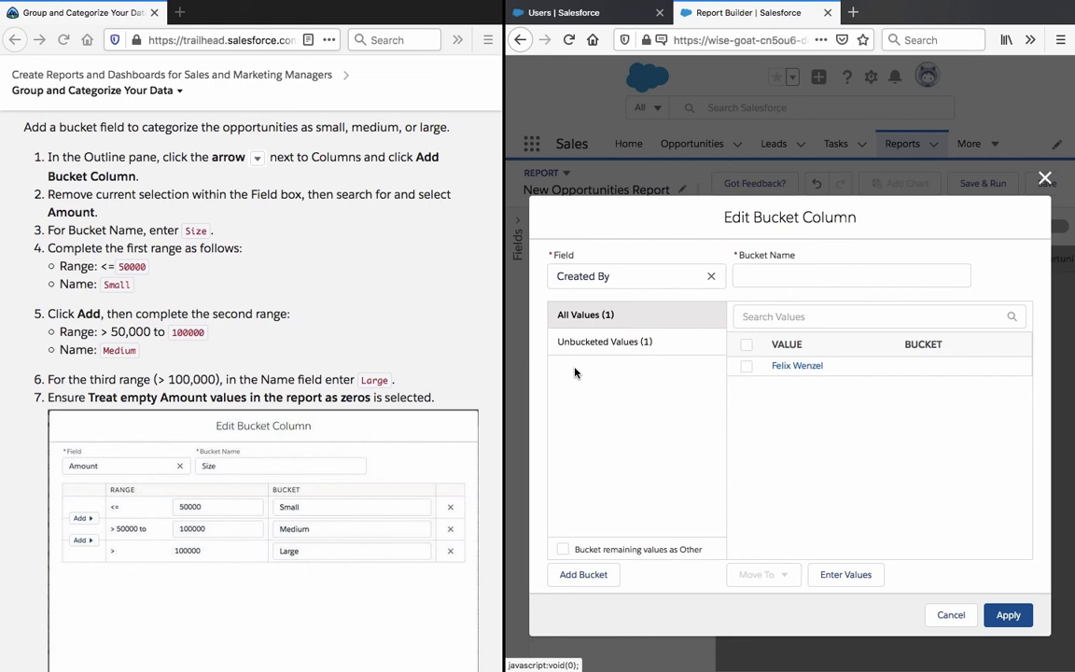
mouse_move(628, 330)
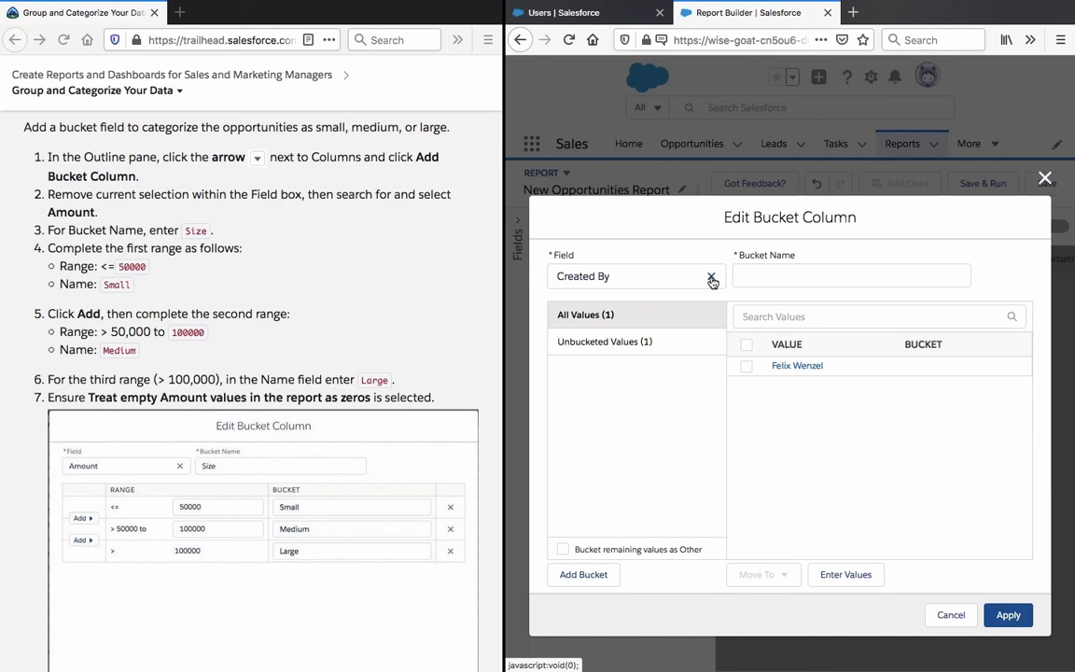
type("am")
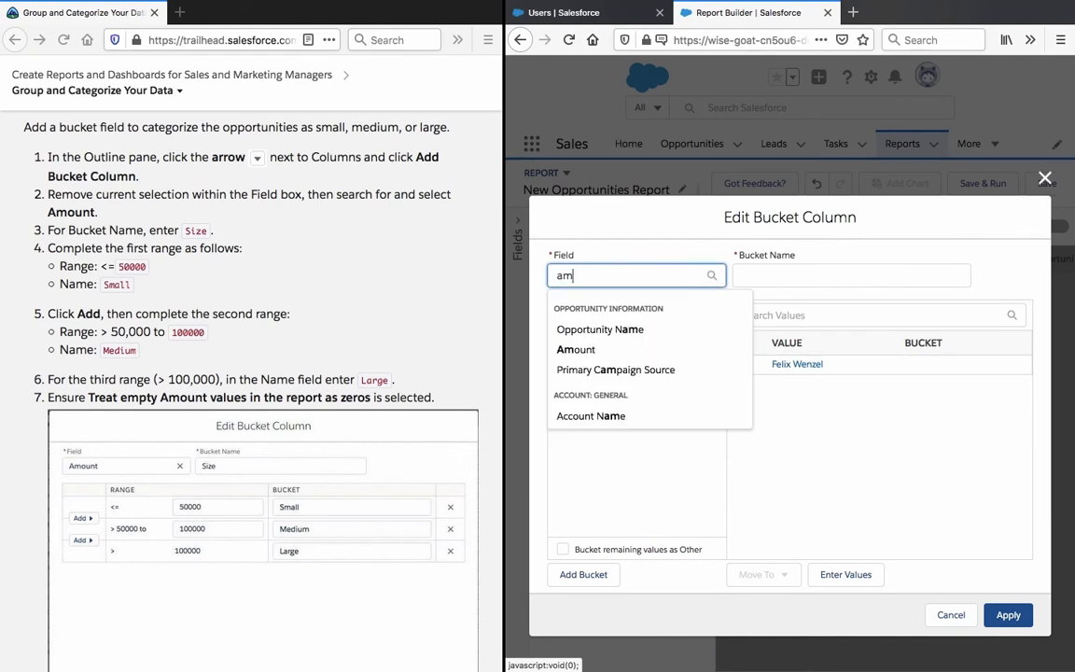
left_click(575, 349)
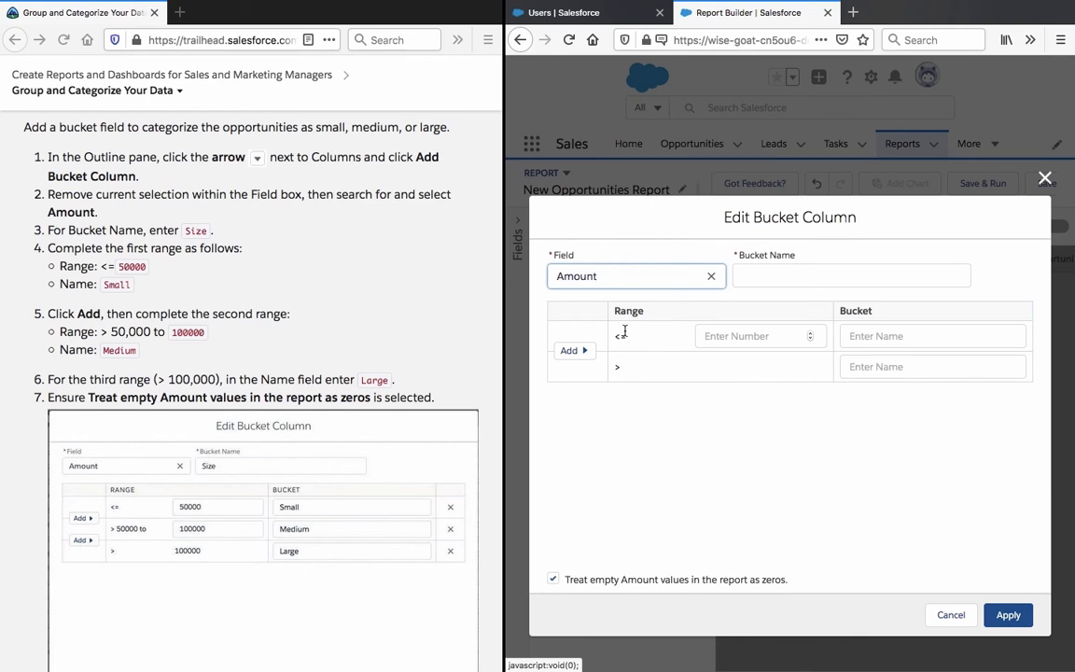
left_click(850, 276)
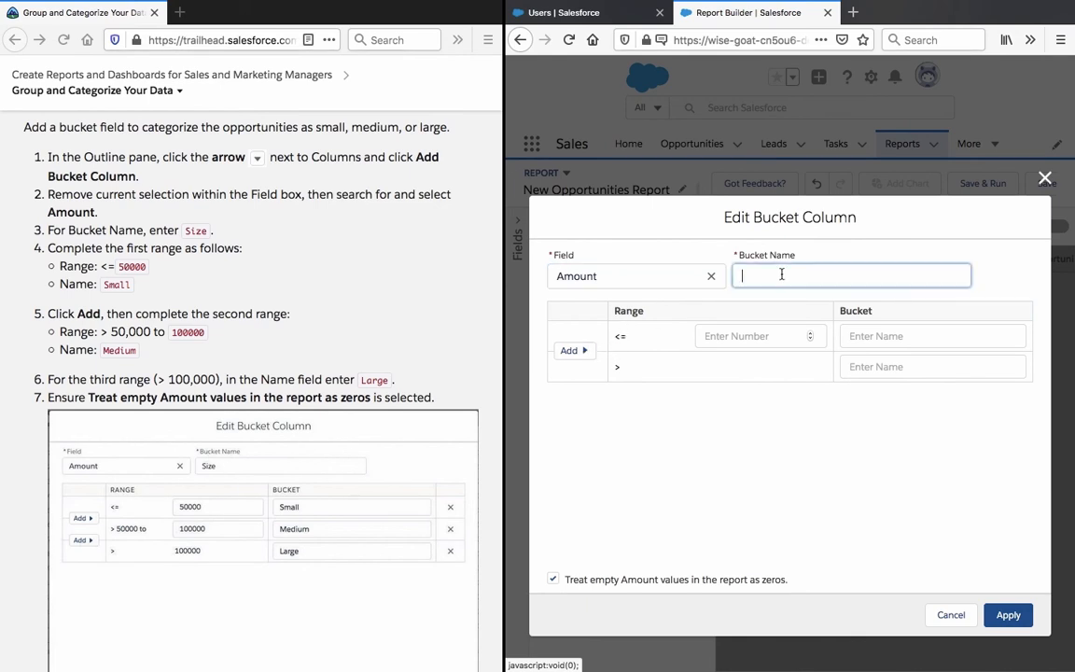
type("Size")
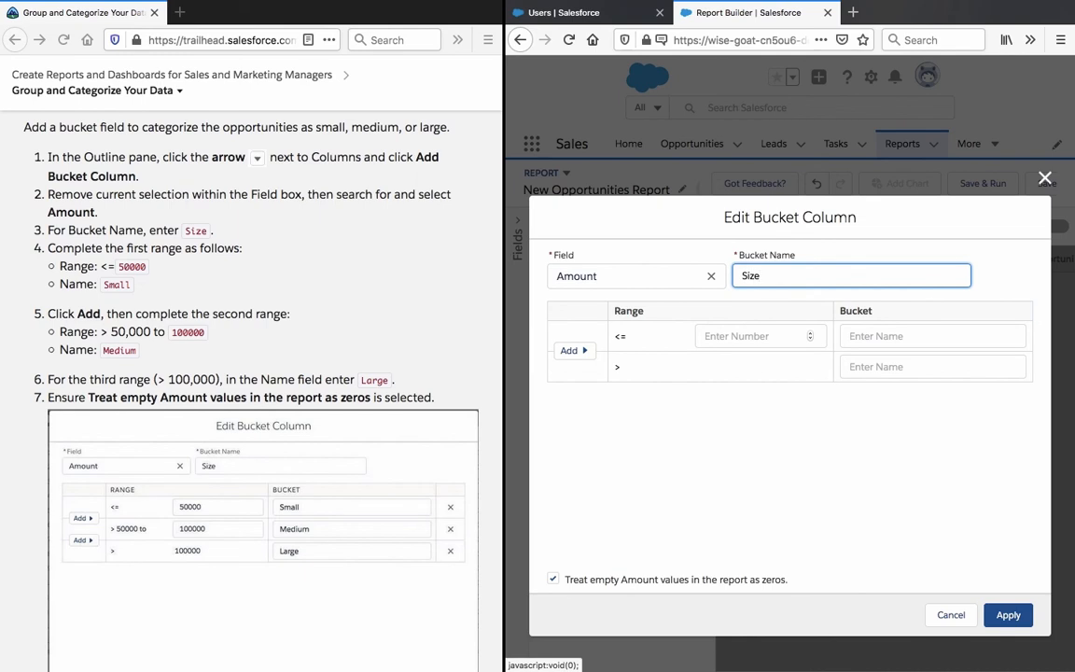
mouse_move(728, 427)
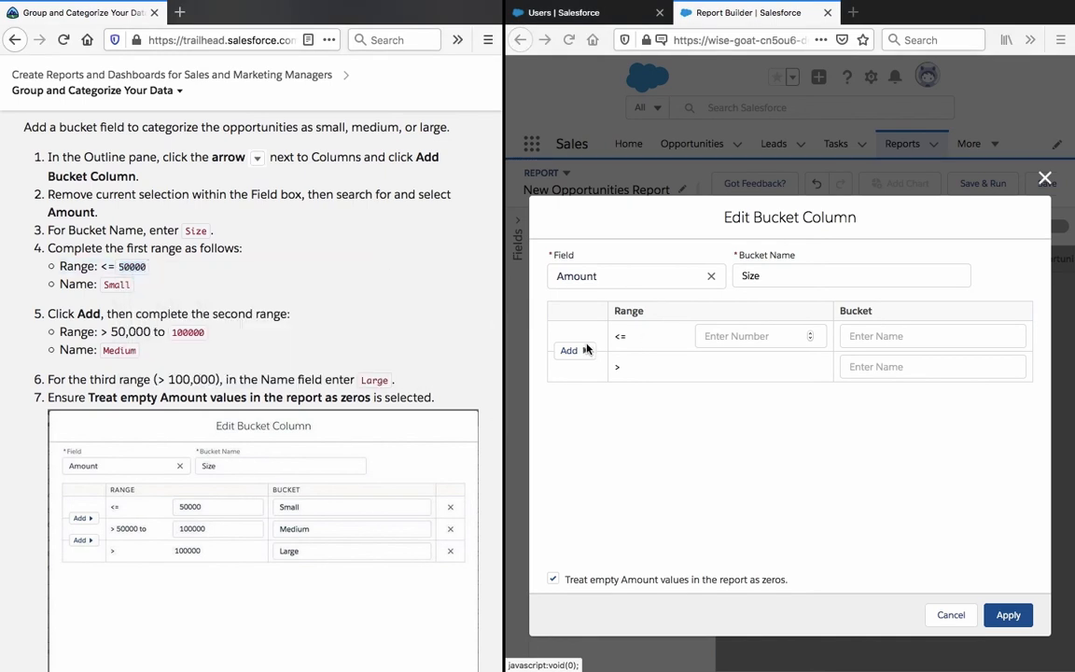
Set the first range to <= 50000 and name that bucket Small
left_click(761, 336)
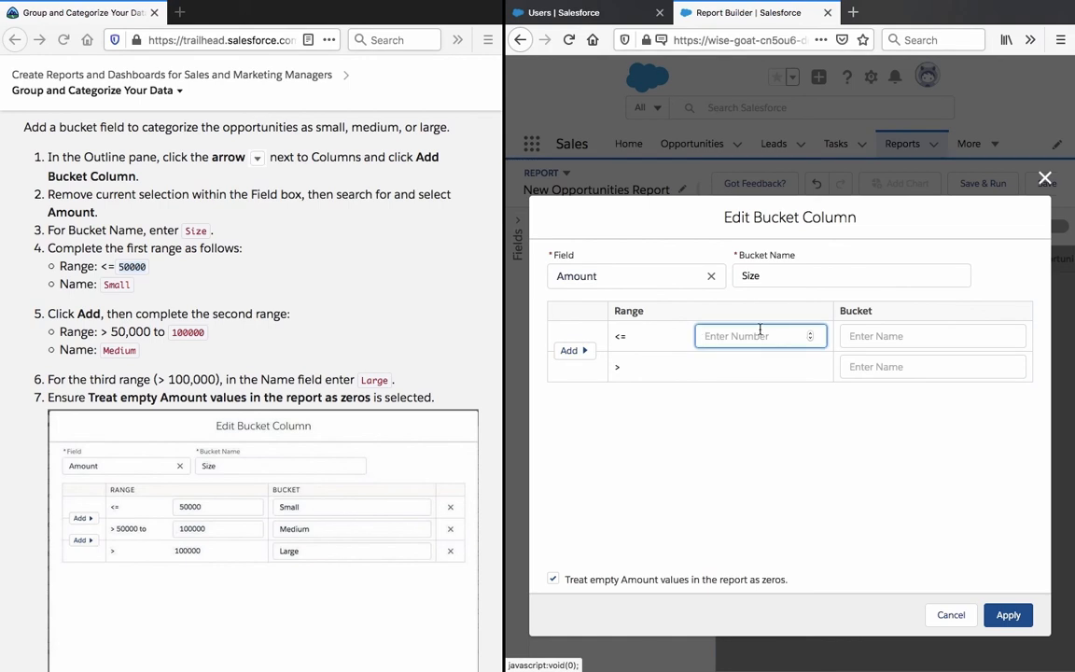
left_click(574, 351)
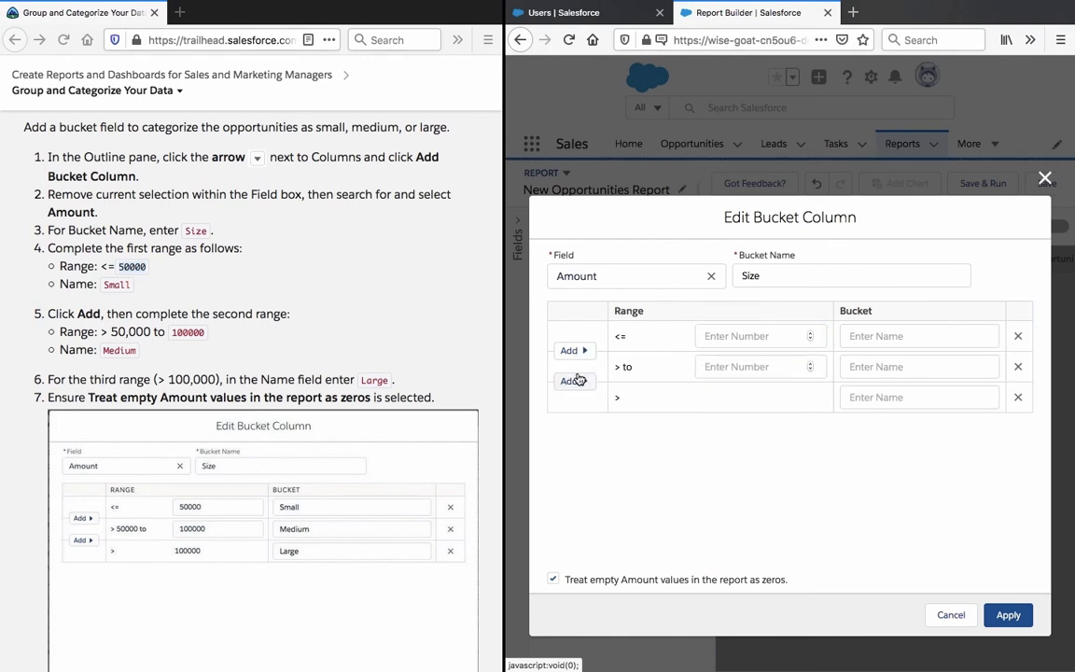
left_click(1018, 366)
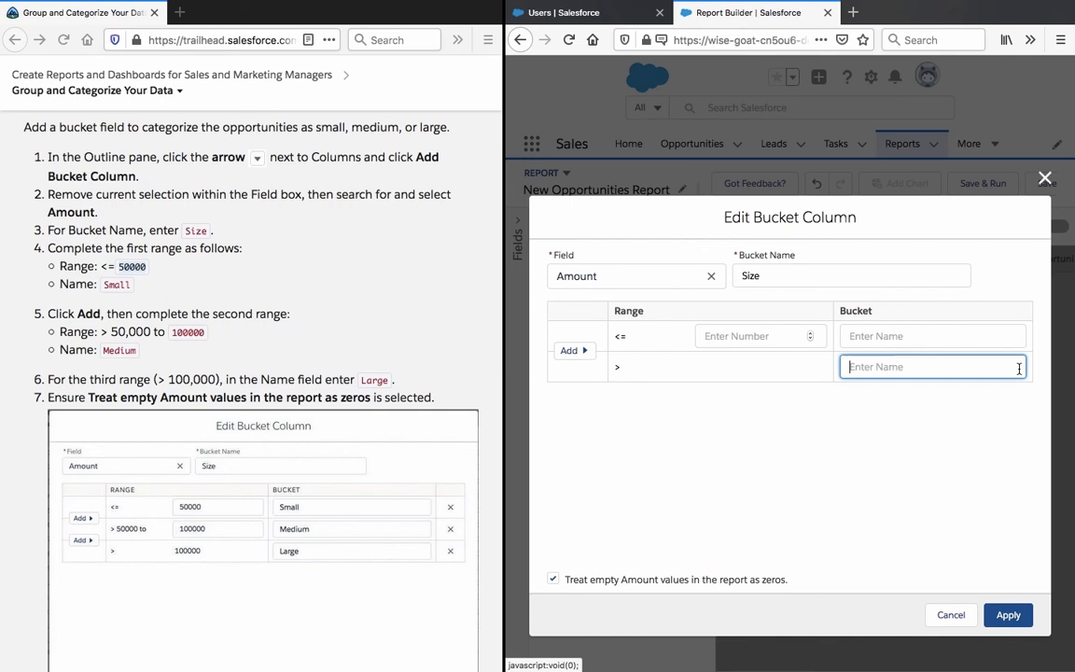
left_click(760, 336)
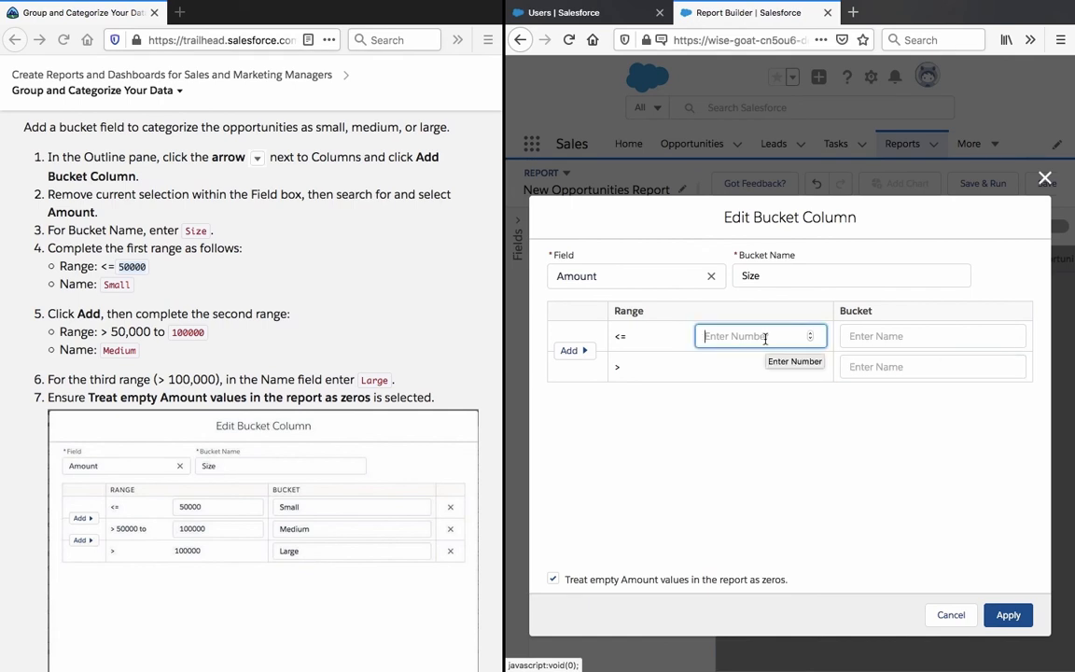
type("50000")
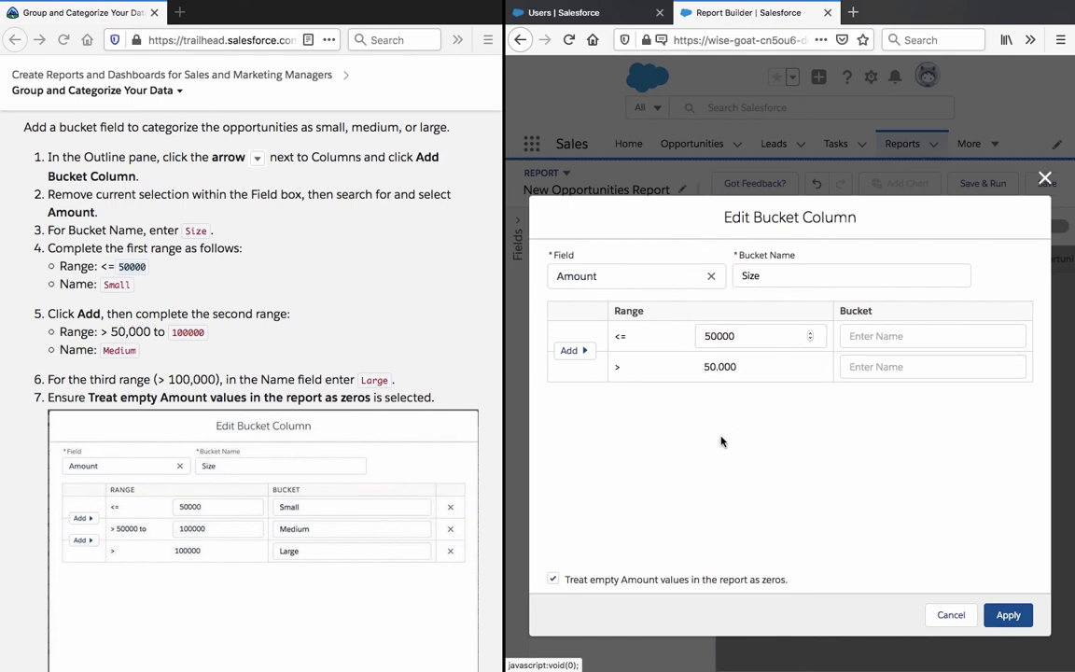
left_click(933, 336)
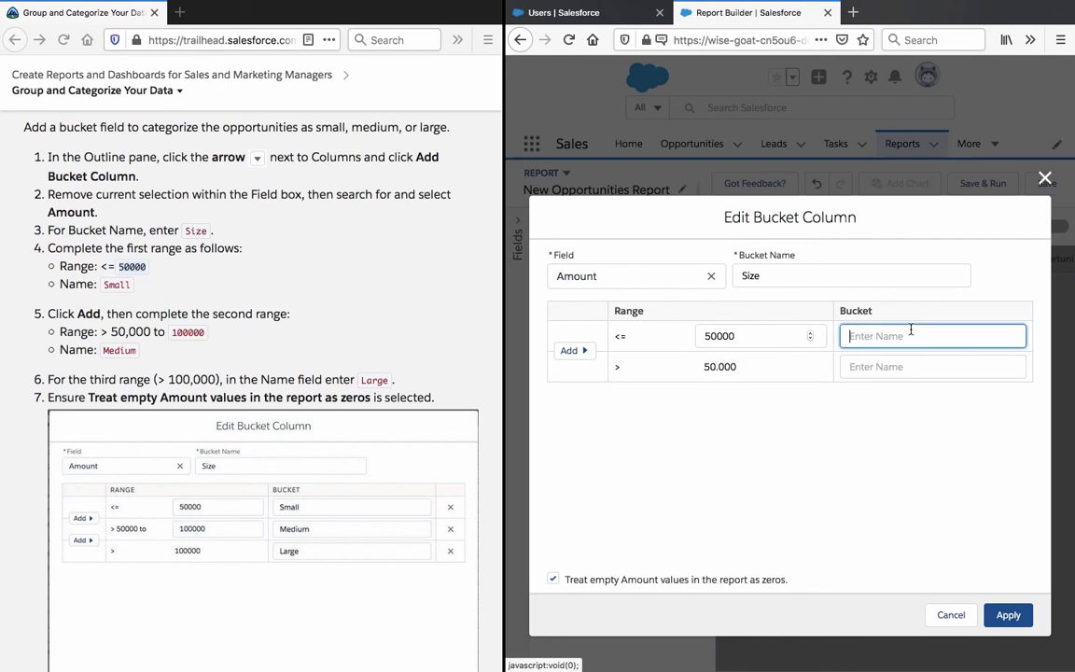
type("Sm")
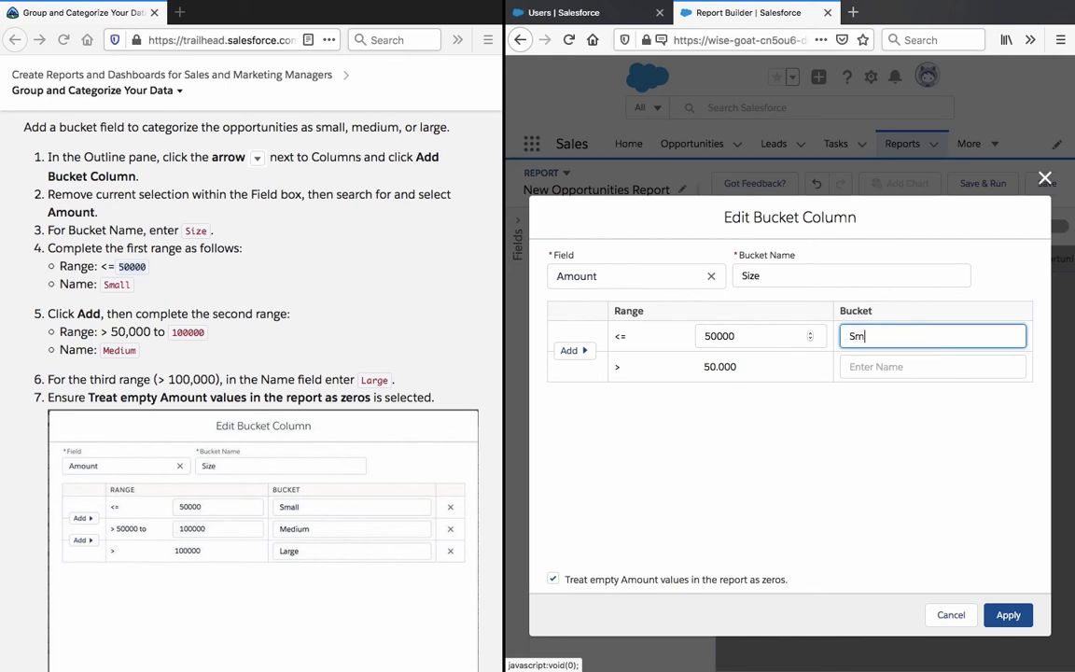
type("a")
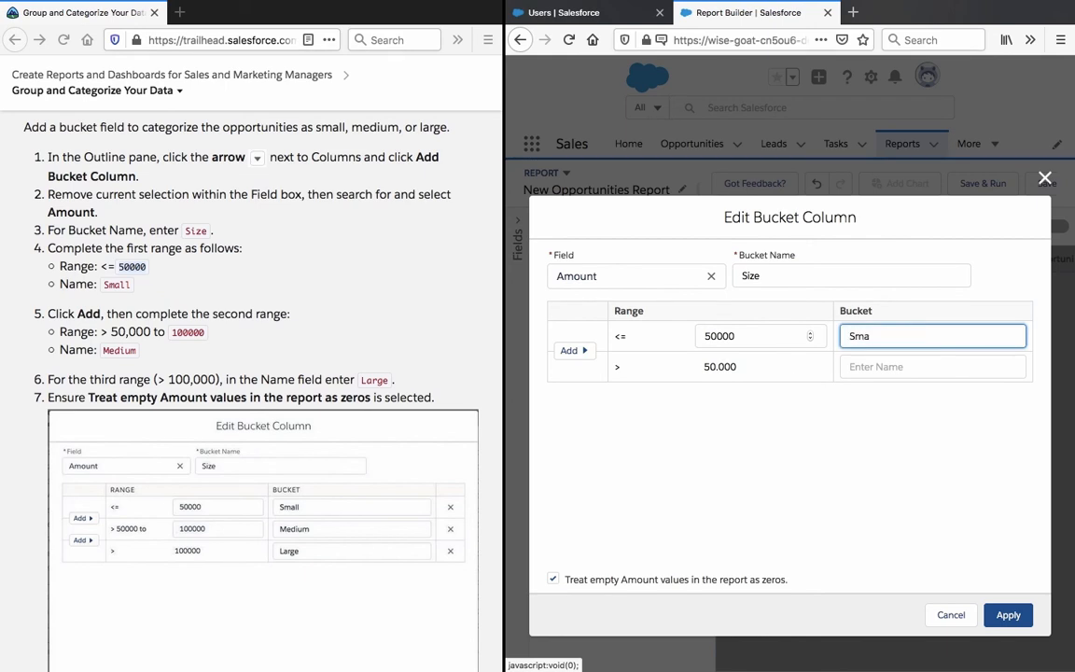
type("ll")
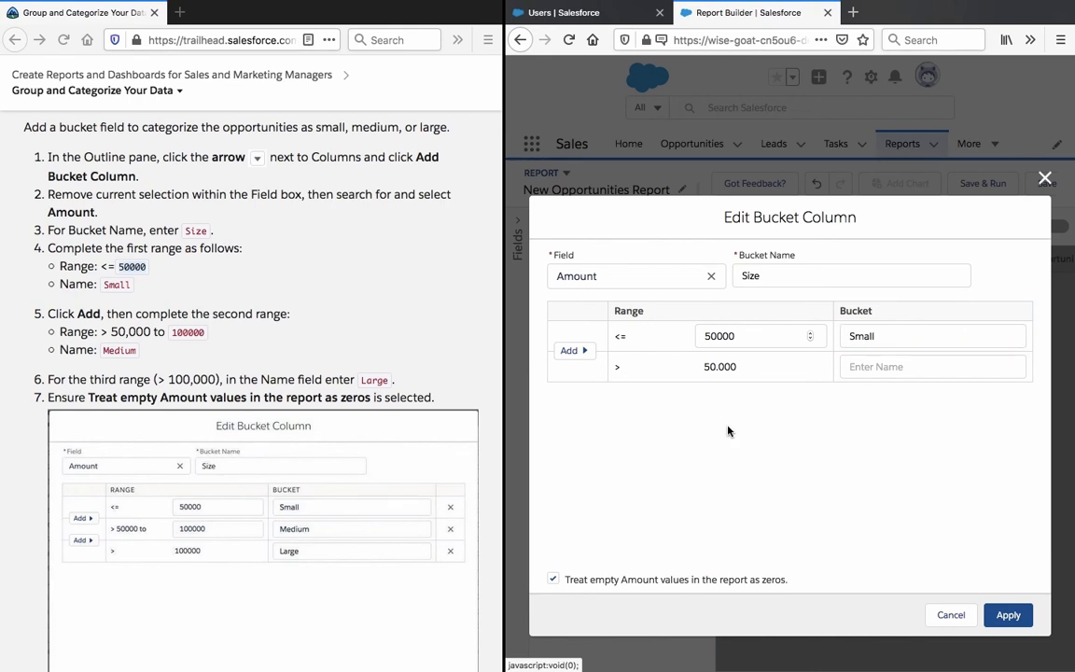
Add a Medium bucket for amounts above 50000 up to 100000
left_click(569, 336)
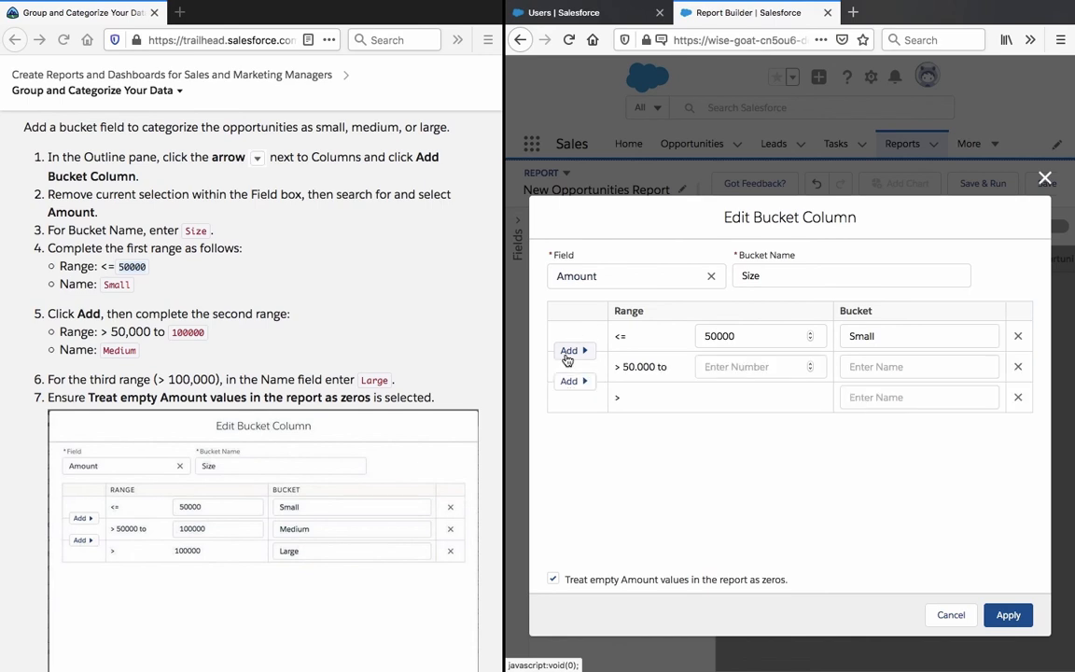
mouse_move(689, 409)
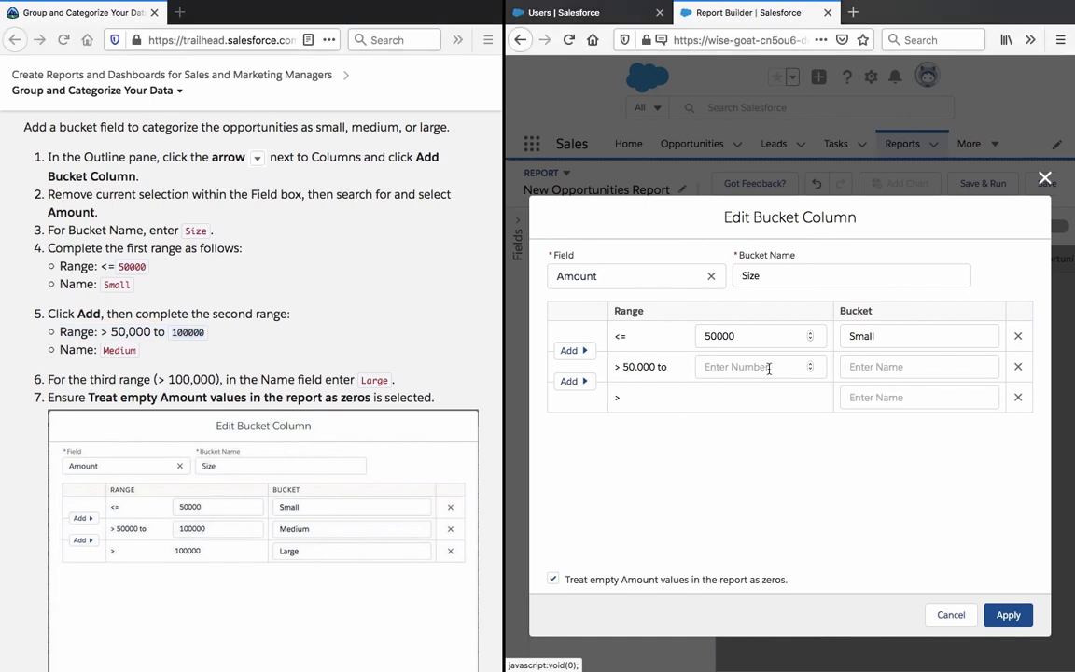
type("100000")
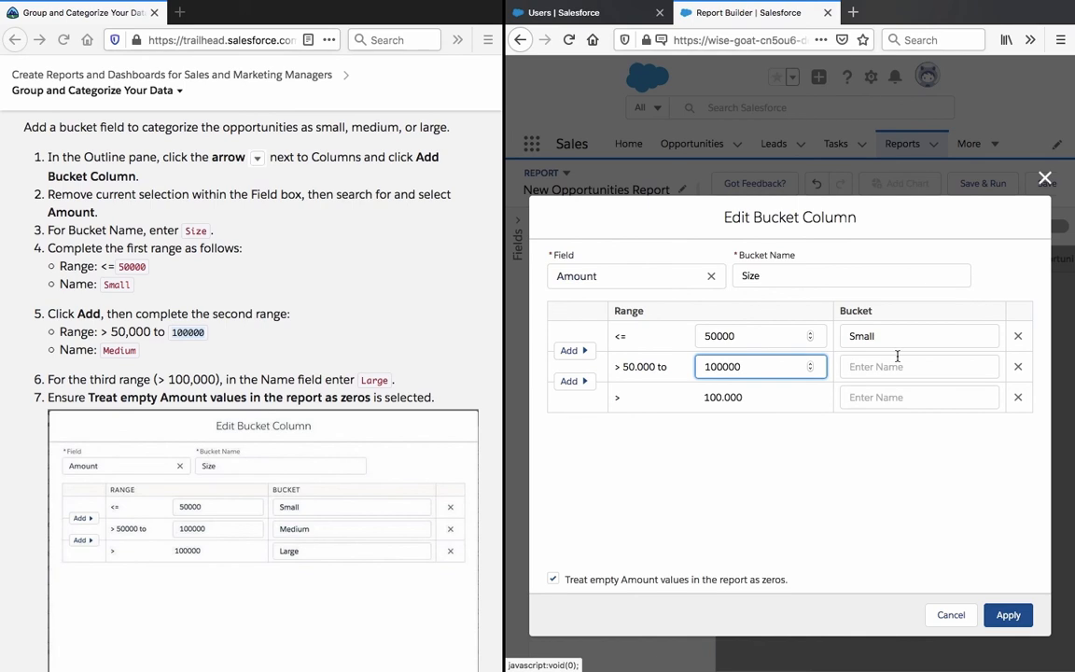
type("Medi")
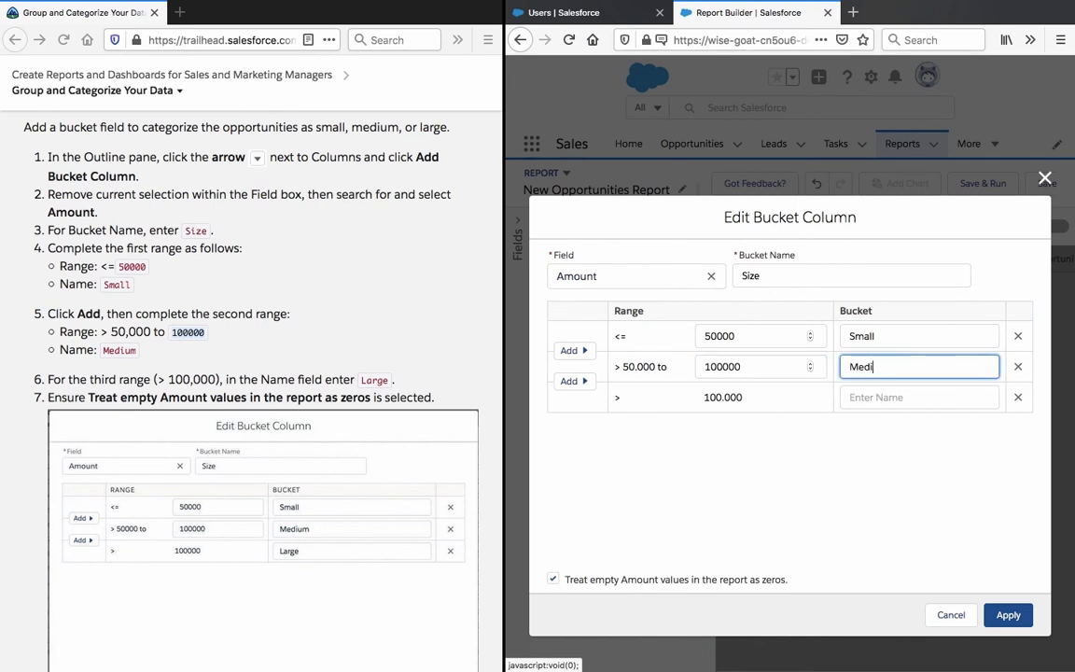
type("um")
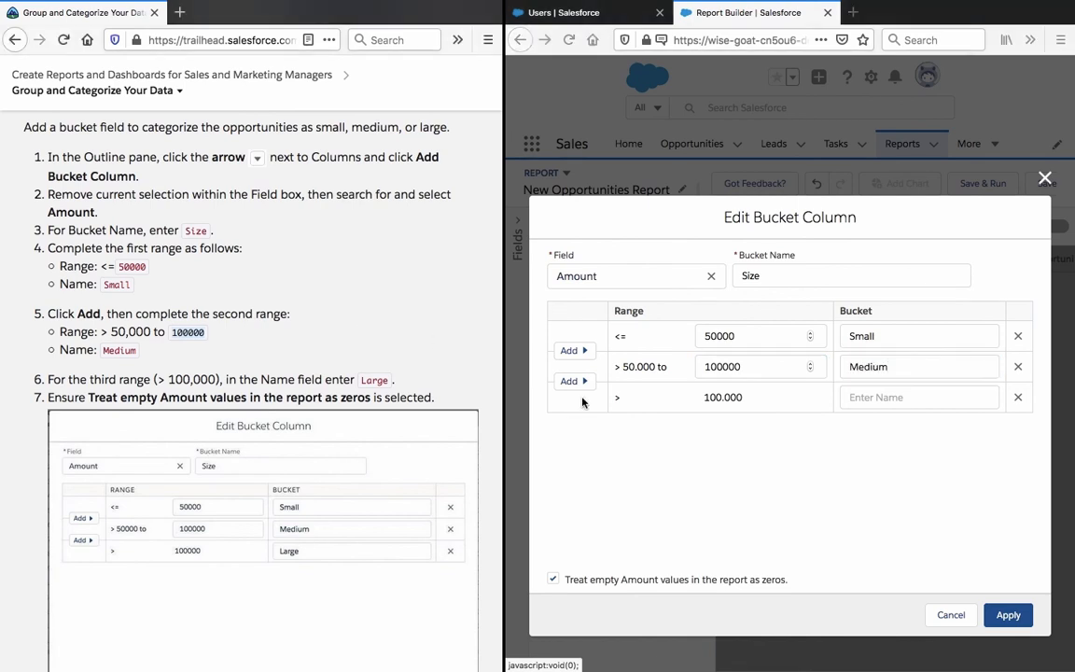
Add a Large bucket for amounts above 100000
left_click(569, 380)
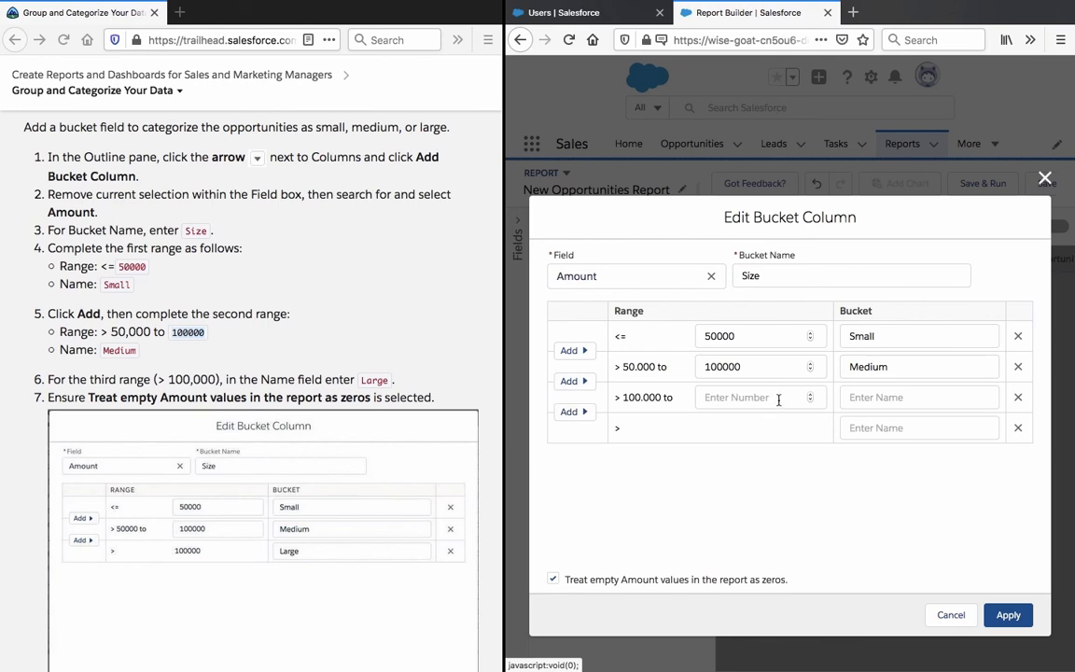
type("La")
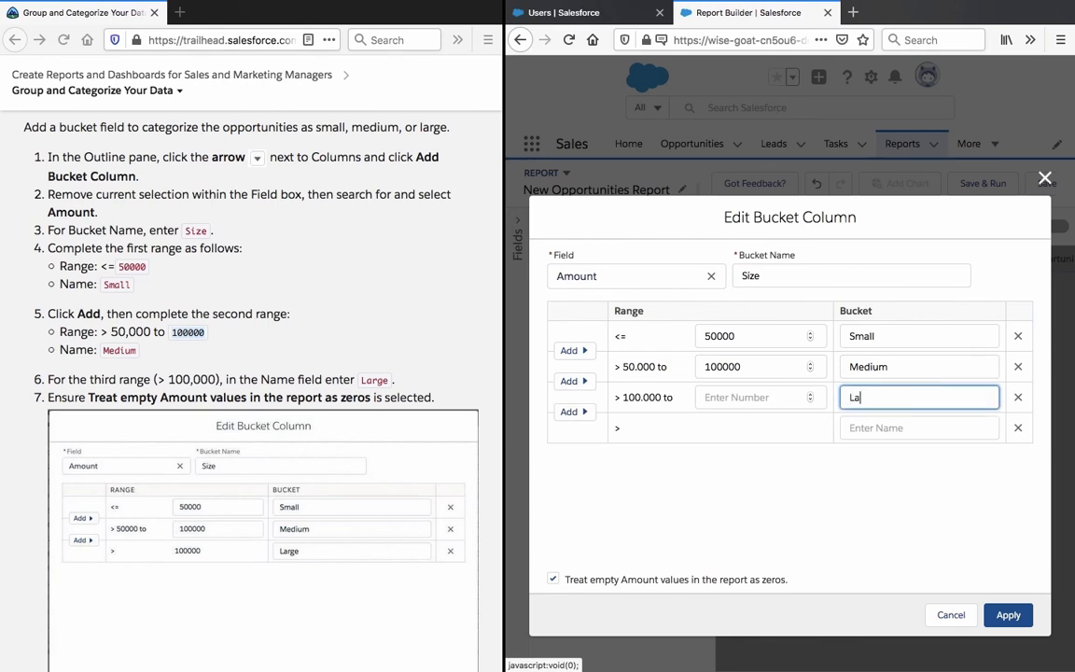
type("rge")
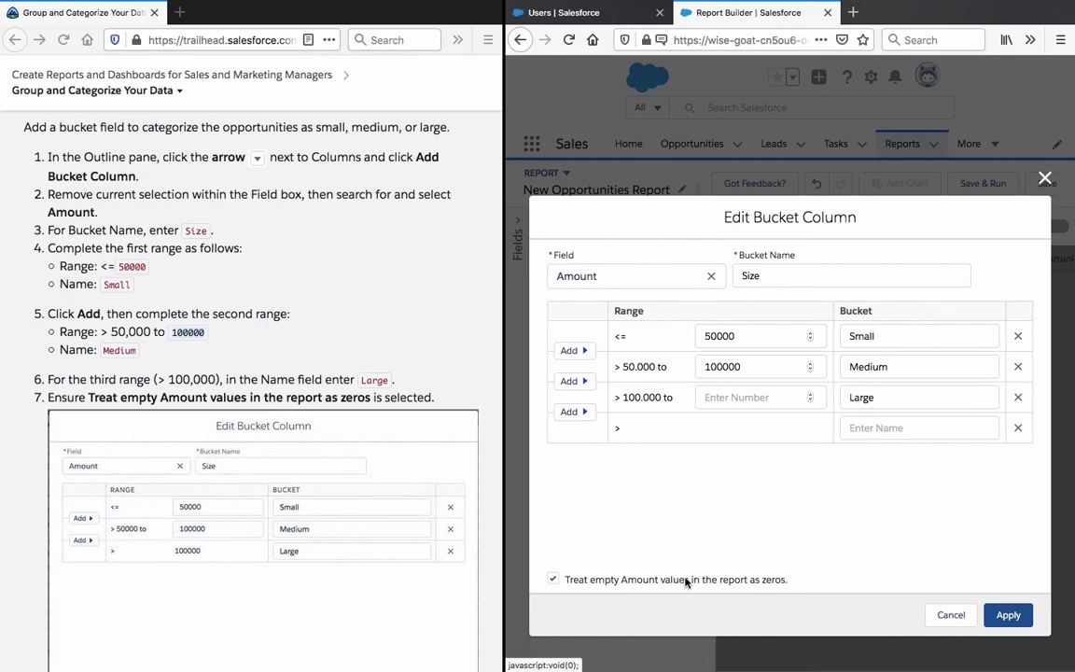
mouse_move(653, 562)
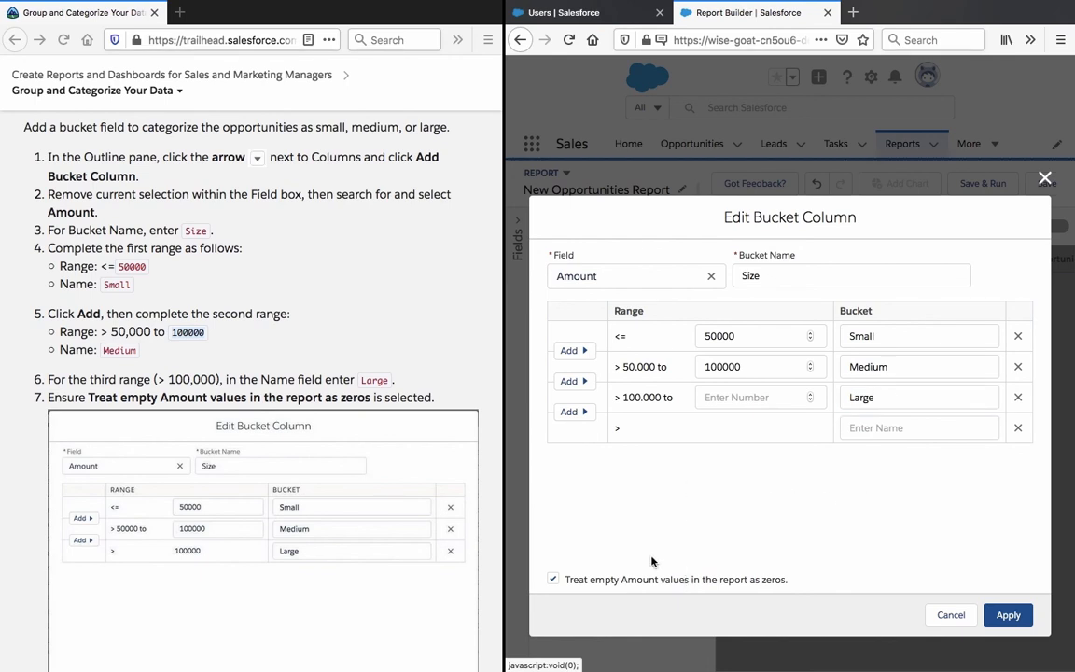
mouse_move(545, 459)
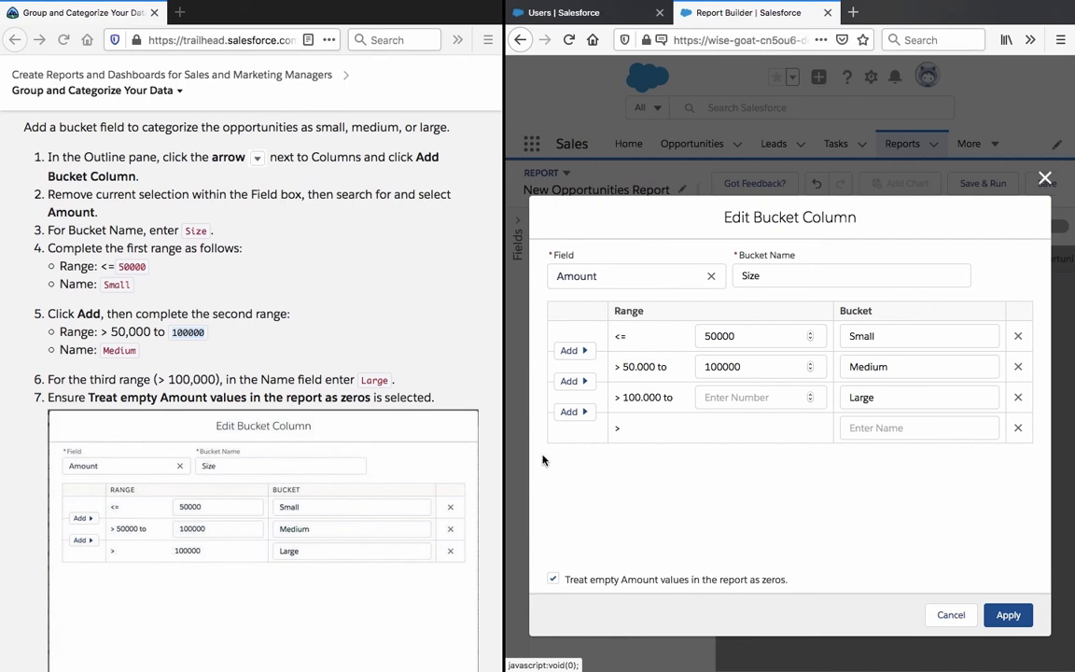
mouse_move(433, 446)
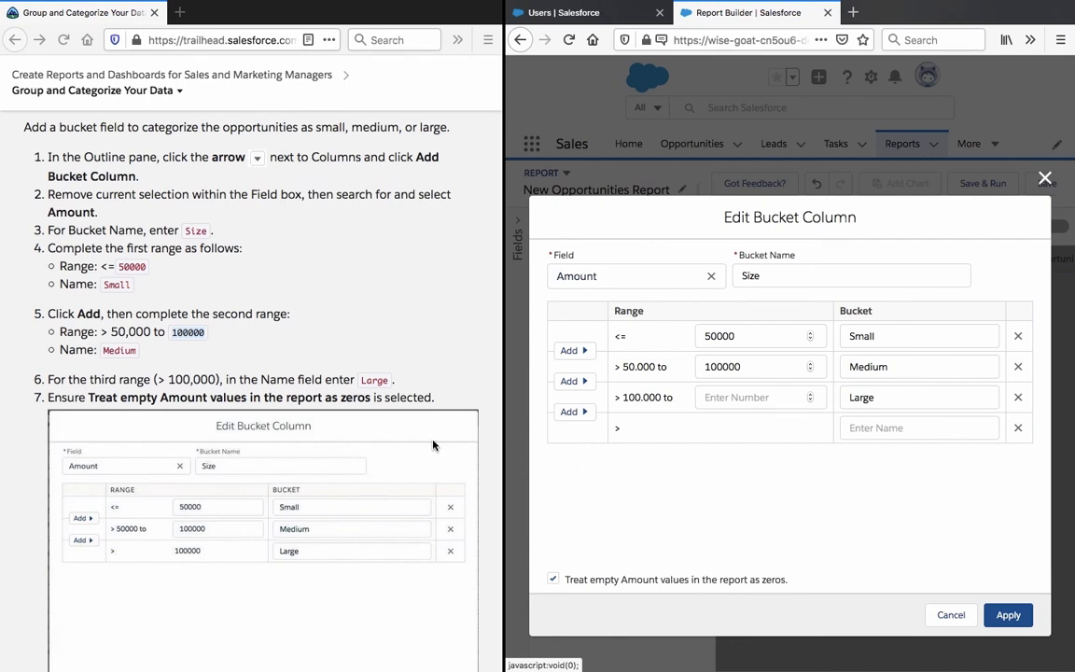
Delete the empty extra range row and apply the Size bucket column to the report
scroll("down", 3)
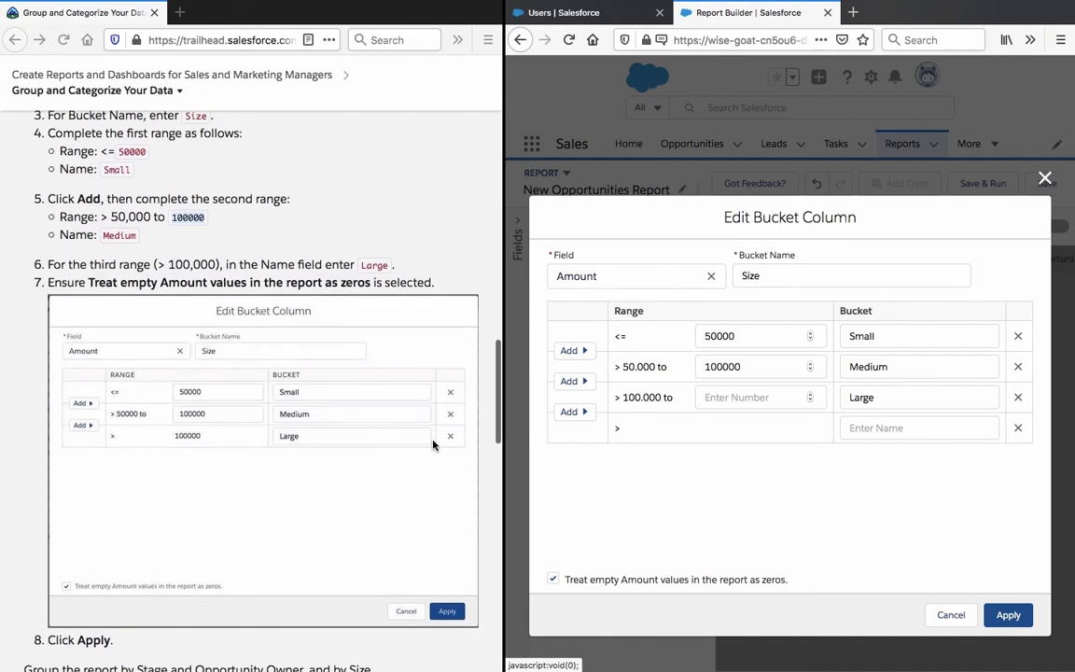
left_click(1007, 614)
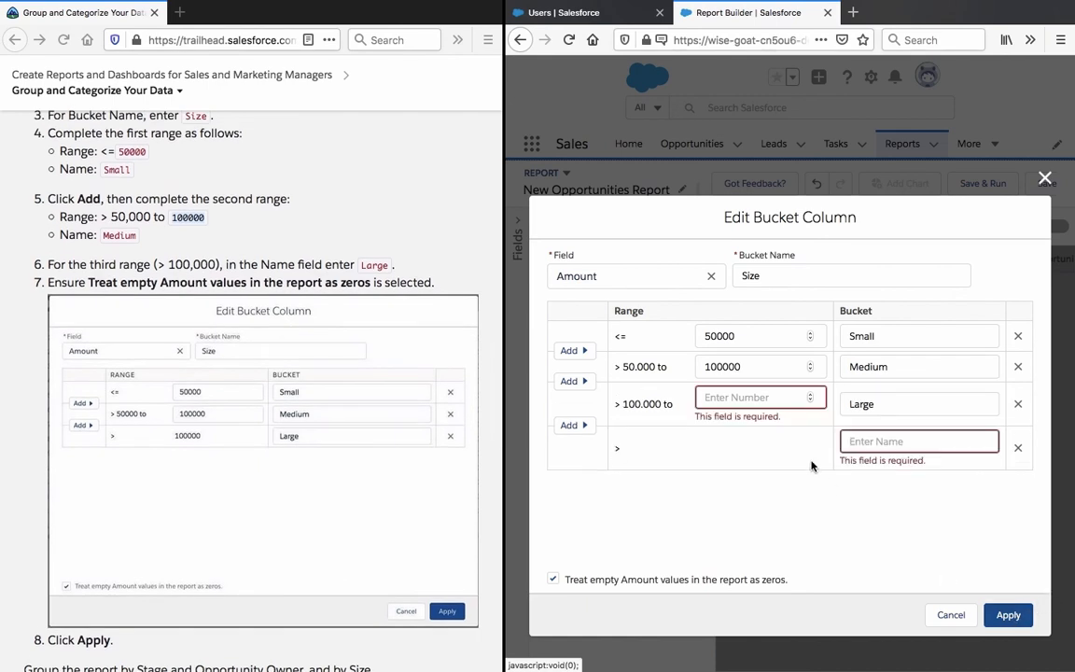
left_click(1019, 448)
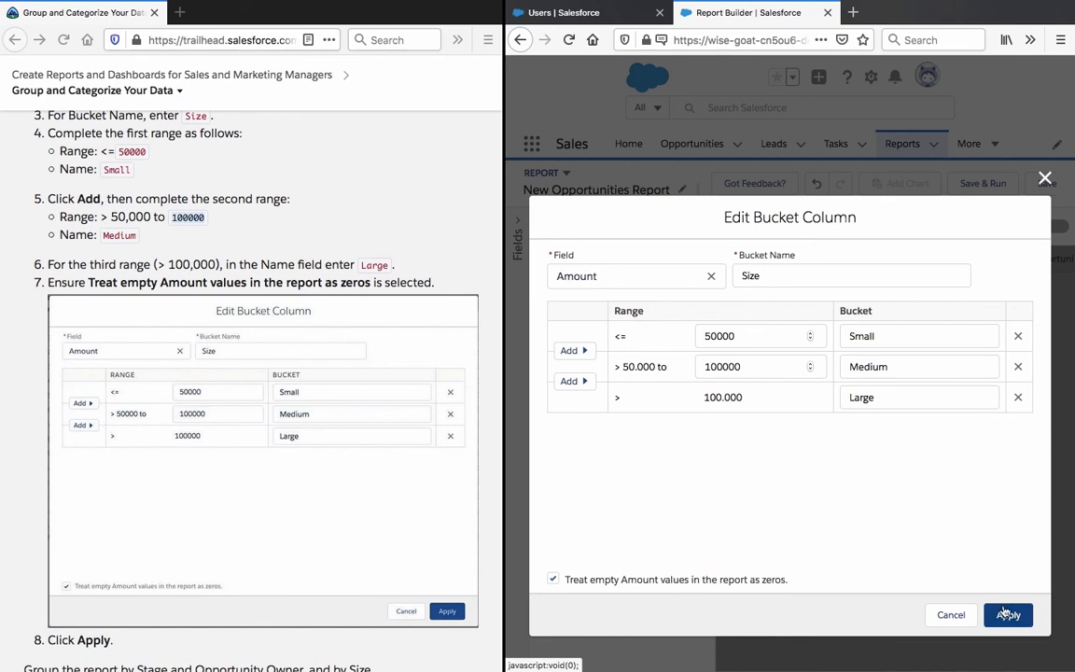
left_click(1008, 614)
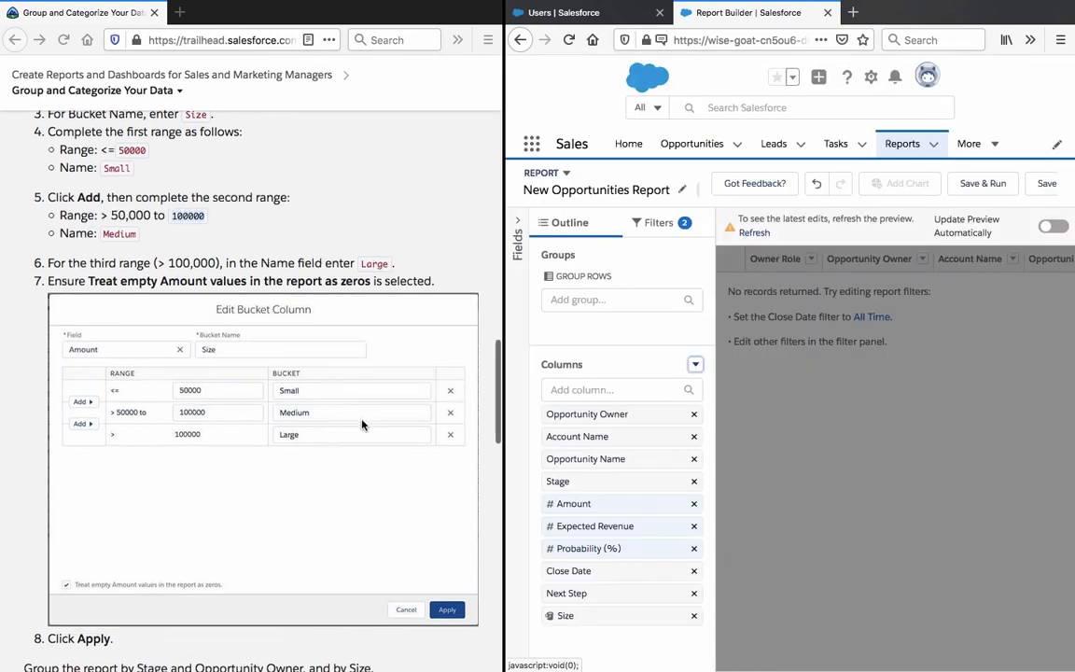
scroll("down", 3)
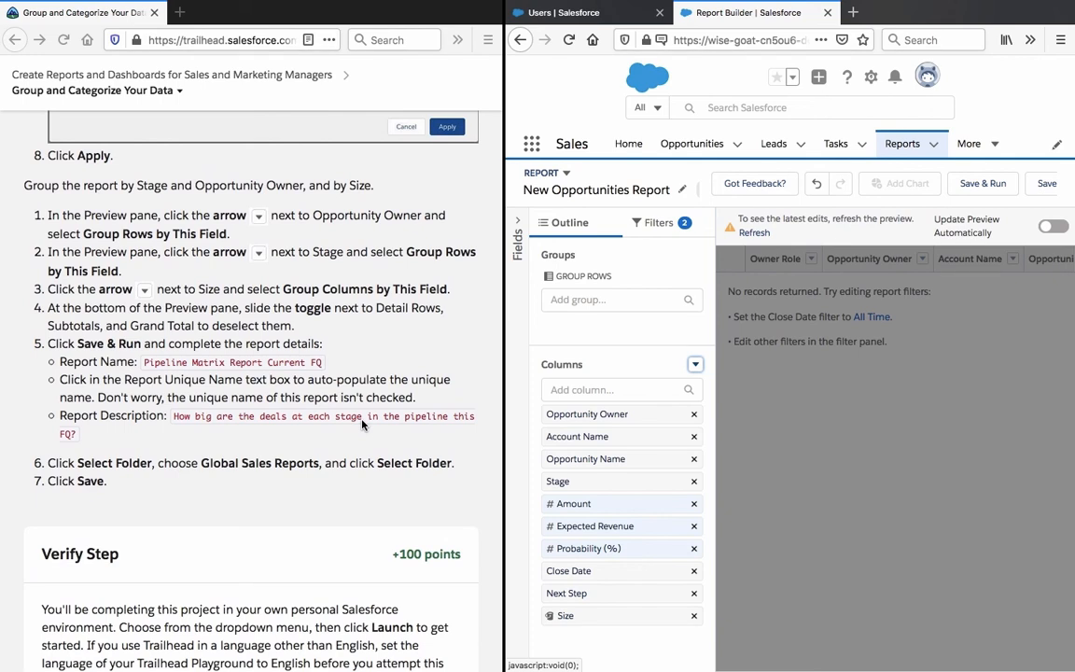
mouse_move(918, 338)
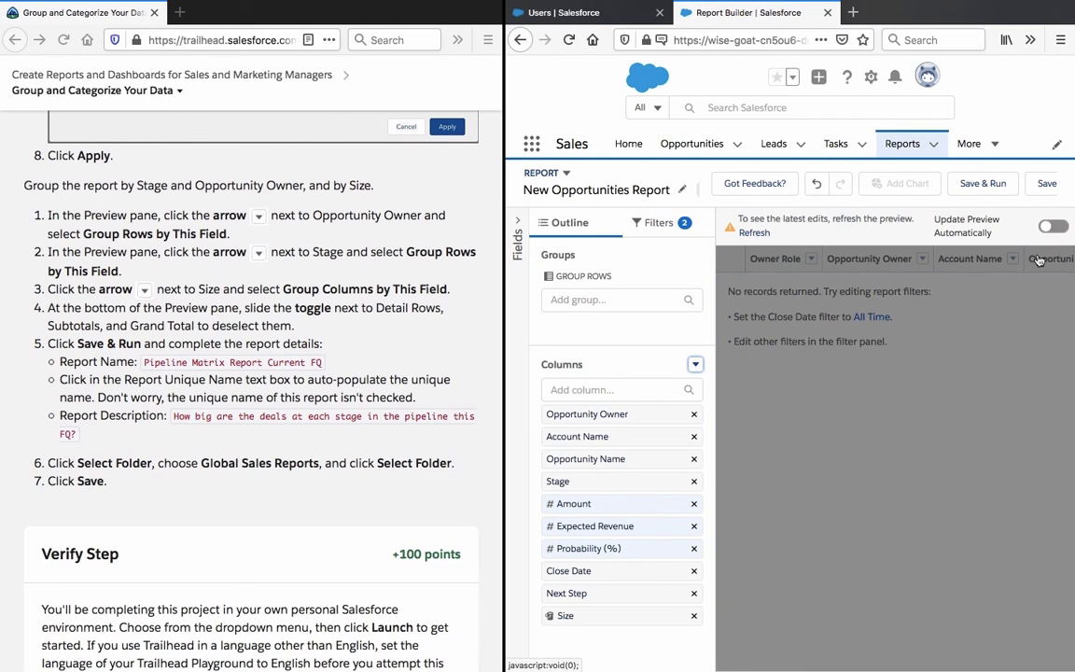
Group rows by Opportunity Owner and columns by the Size bucket, with automatic preview on
left_click(1053, 225)
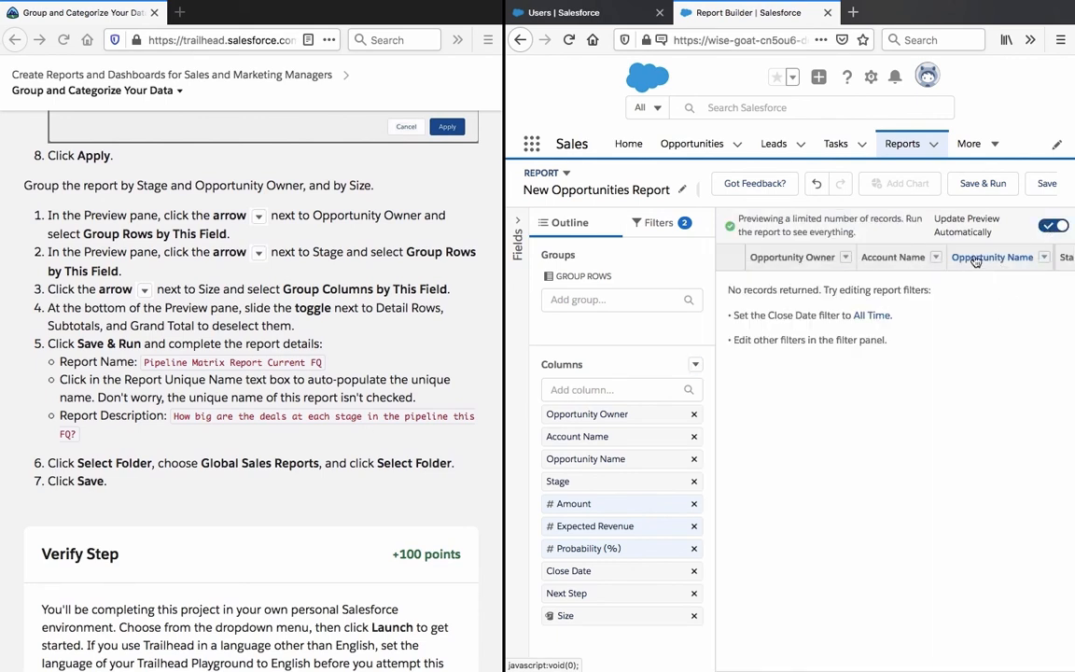
left_click(843, 257)
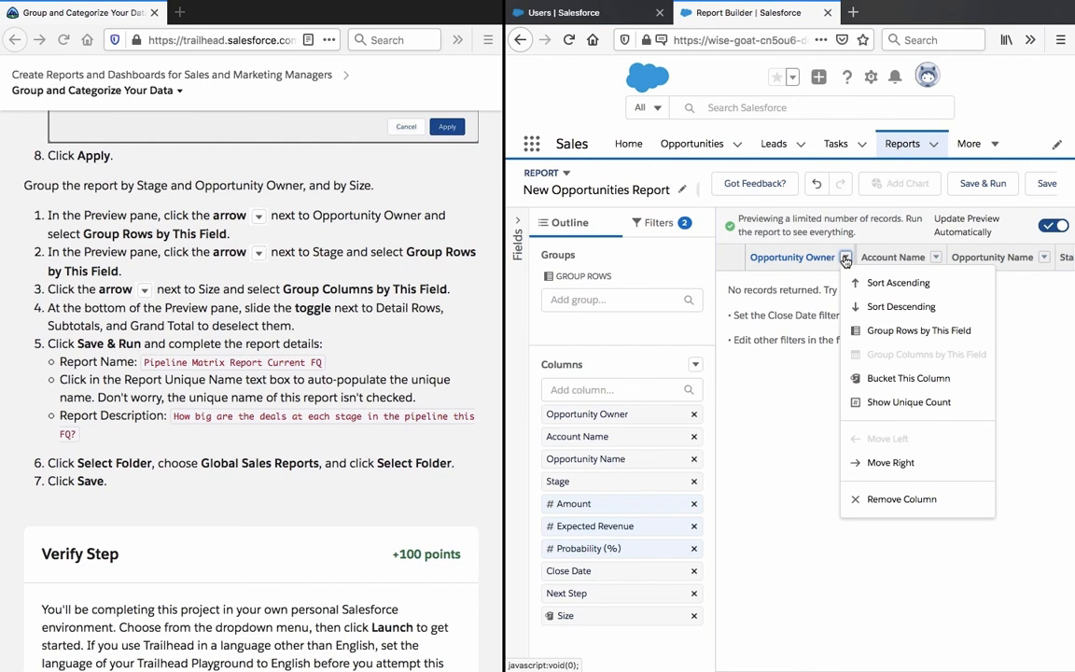
mouse_move(898, 283)
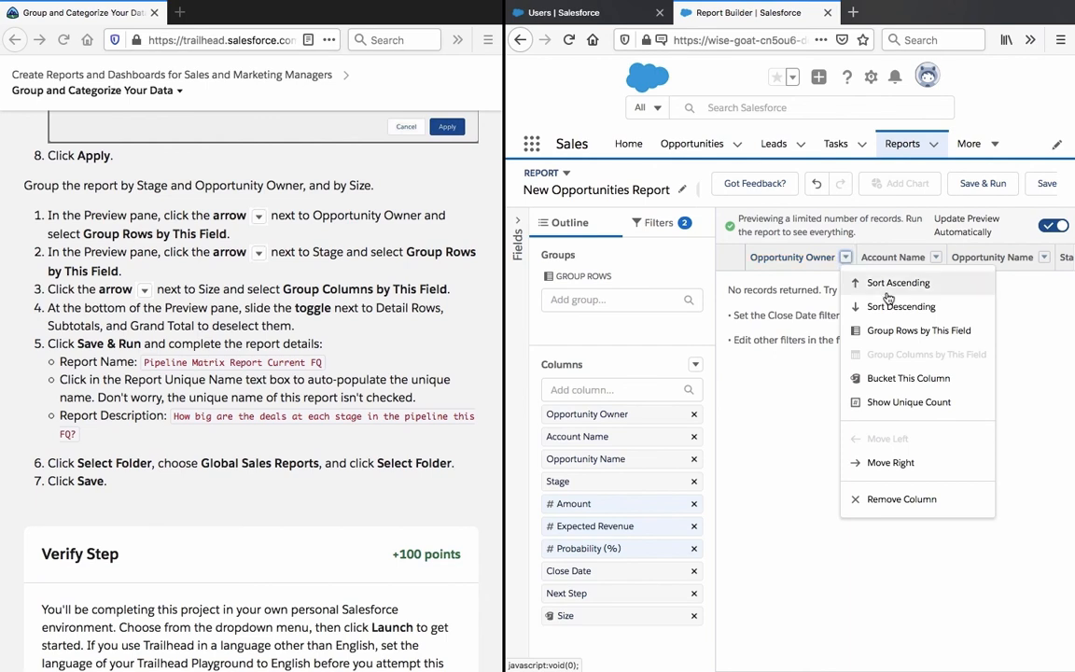
left_click(918, 328)
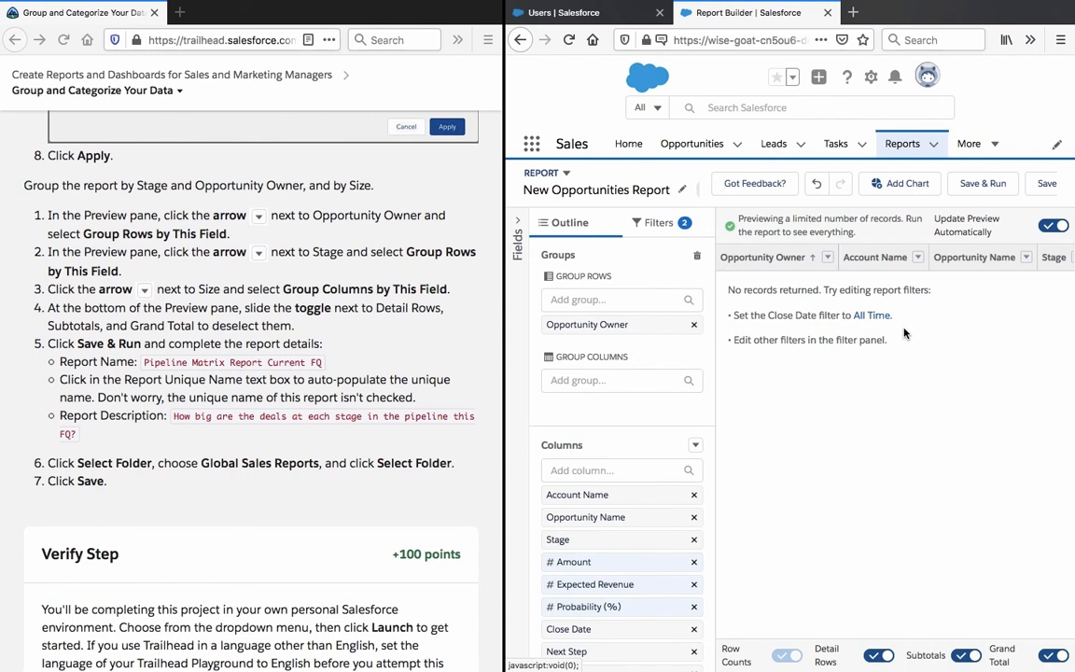
mouse_move(860, 276)
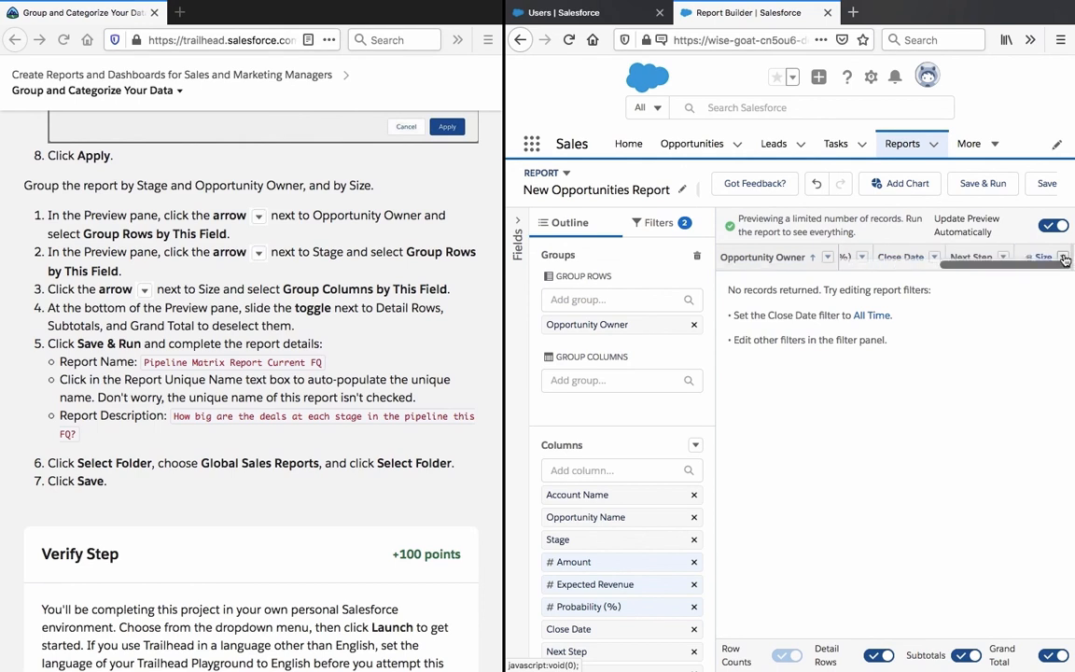
left_click(1061, 258)
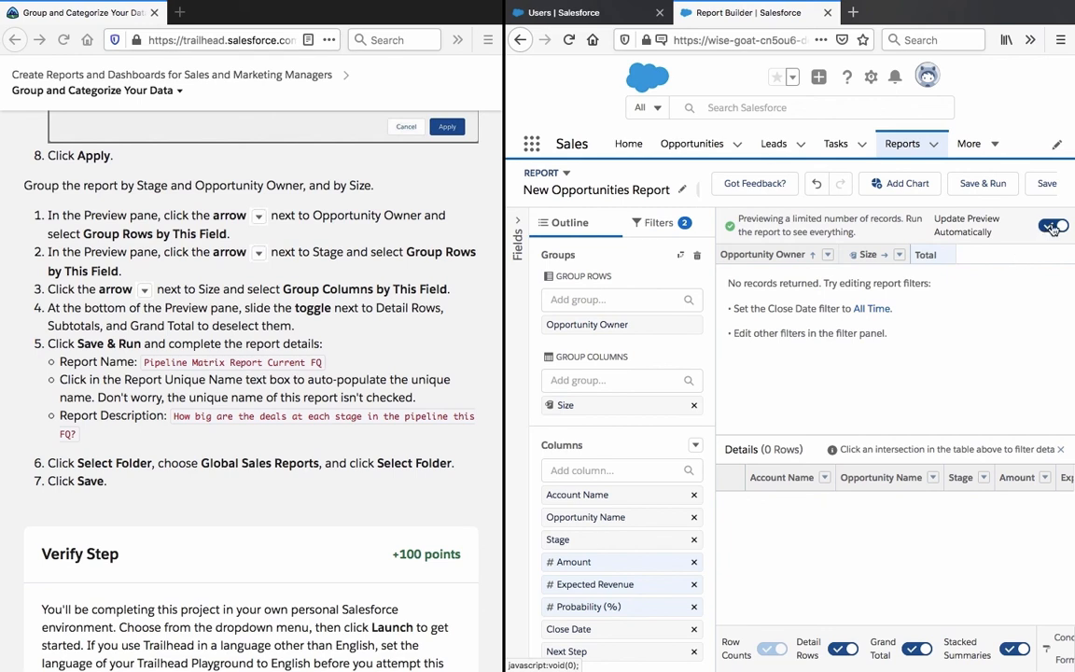
Switch off Detail Rows and Grand Total while preview is paused, then resume automatic preview
left_click(1053, 226)
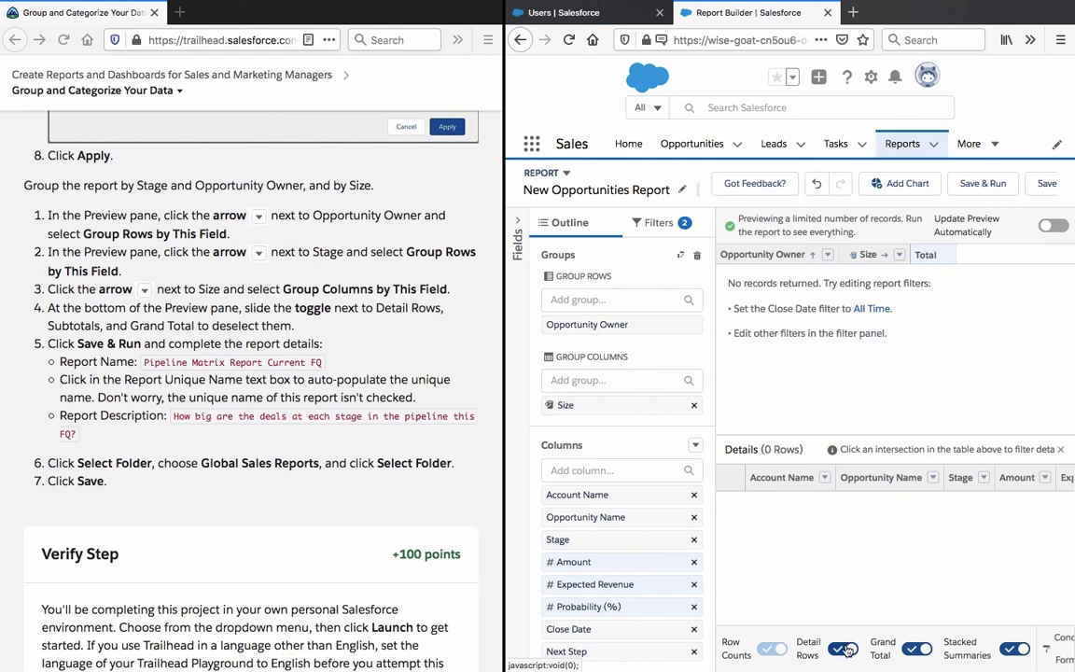
left_click(843, 650)
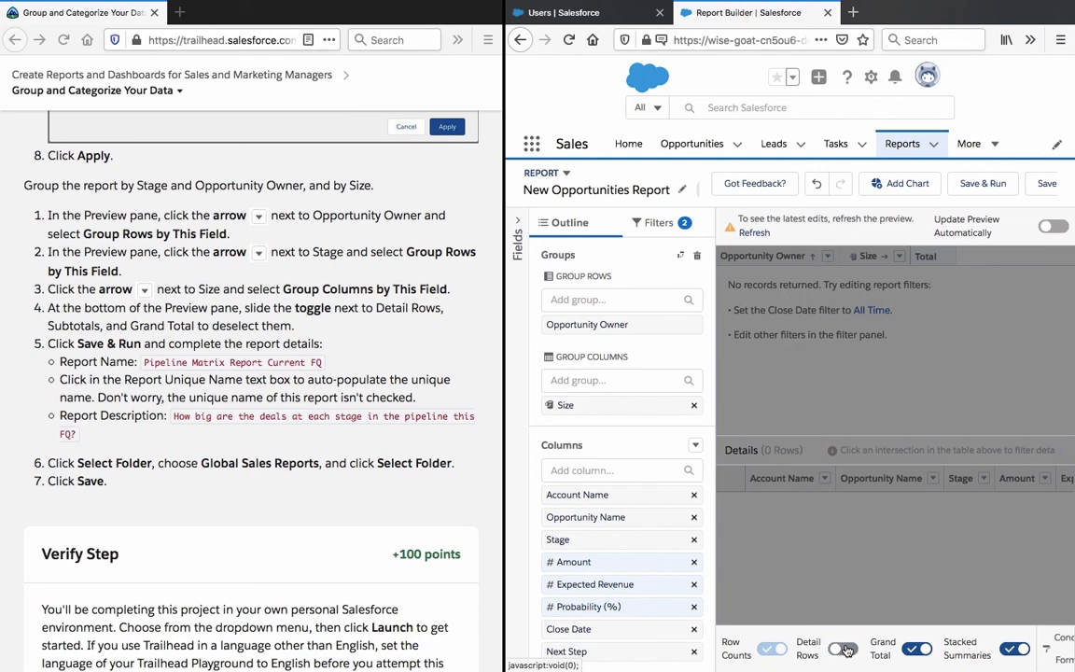
left_click(843, 650)
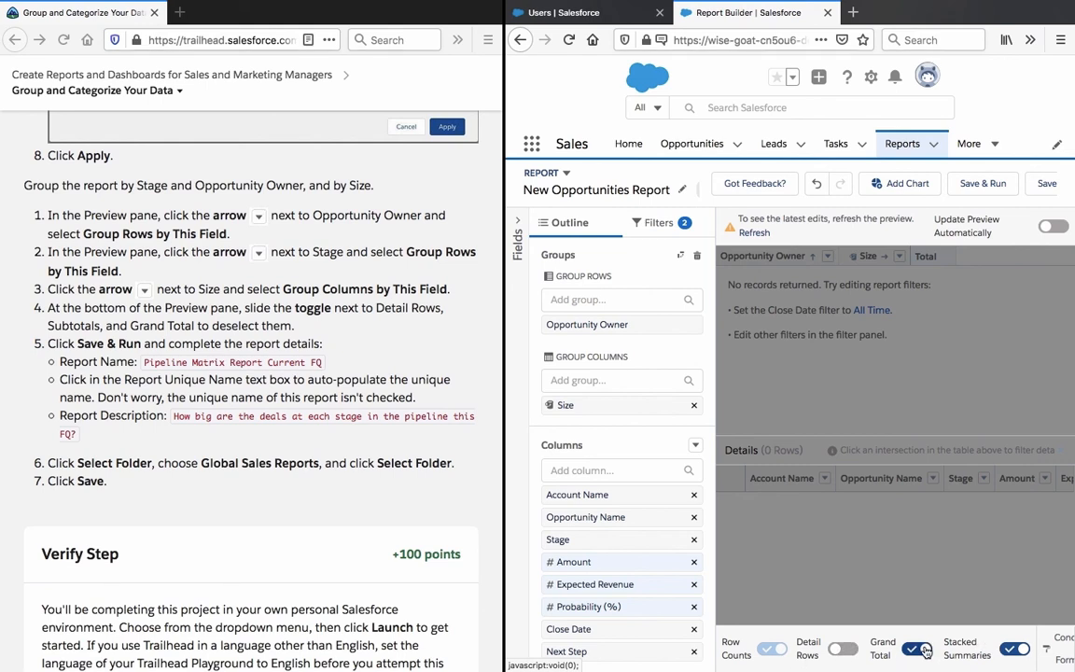
left_click(916, 648)
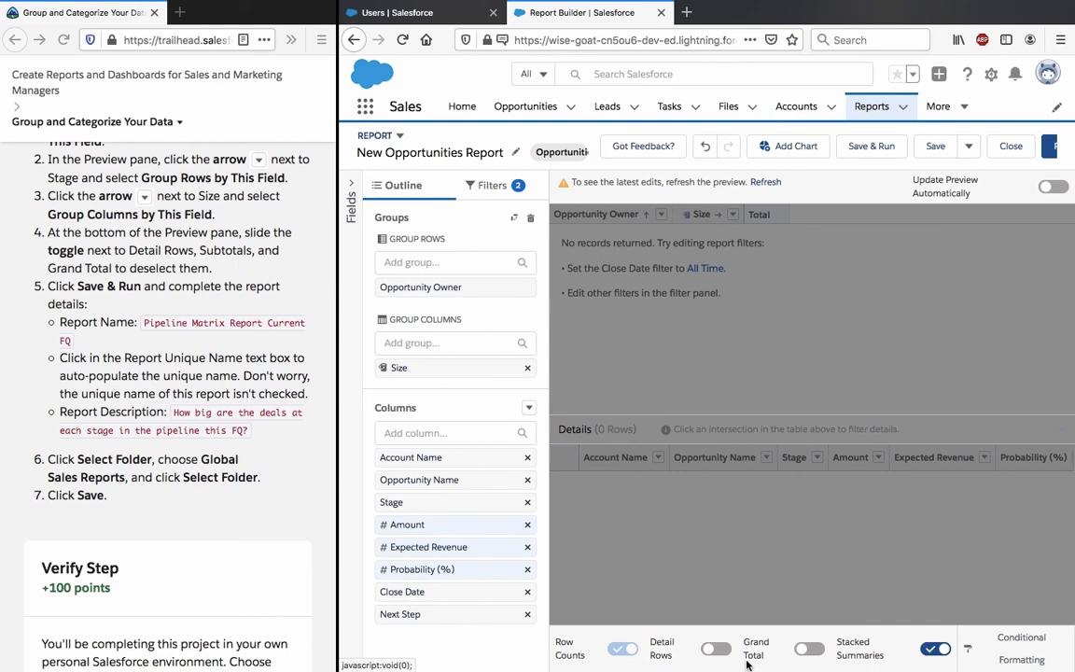
mouse_move(840, 614)
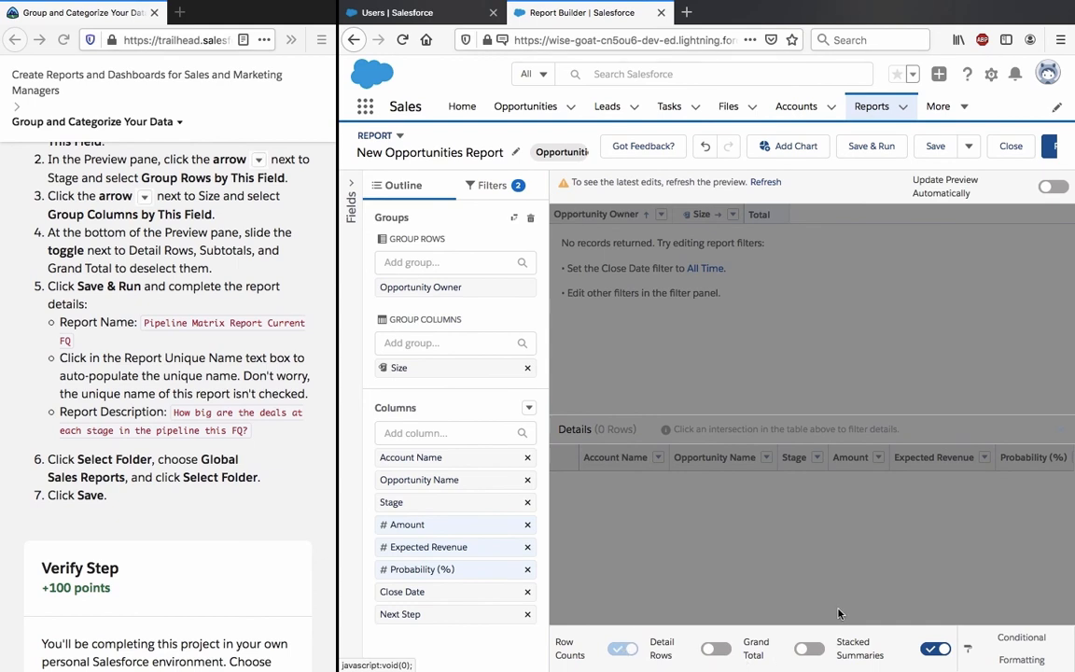
mouse_move(340, 594)
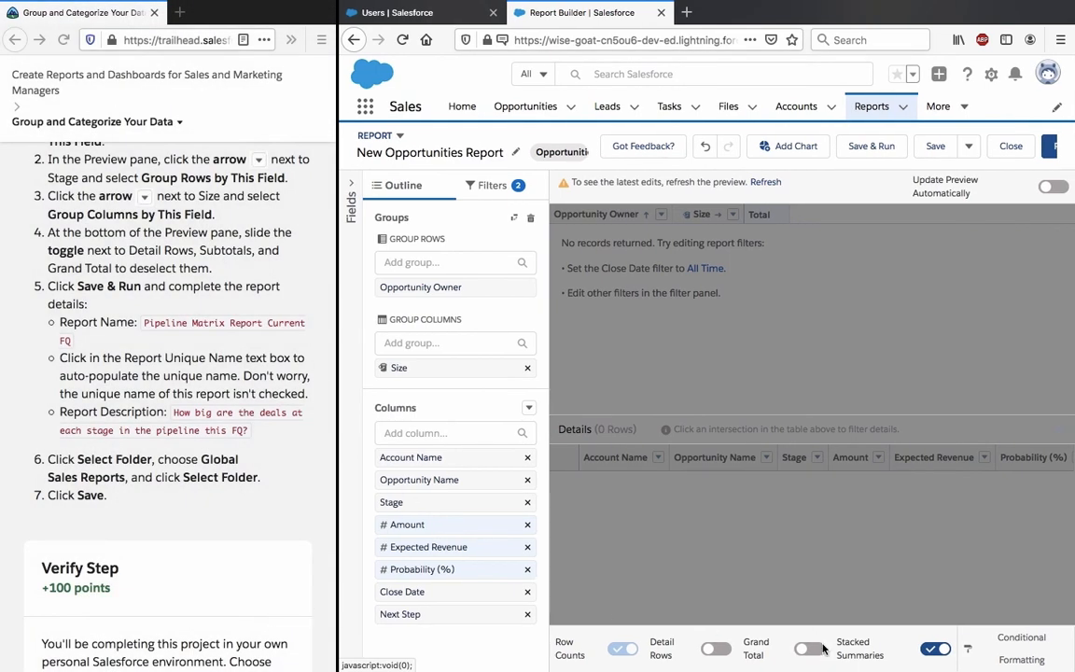
mouse_move(993, 643)
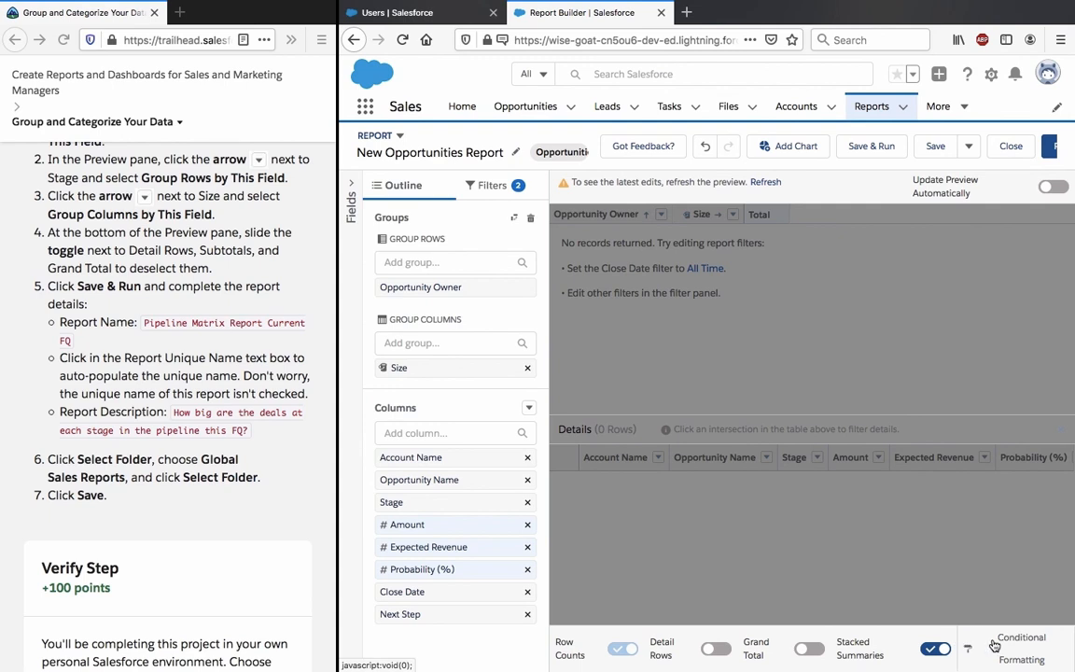
mouse_move(787, 566)
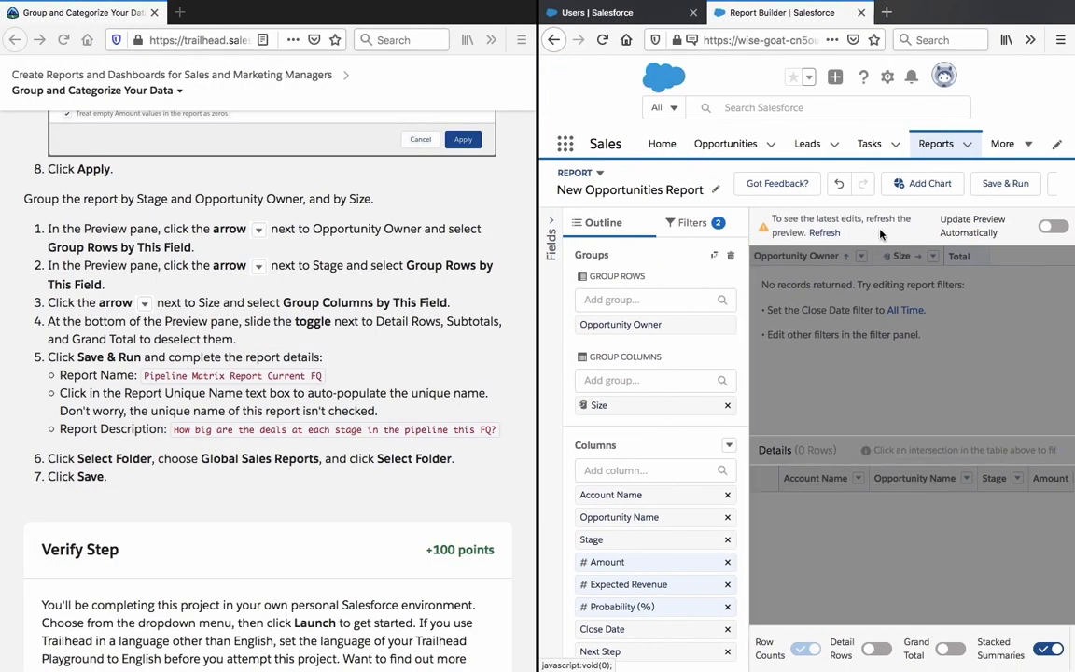
mouse_move(873, 246)
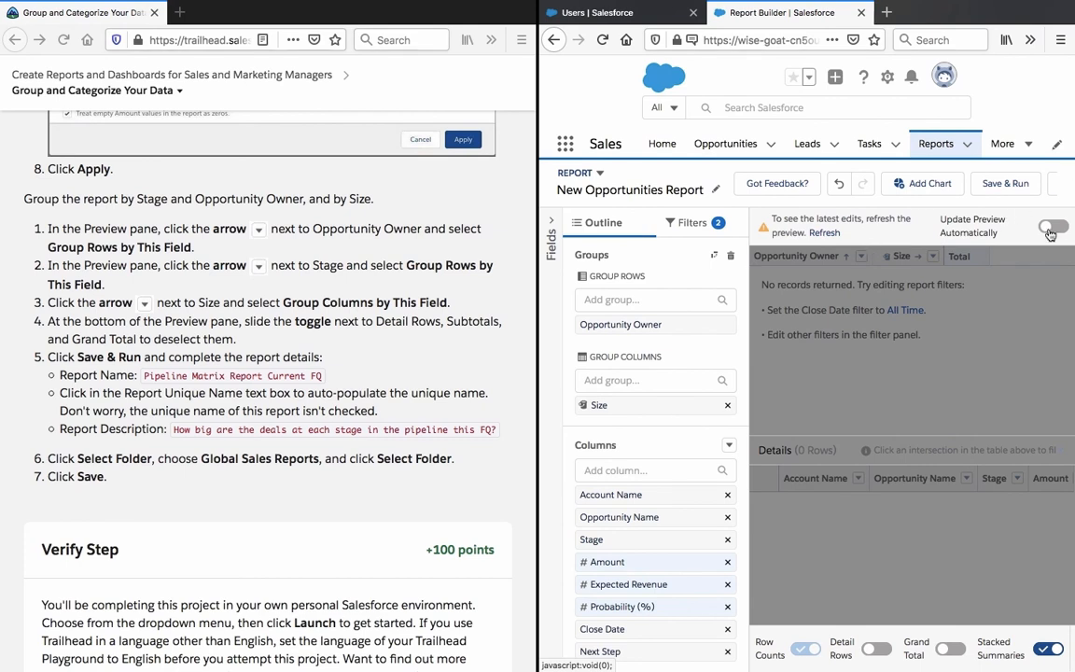
left_click(1052, 228)
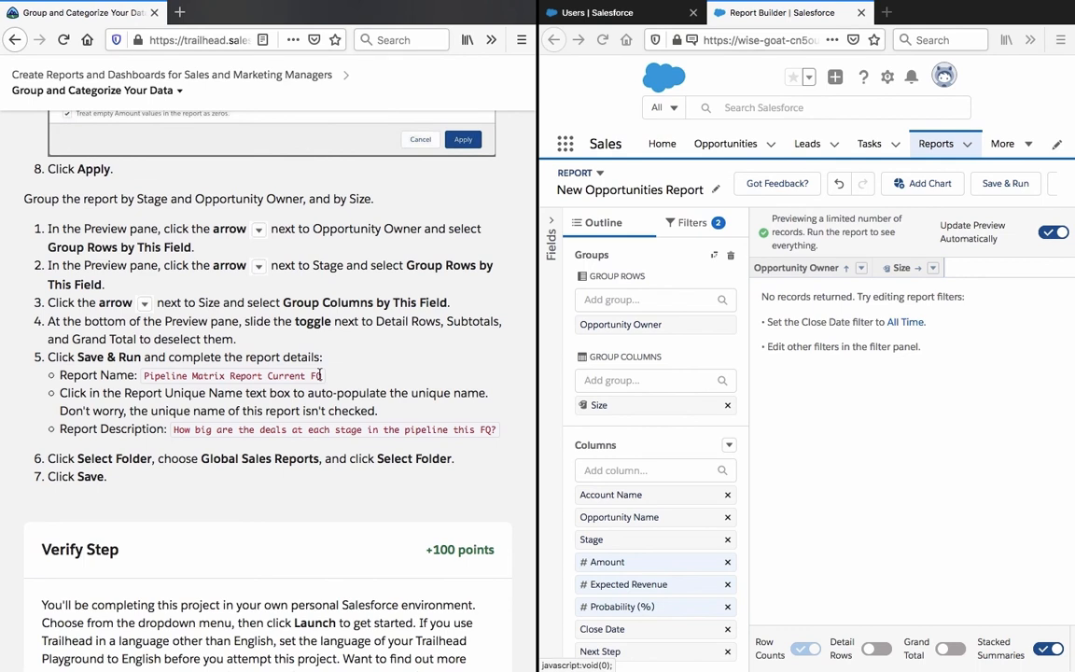
mouse_move(209, 377)
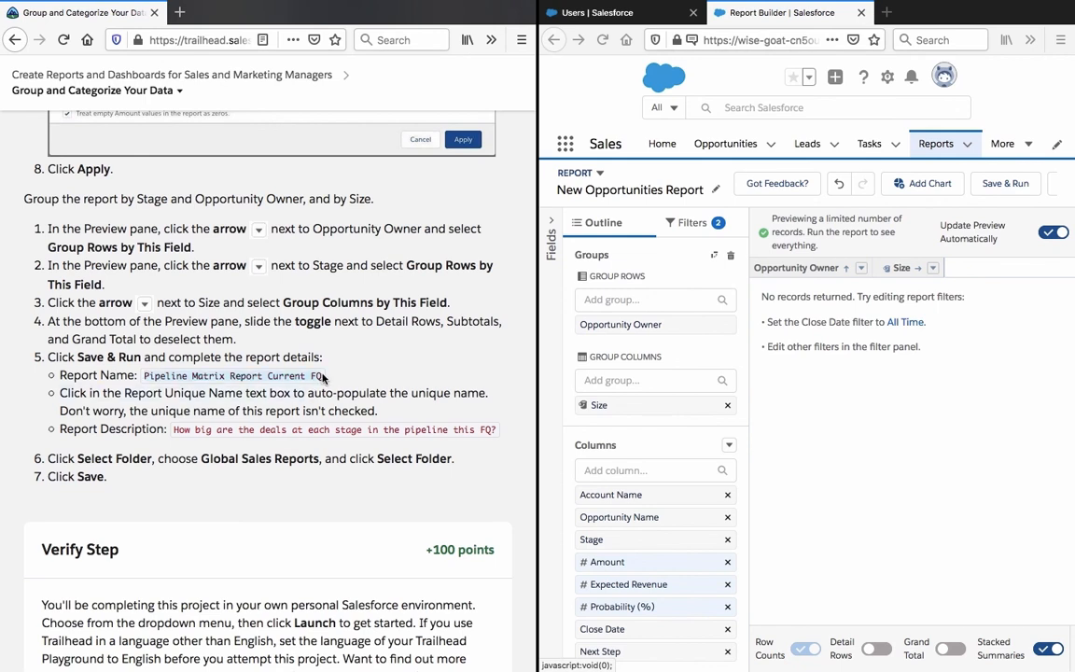
mouse_move(948, 201)
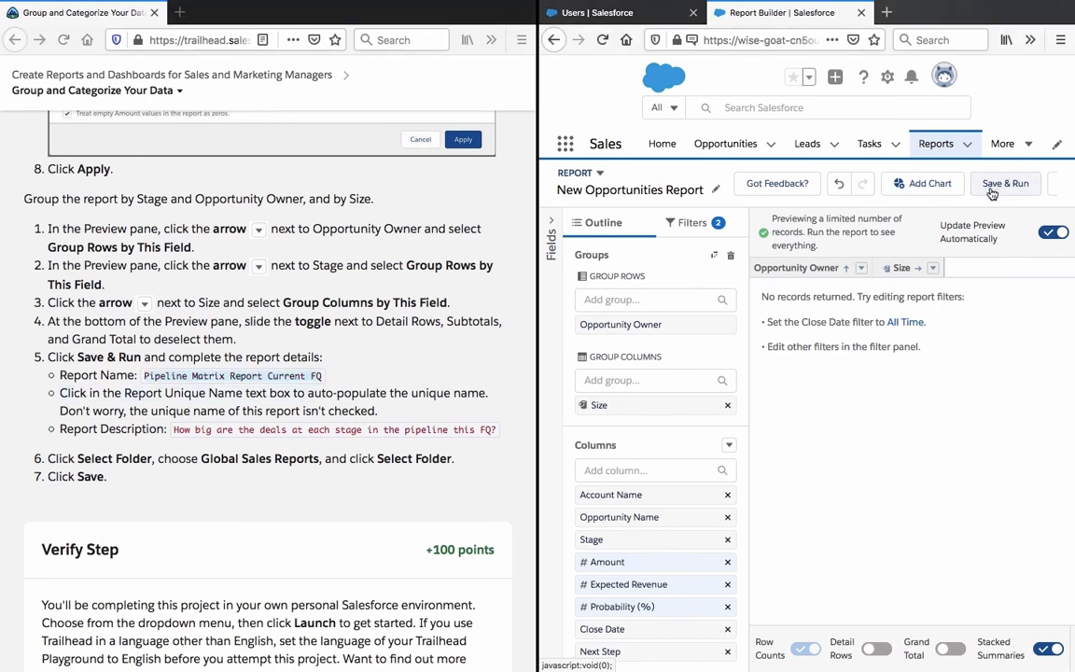
Auto-fill the unique name and describe it 'How big are the deals at each stage in the pipeline this FQ?'
left_click(1006, 183)
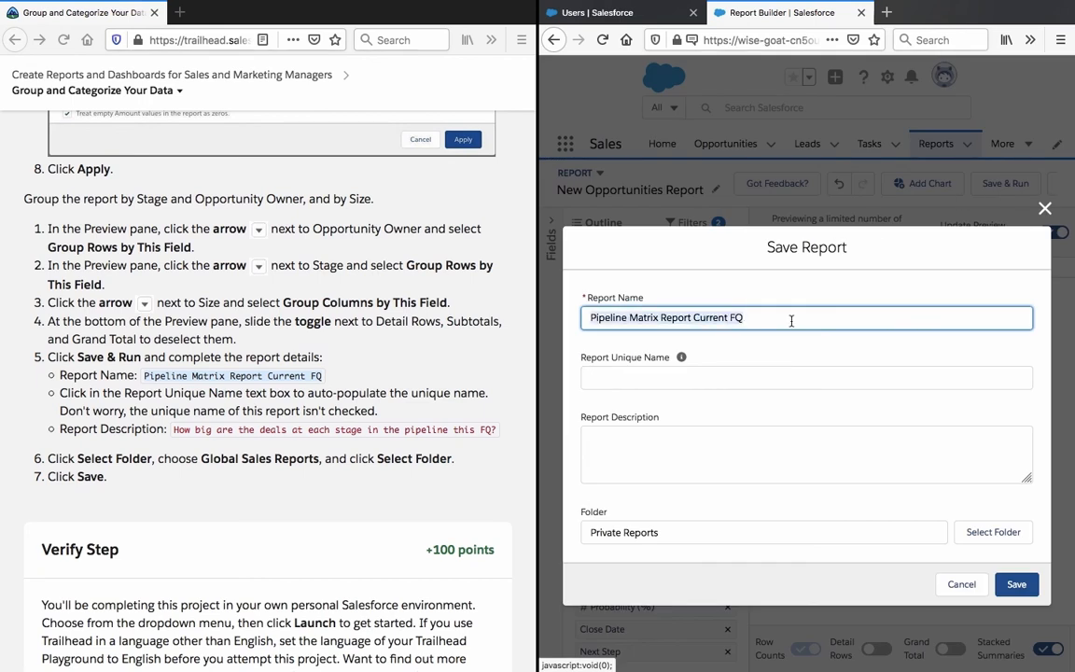
left_click(806, 377)
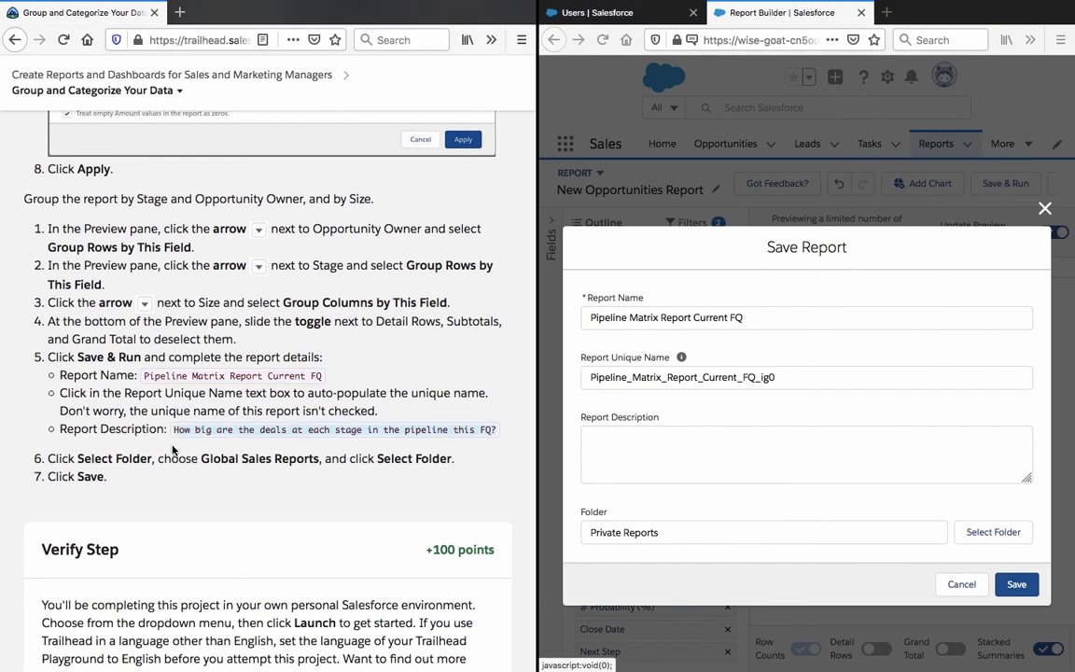
left_click(763, 455)
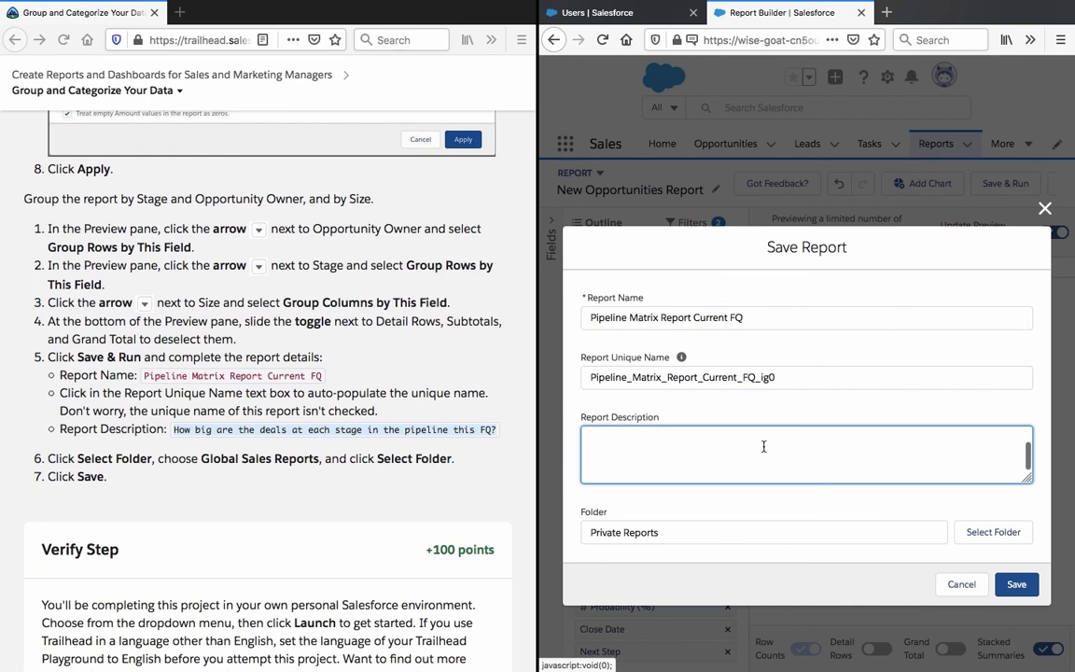
type("How big are the deals at each stage in the pipeline this FQ?")
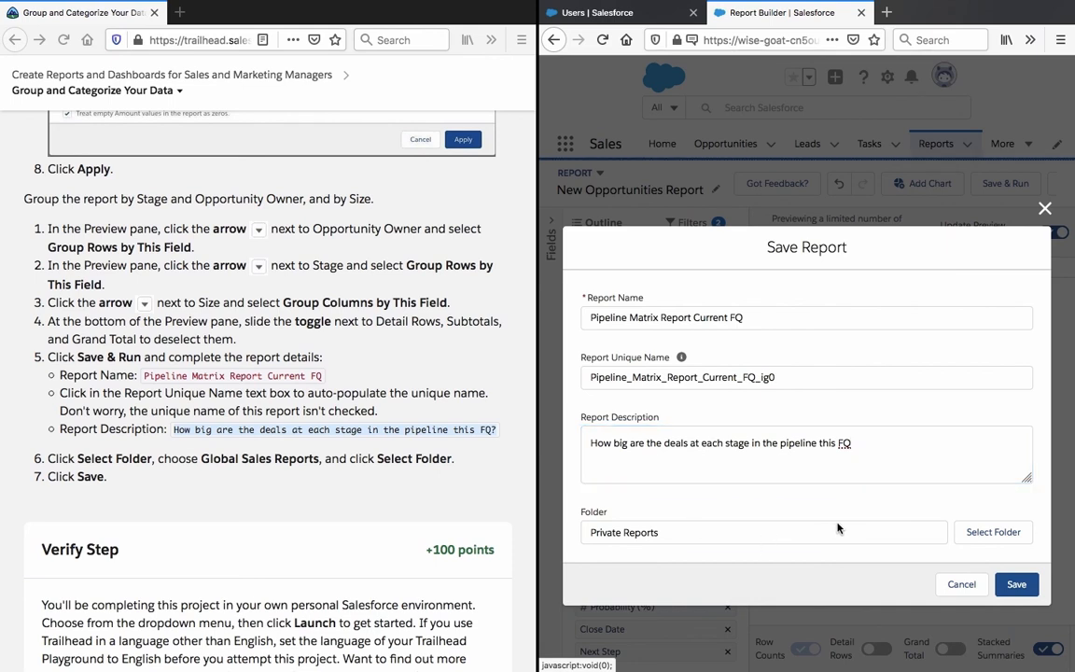
mouse_move(735, 489)
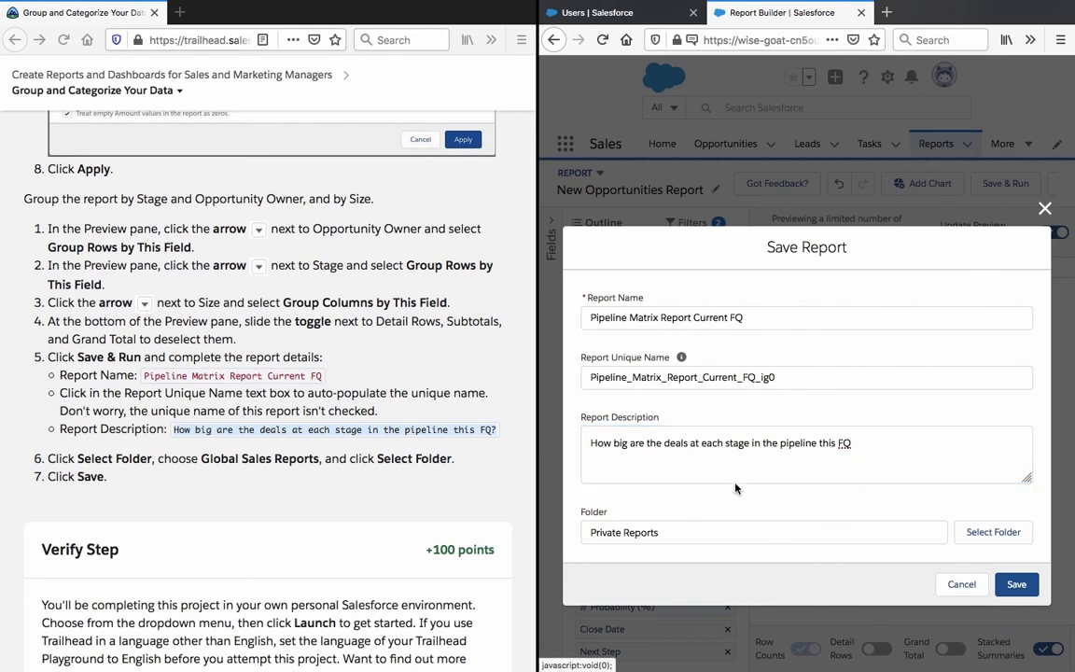
left_click(993, 530)
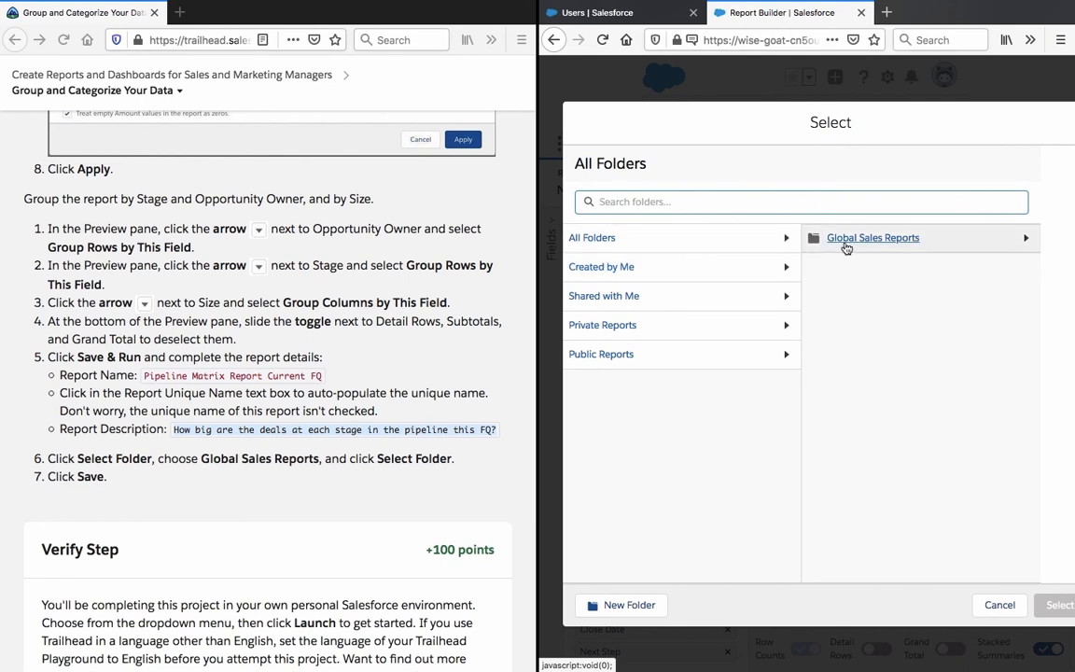
Choose Global Sales Reports as the destination folder and save the report
left_click(874, 237)
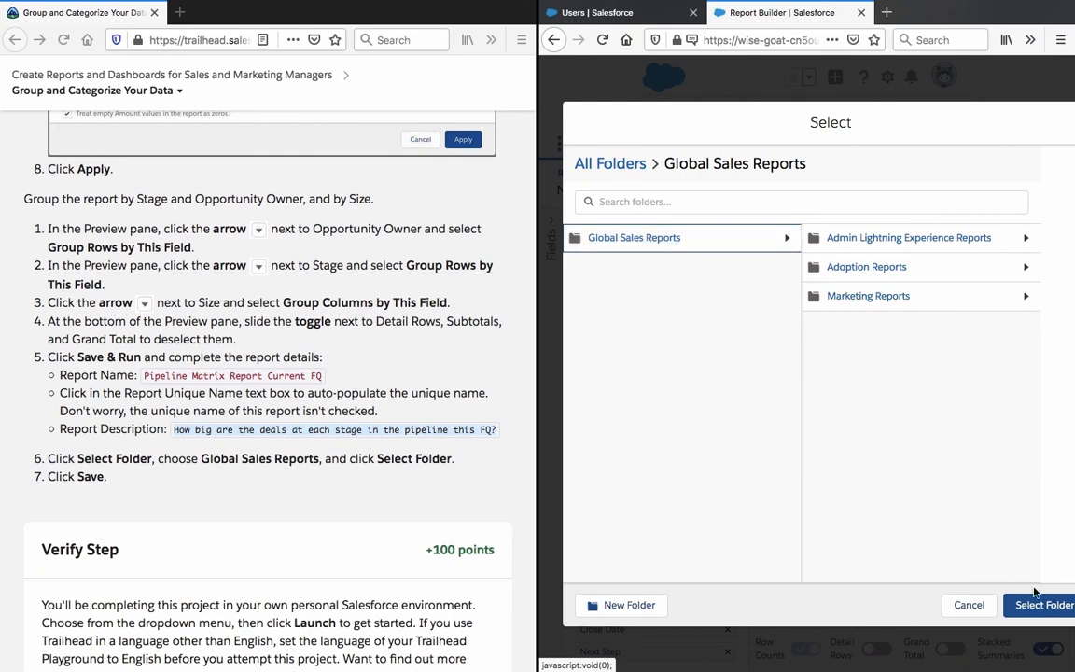
left_click(1039, 604)
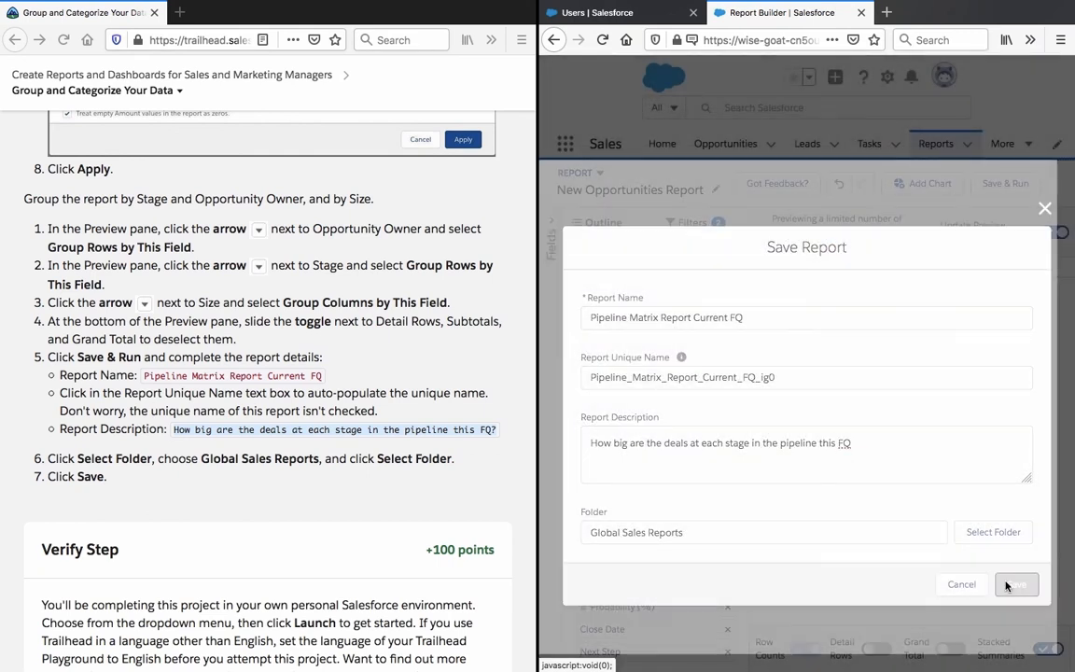
left_click(1015, 584)
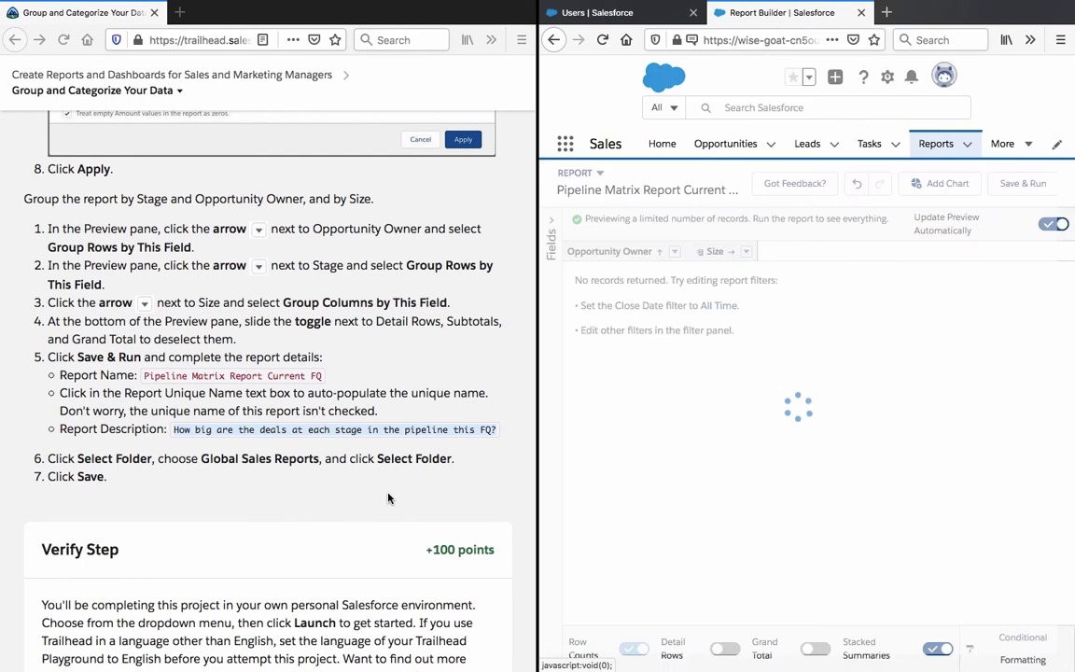
Run the saved report showing zero records and verify the Trailhead project step
left_click(1022, 182)
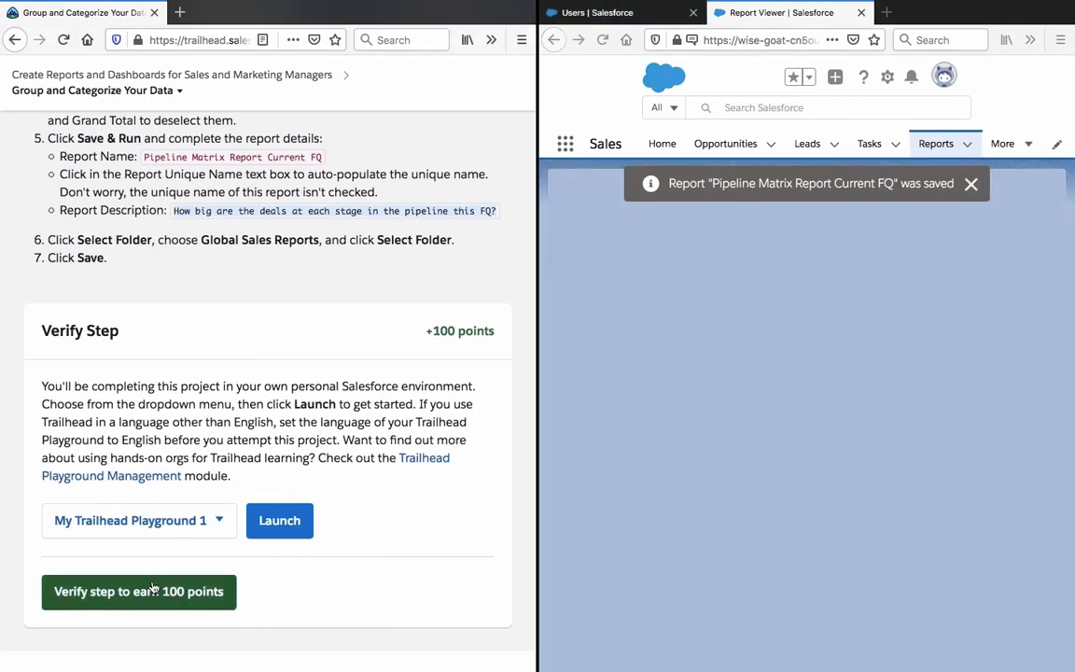
left_click(139, 589)
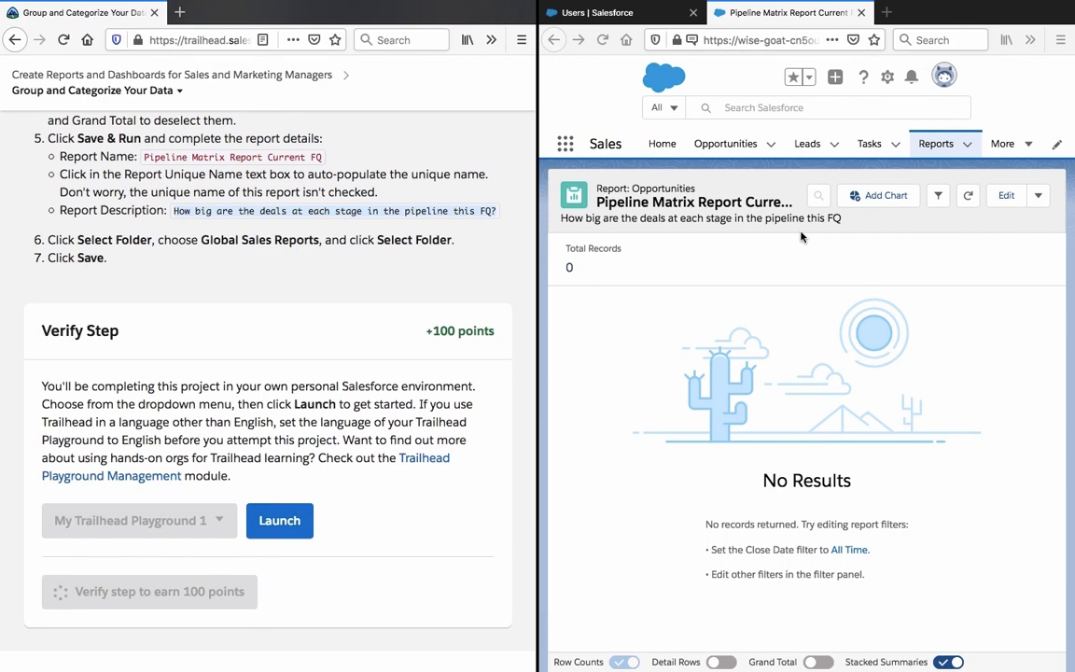
mouse_move(472, 281)
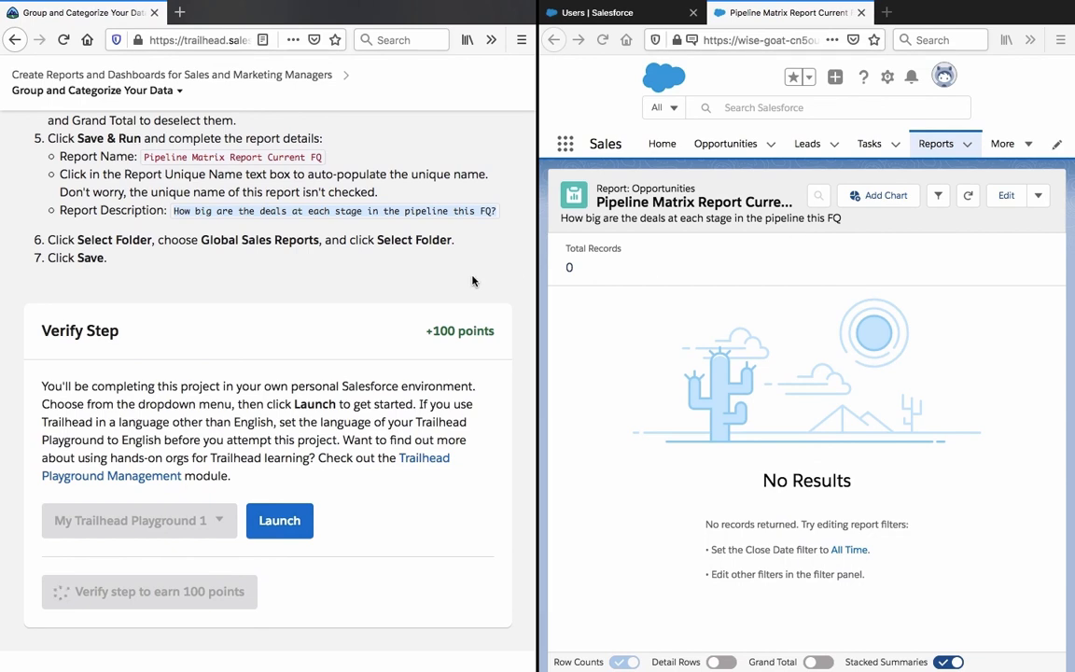